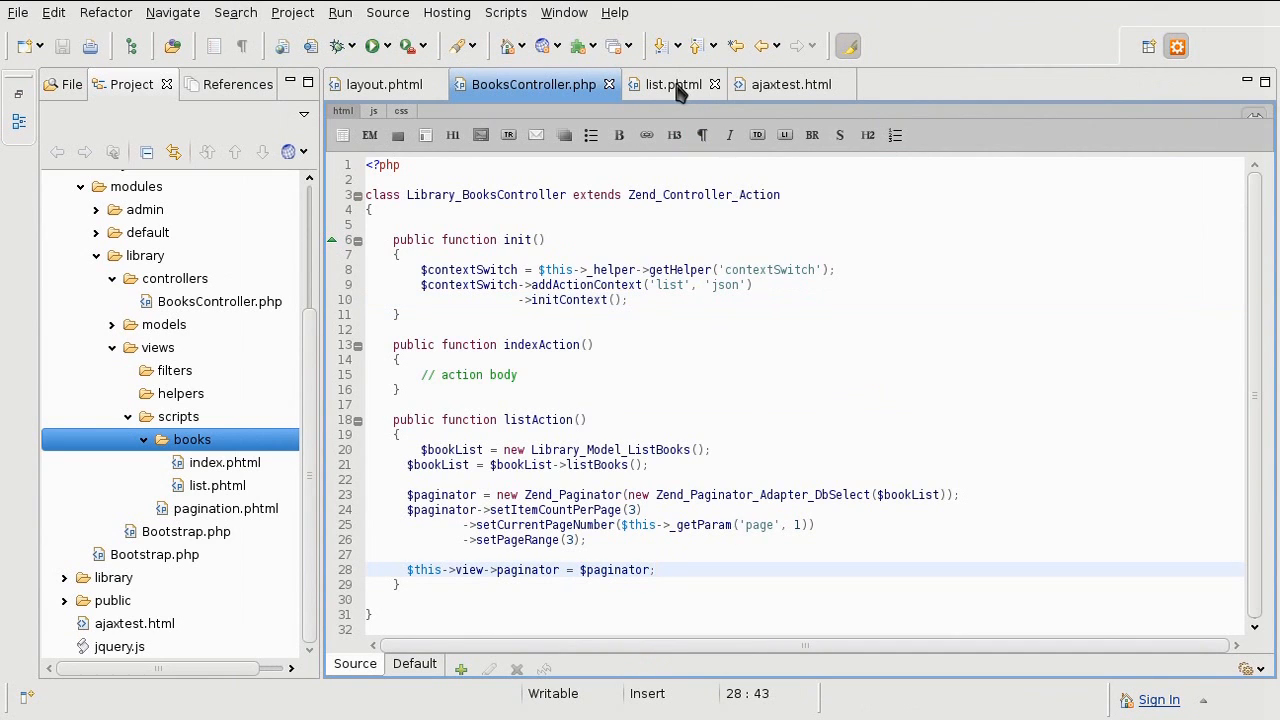
Show list.phtml and inspect the paginator variable in the line-7 foreach loop
{"action": "left_click", "coordinate": [674, 84]}
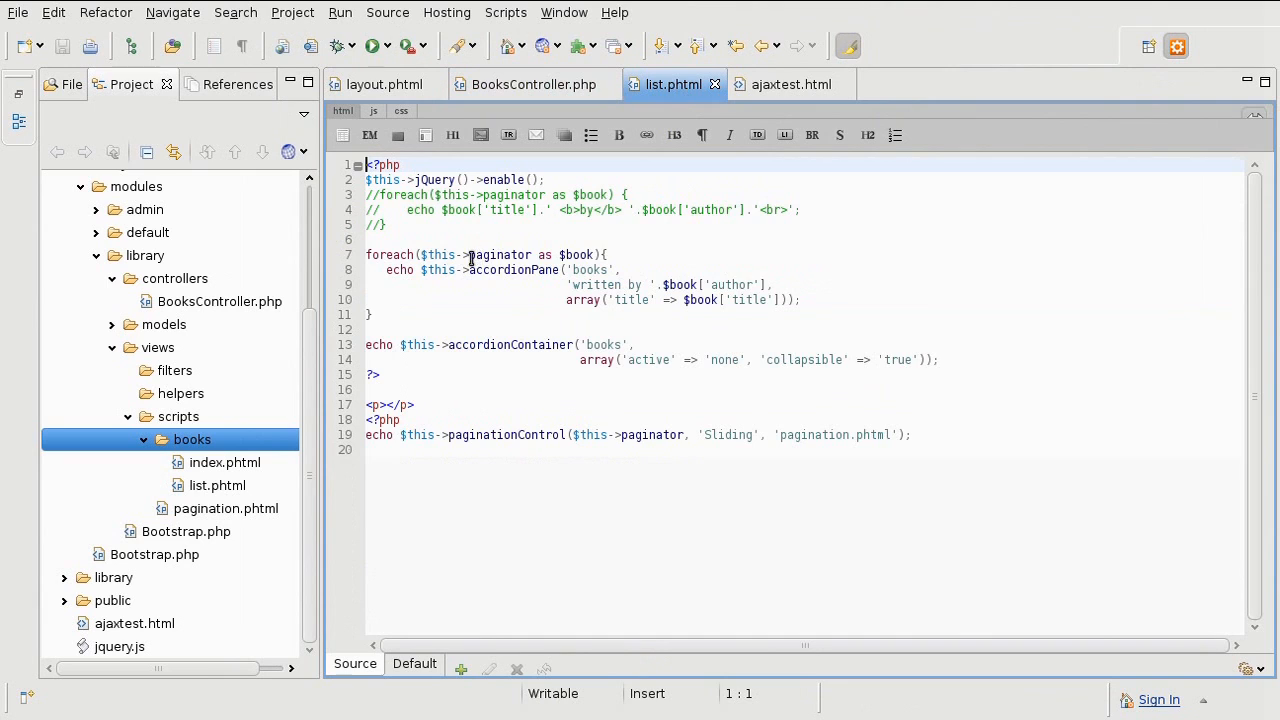
{"action": "double_click", "coordinate": [497, 254]}
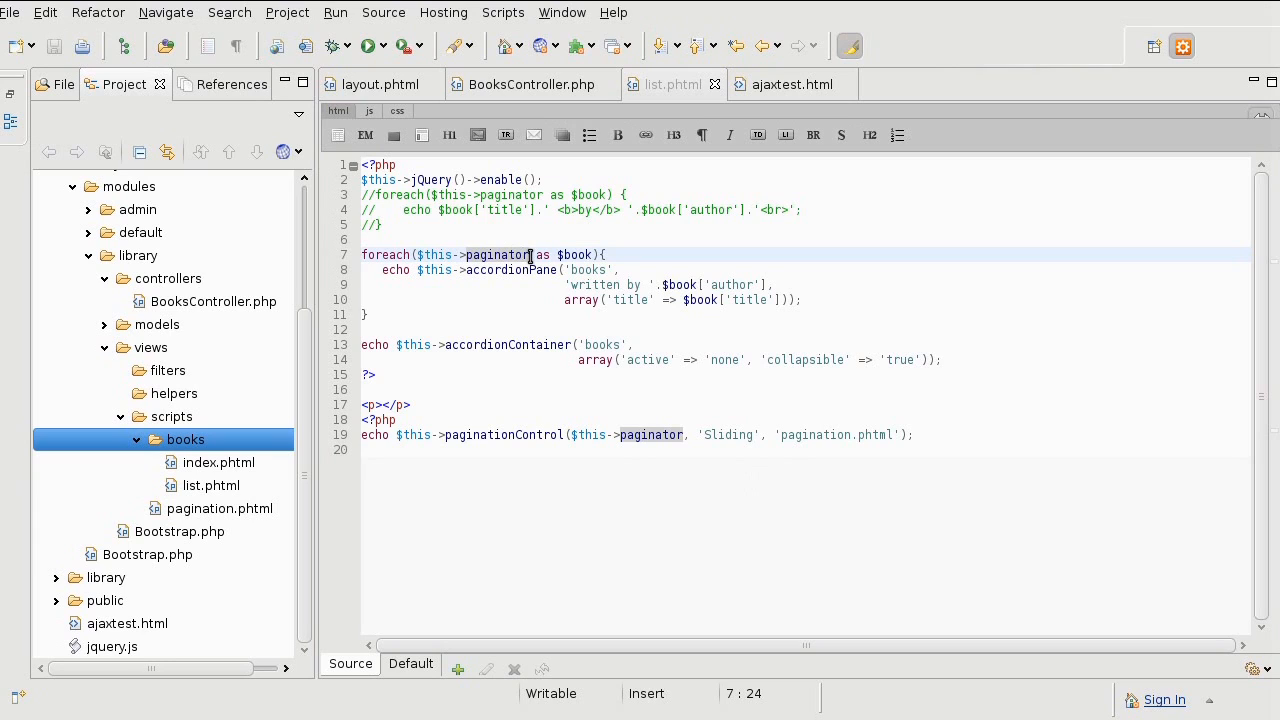
{"action": "double_click", "coordinate": [498, 254]}
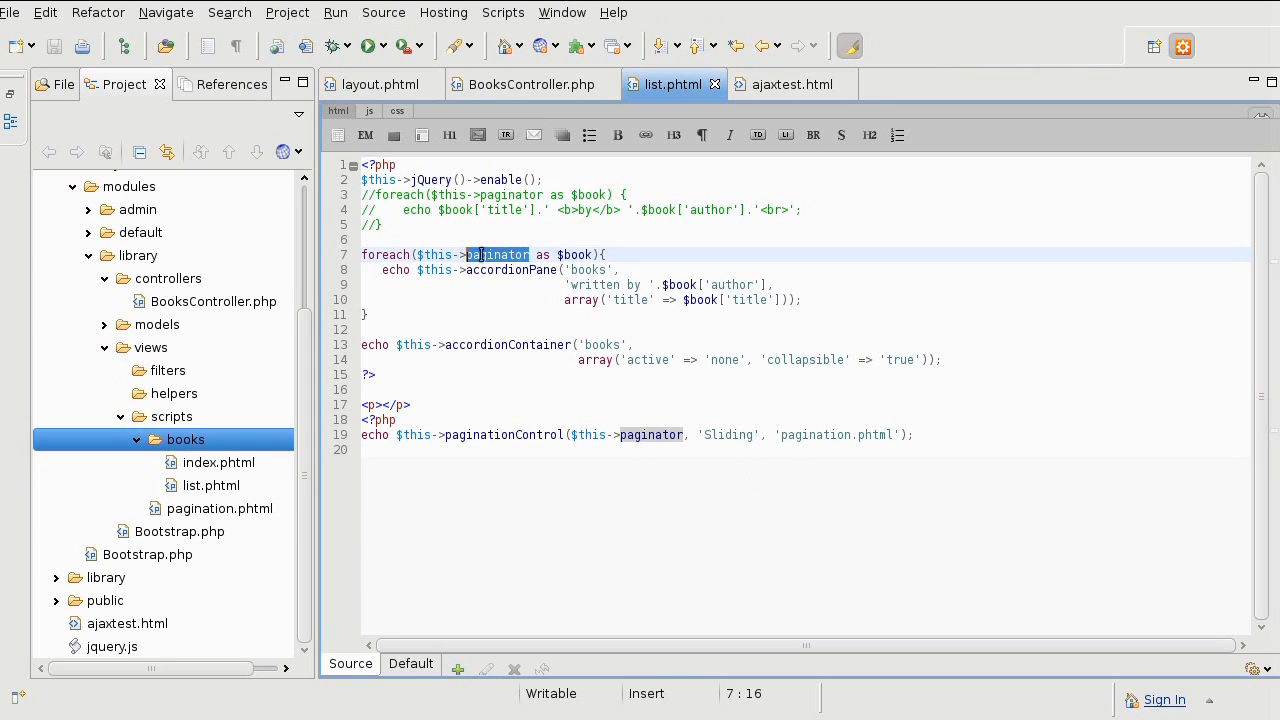
{"action": "left_click", "coordinate": [487, 254]}
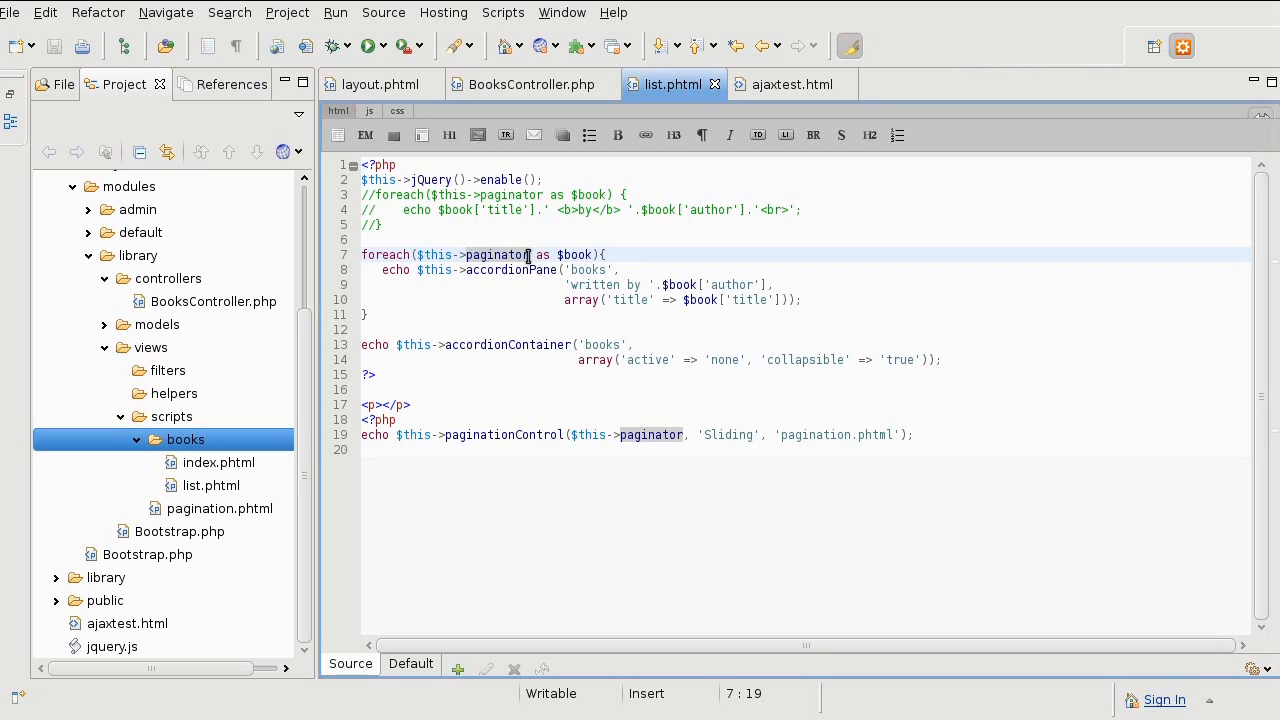
{"action": "mouse_move", "coordinate": [795, 84]}
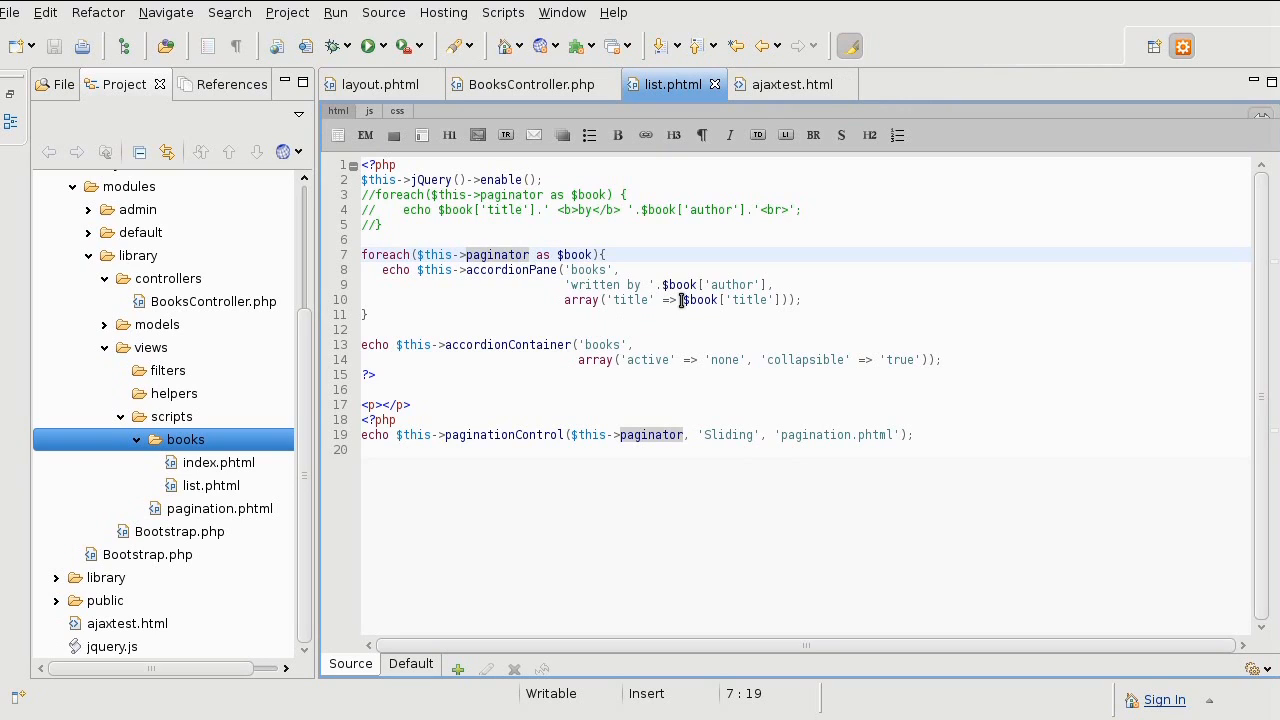
{"action": "mouse_move", "coordinate": [762, 155]}
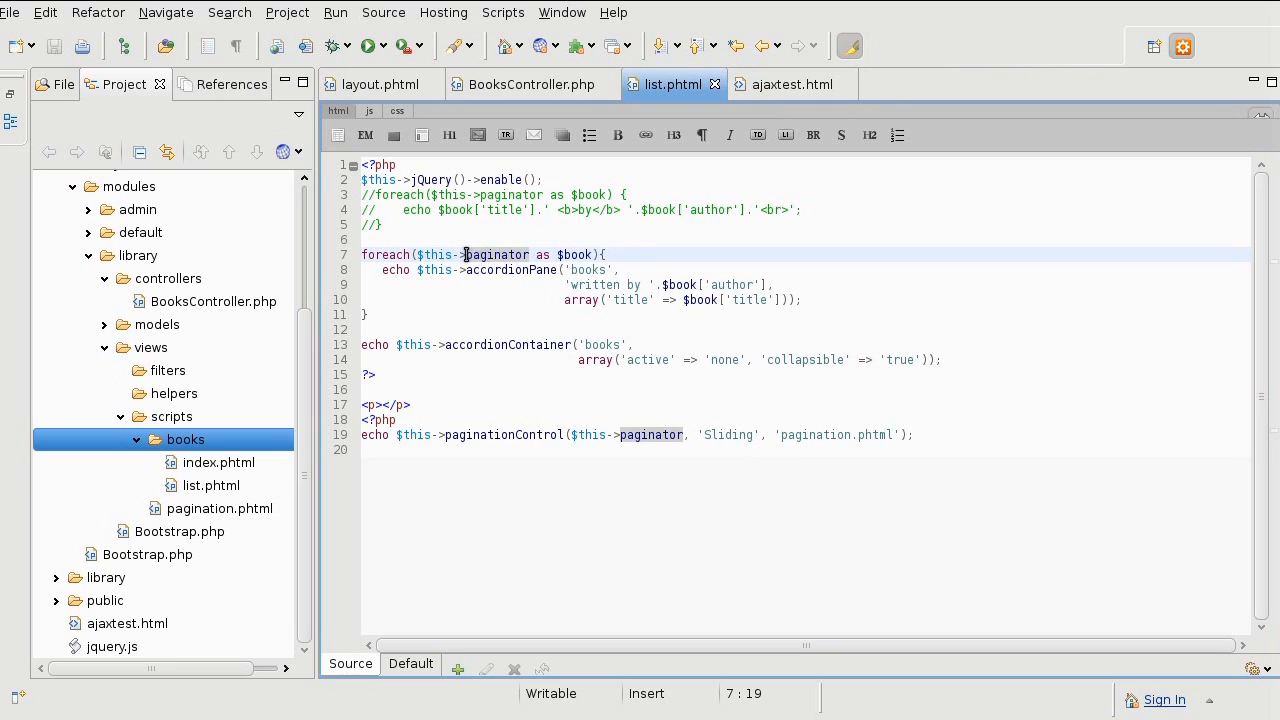
{"action": "left_click", "coordinate": [527, 254]}
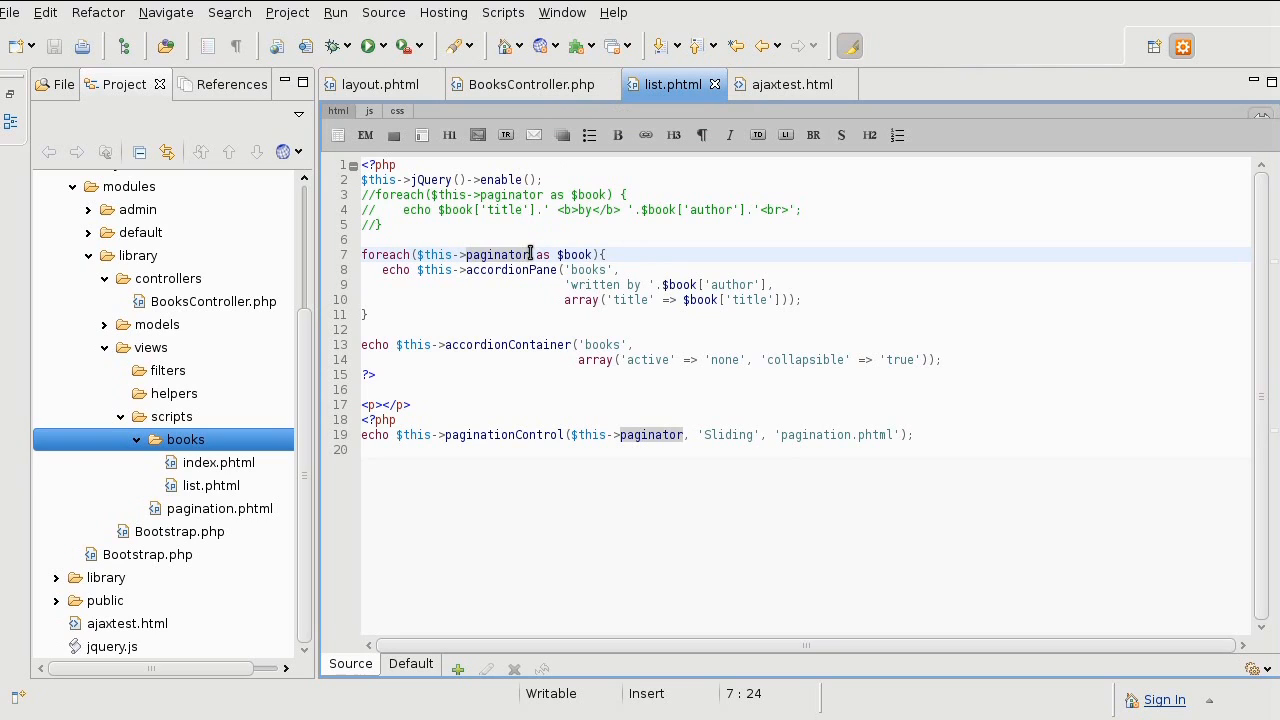
Replace 'paginator' with 'books' in the line-7 foreach of list.phtml
{"action": "double_click", "coordinate": [496, 254]}
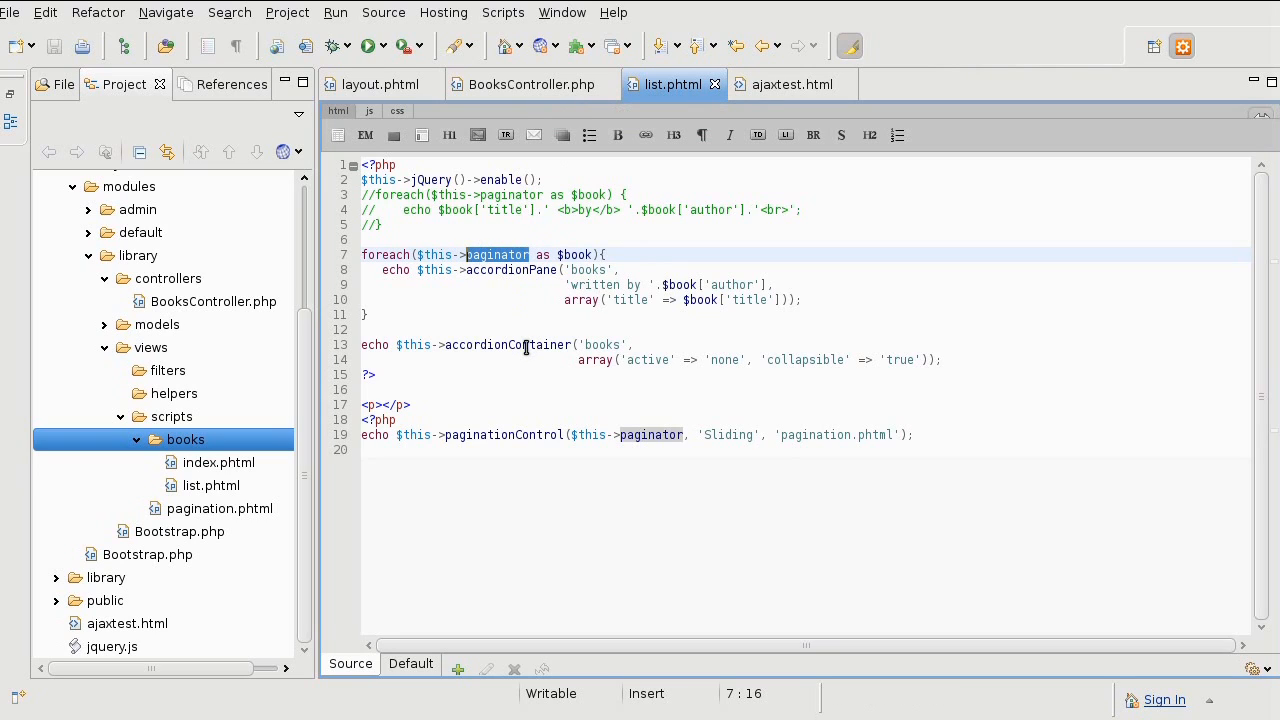
{"action": "type", "text": "books"}
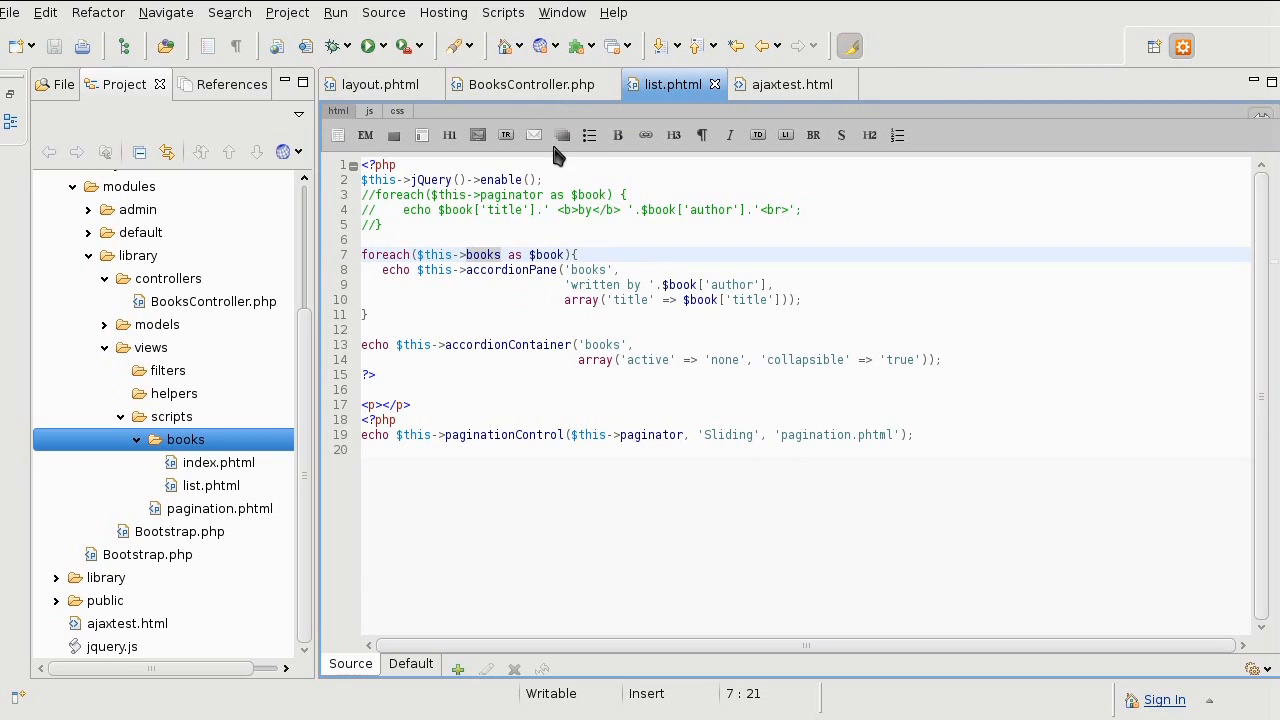
In BooksController.php listAction, add a new line '$this->view->books = $books;'
{"action": "left_click", "coordinate": [531, 84]}
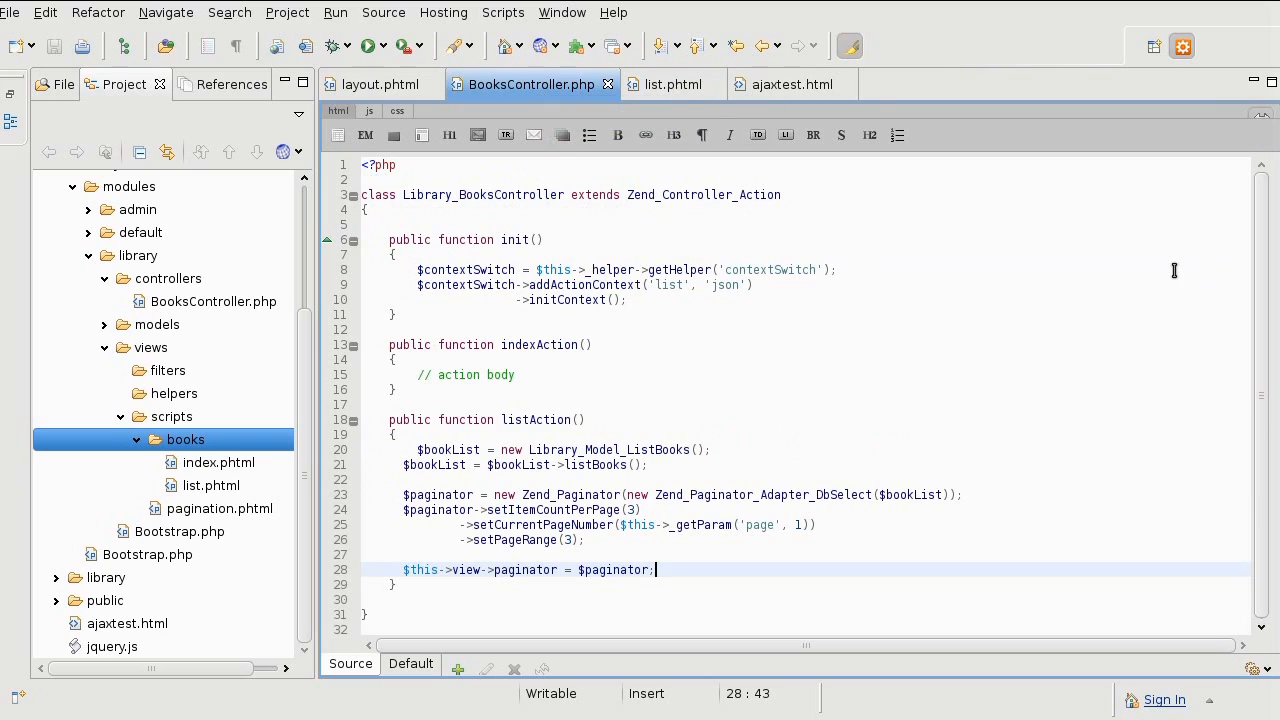
{"action": "mouse_move", "coordinate": [565, 570]}
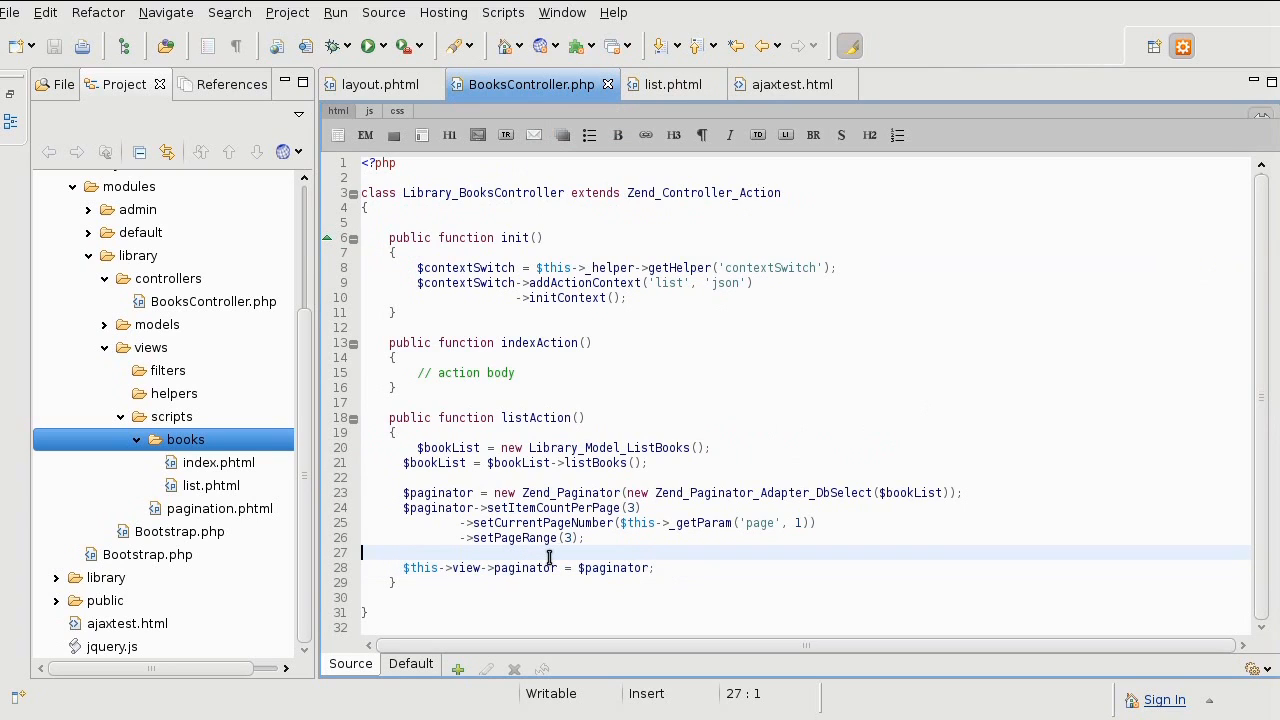
{"action": "key", "text": "Return"}
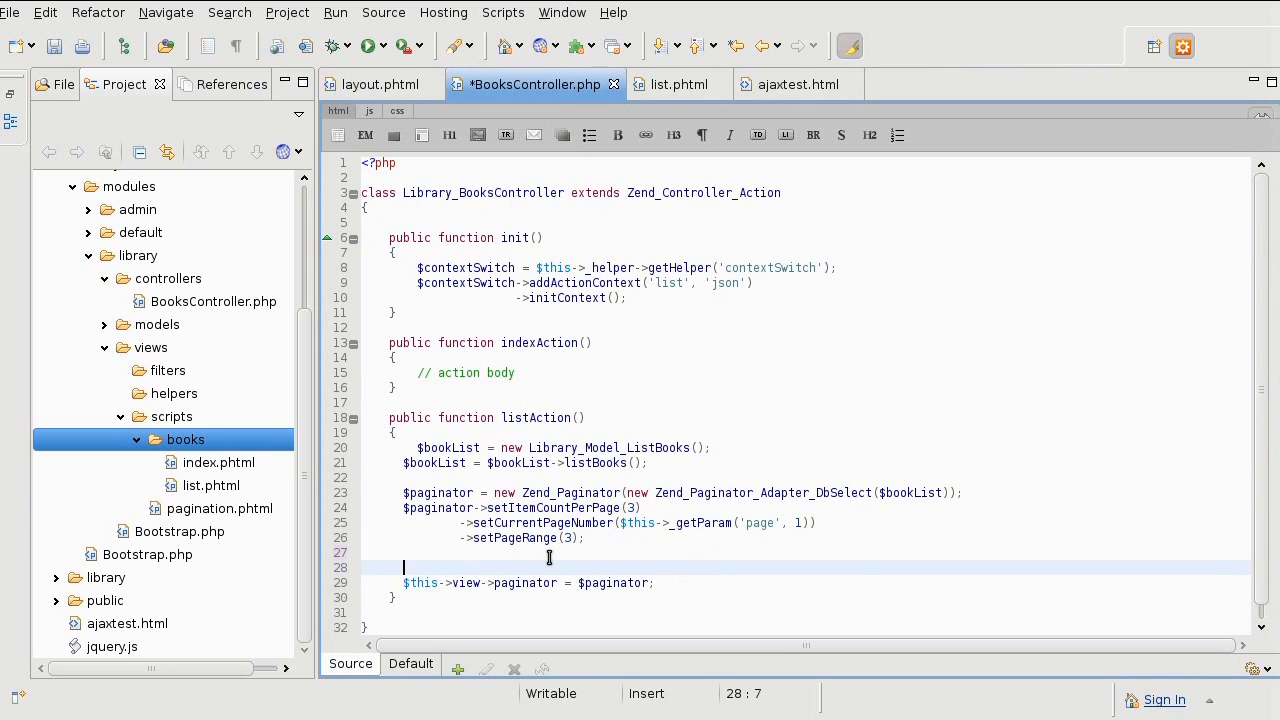
{"action": "type", "text": "$this->view"}
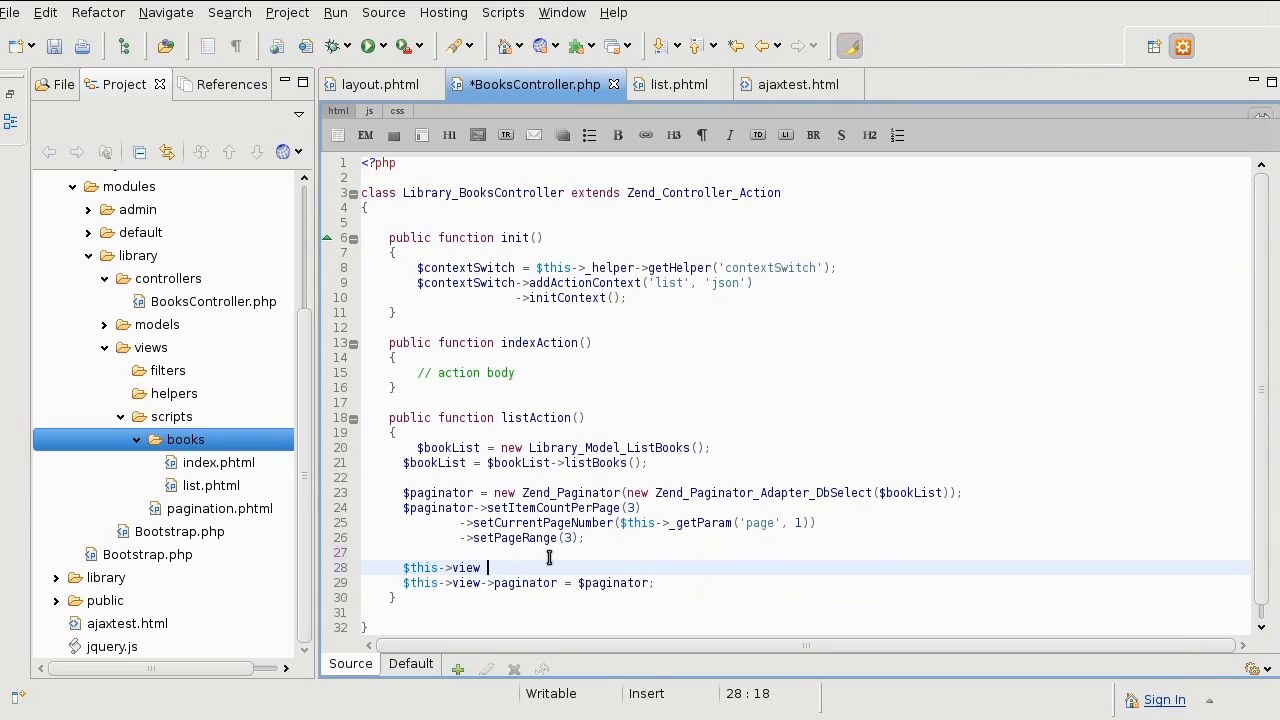
{"action": "type", "text": "->book"}
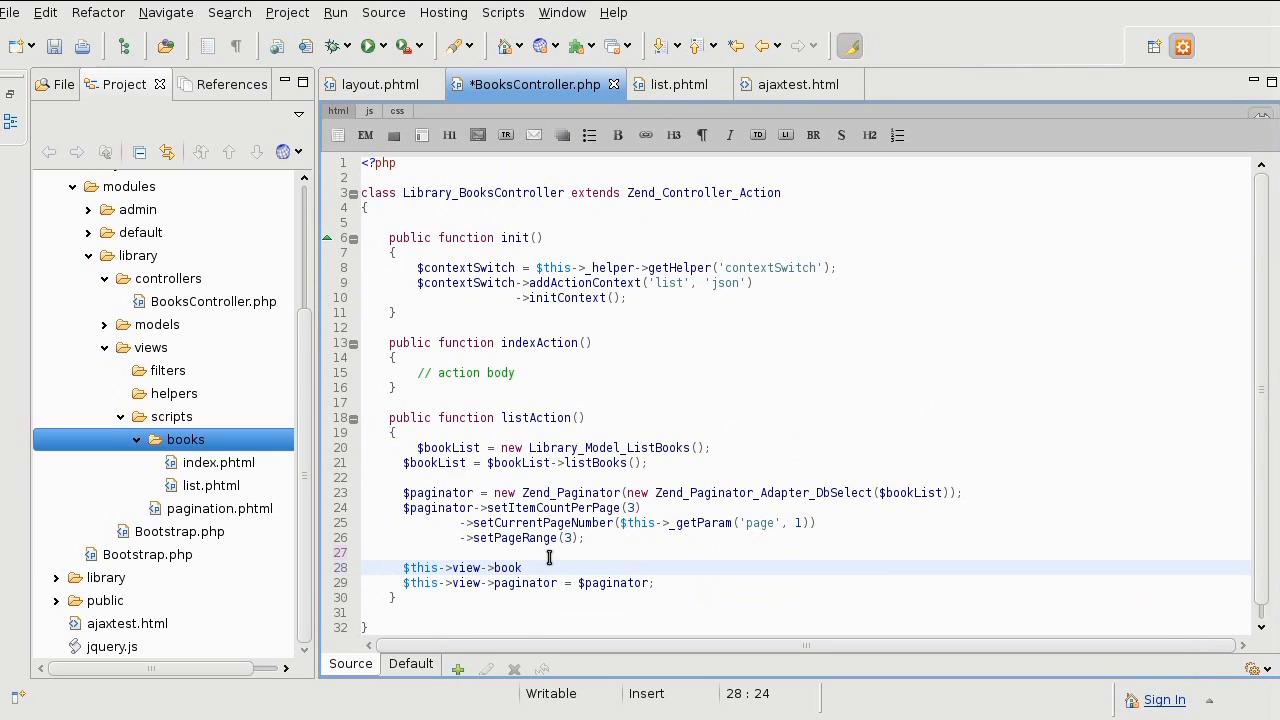
{"action": "type", "text": "s = $books;"}
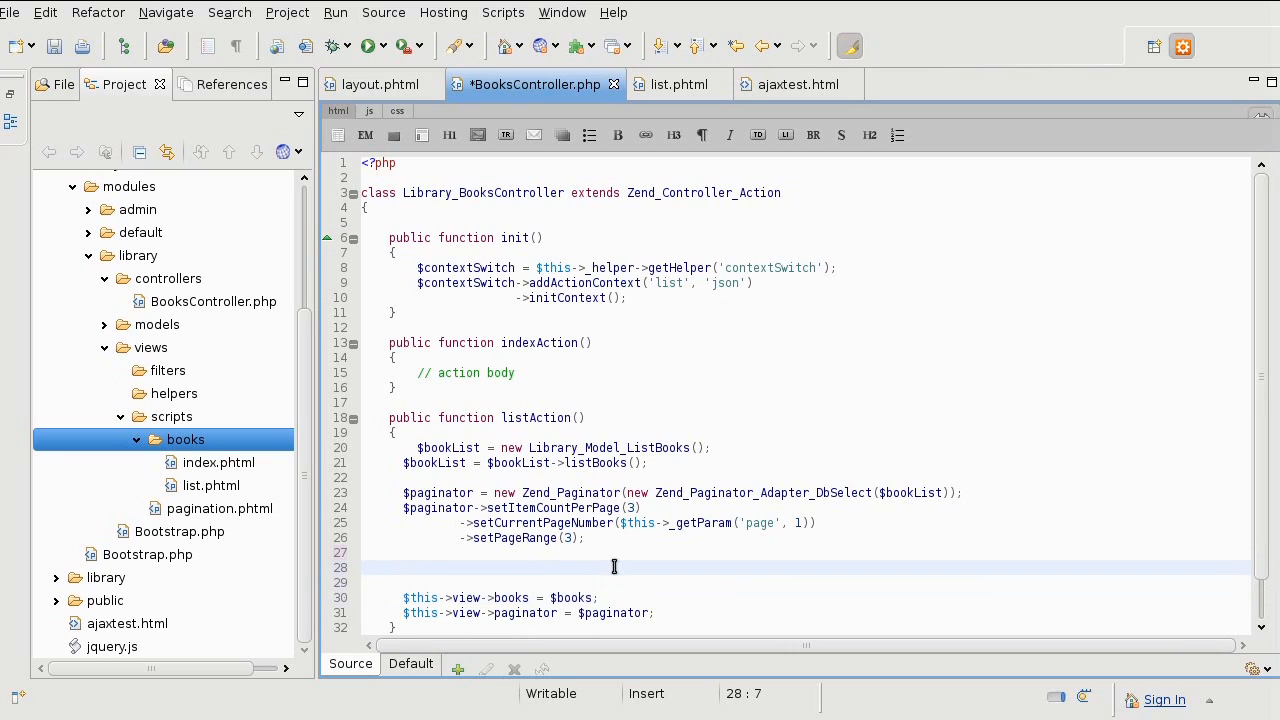
Initialize '$books = array()' and start a foreach over the paginator as $book
{"action": "type", "text": "$b"}
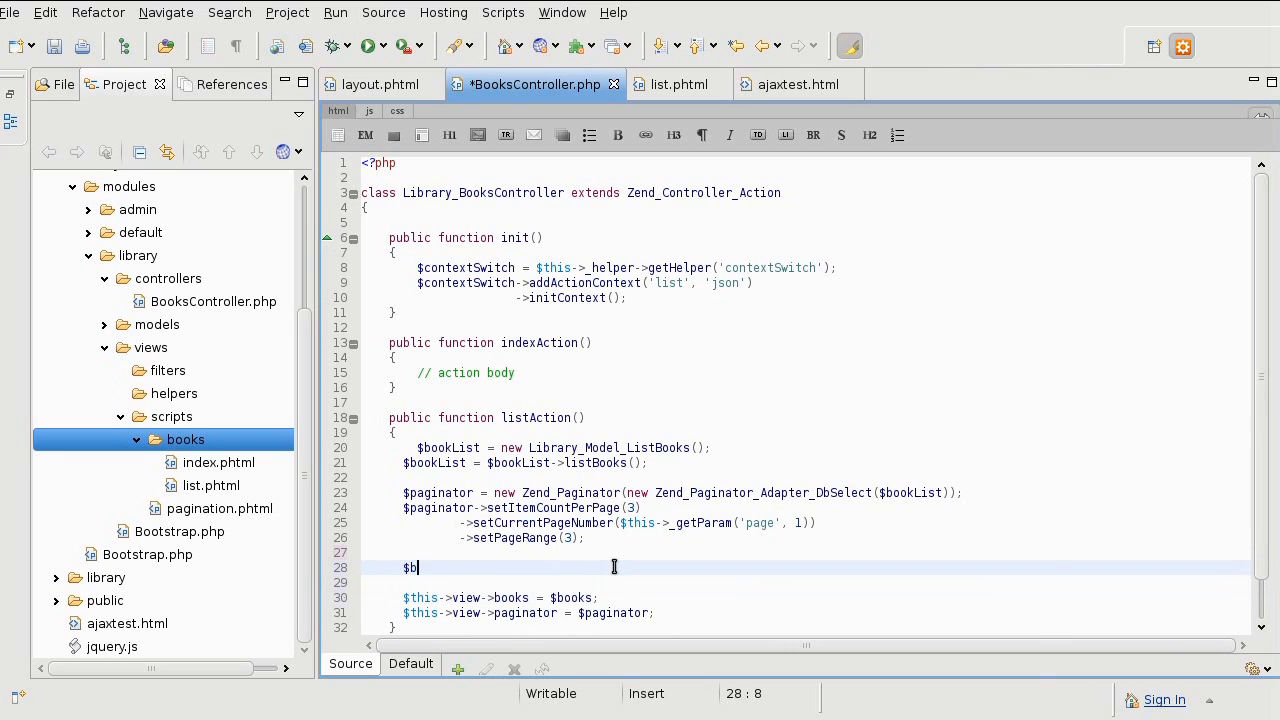
{"action": "type", "text": "ooks ="}
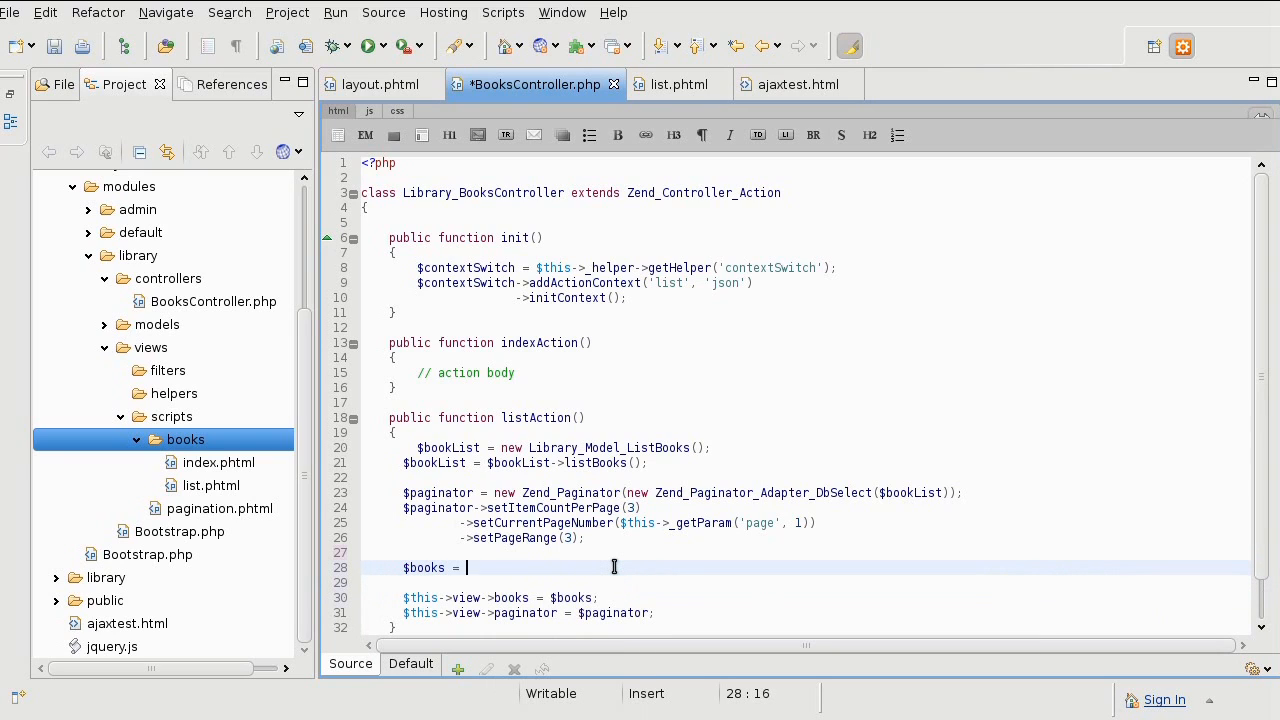
{"action": "type", "text": "array();"}
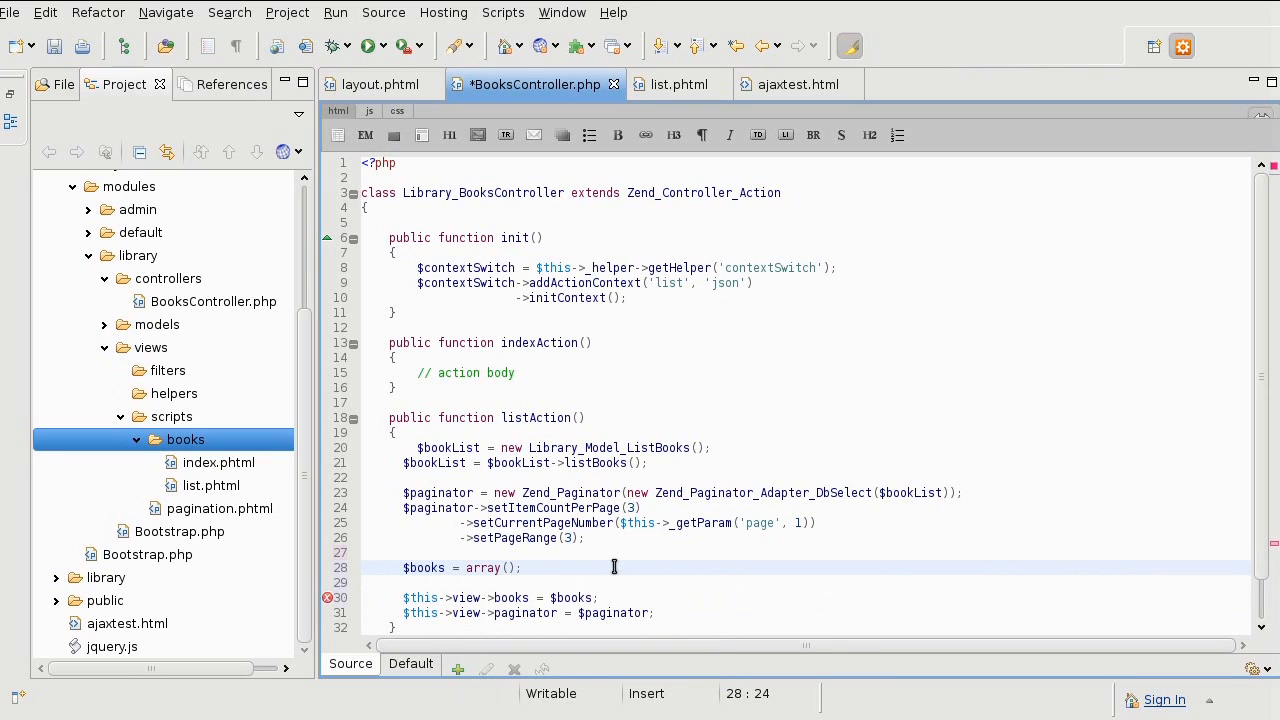
{"action": "type", "text": "foreach("}
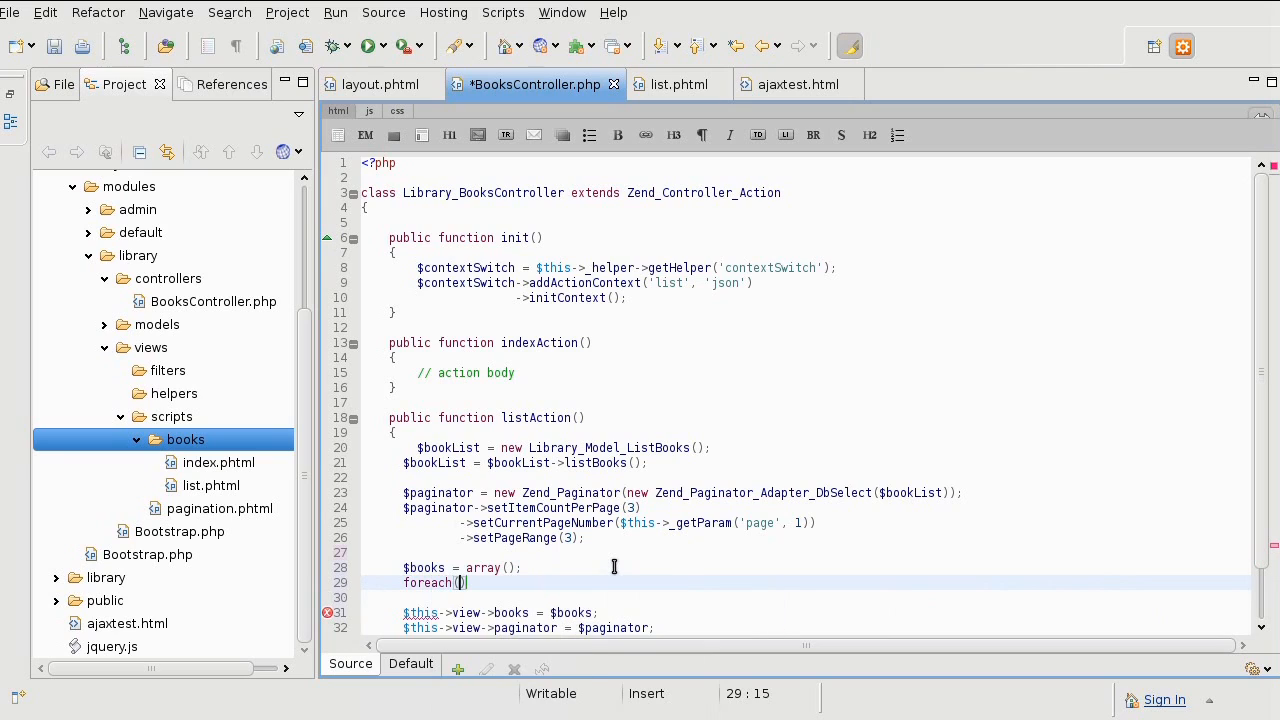
{"action": "type", "text": "$"}
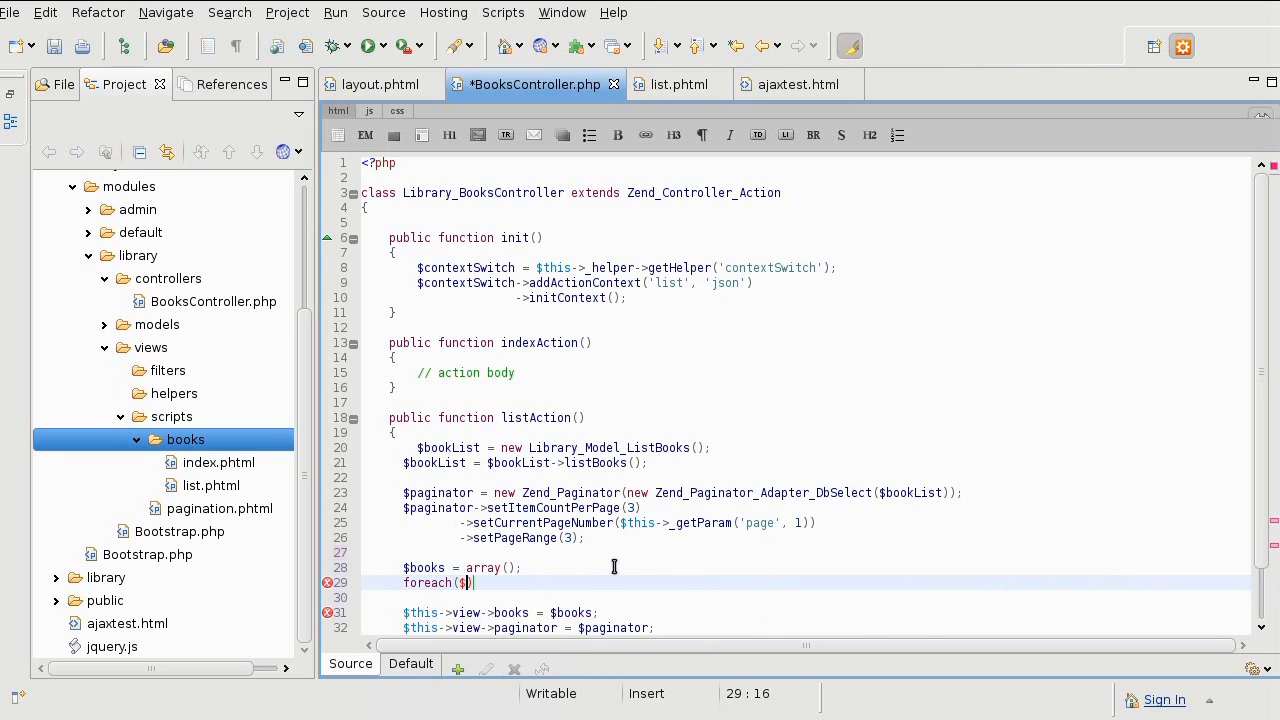
{"action": "type", "text": "paginator as"}
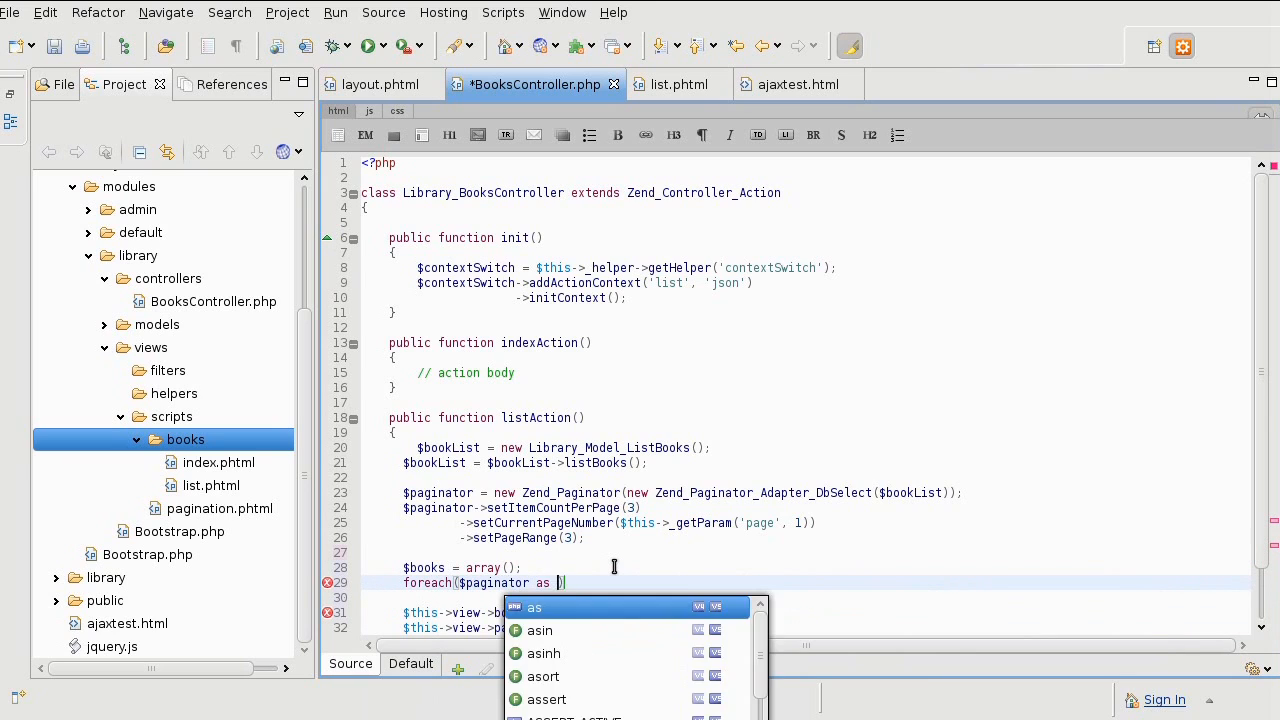
{"action": "type", "text": "$book"}
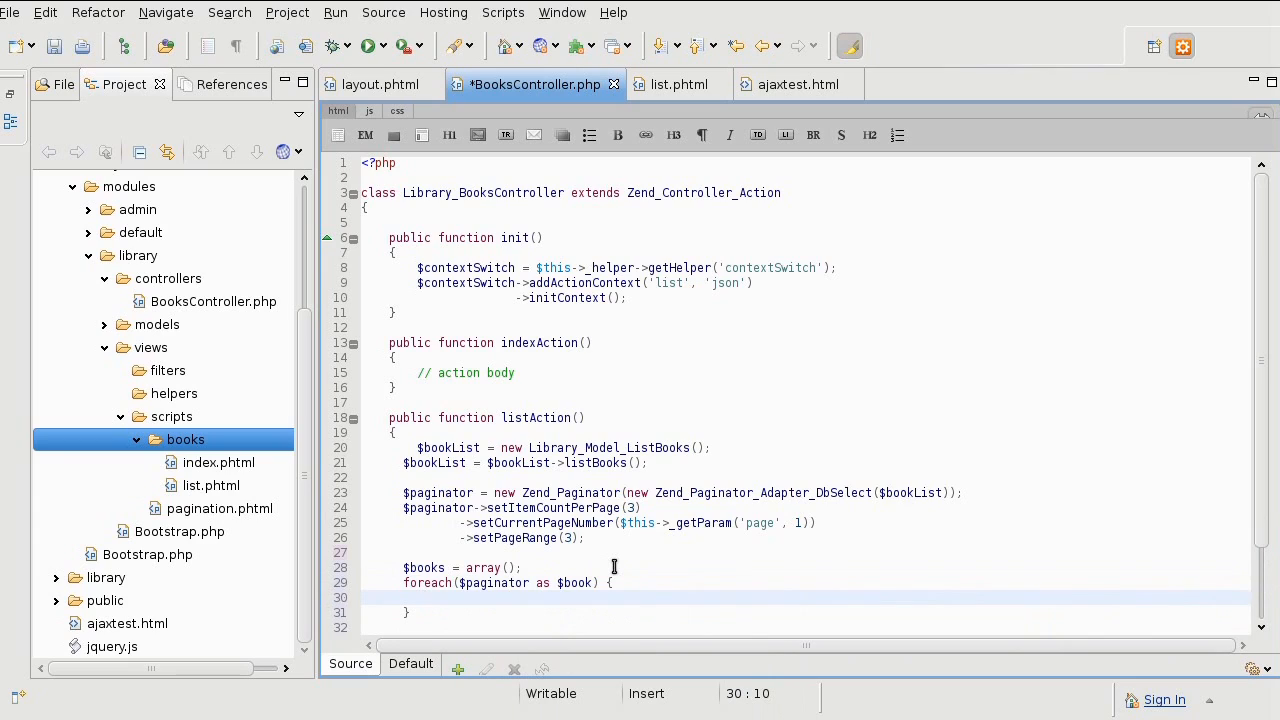
Append each book inside the loop with '$books[] = $book;'
{"action": "left_click", "coordinate": [424, 597]}
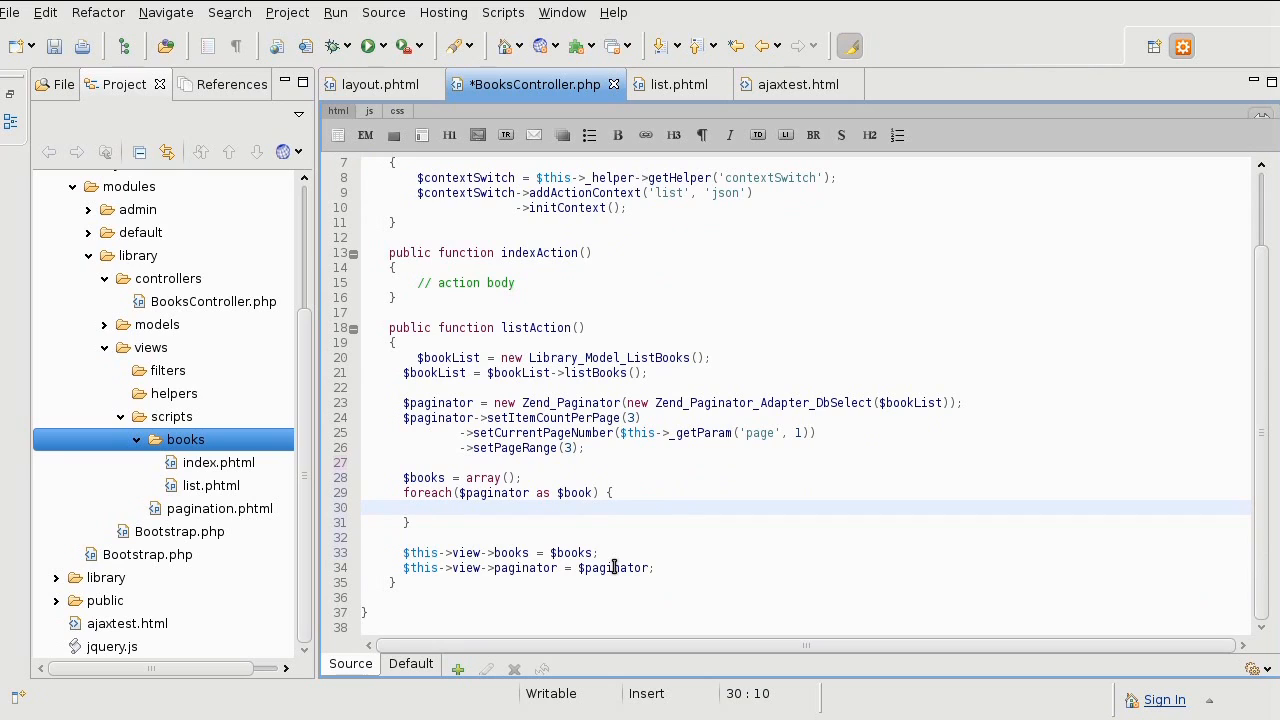
{"action": "type", "text": "$book"}
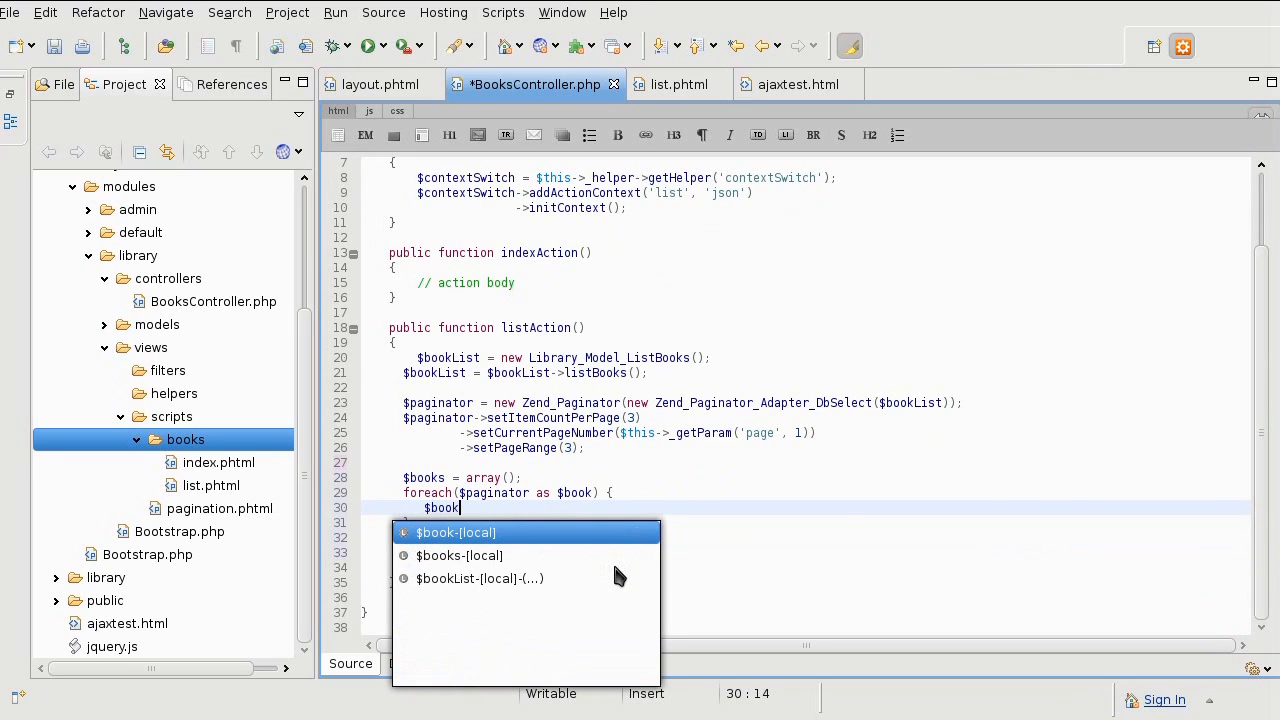
{"action": "type", "text": "s"}
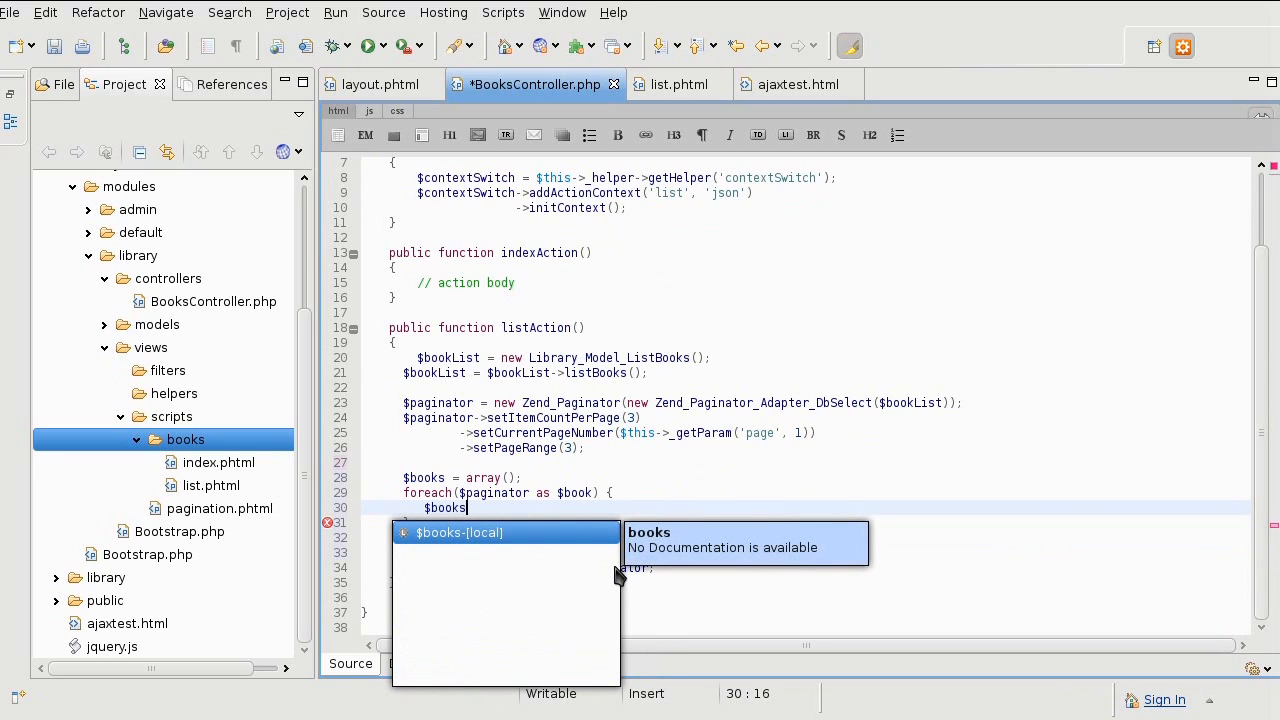
{"action": "type", "text": "[] ="}
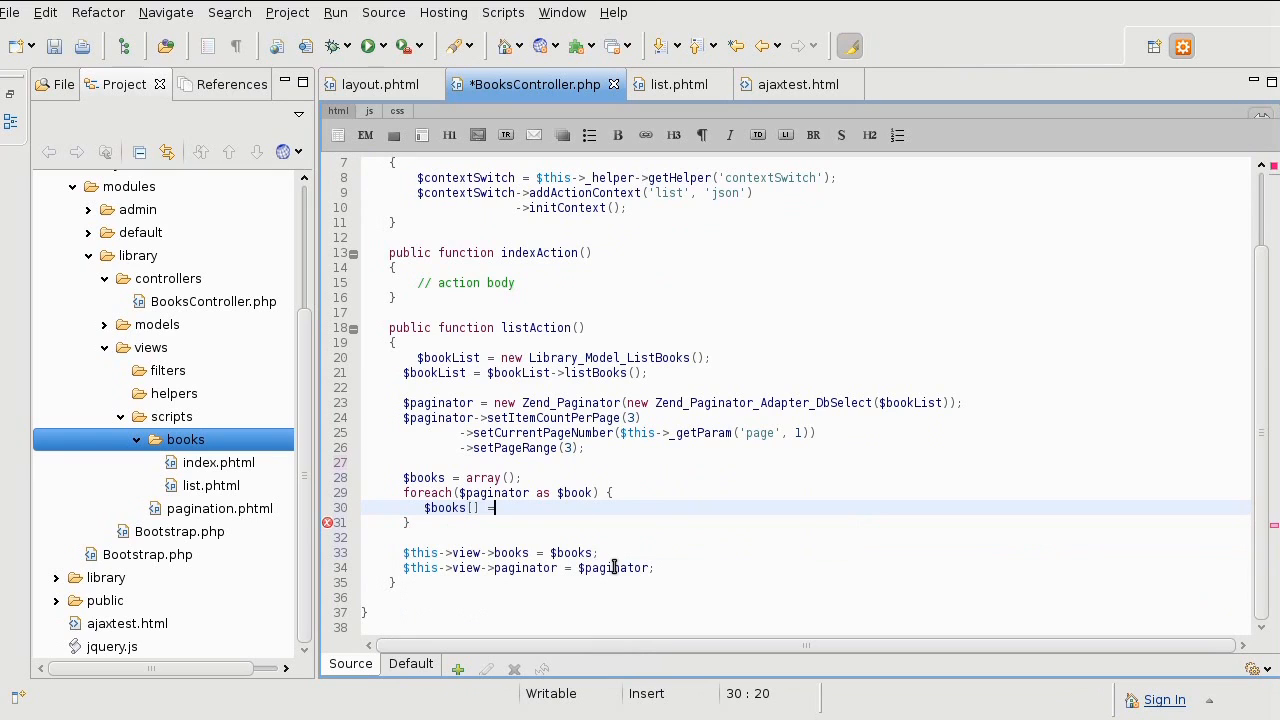
{"action": "type", "text": "$book;"}
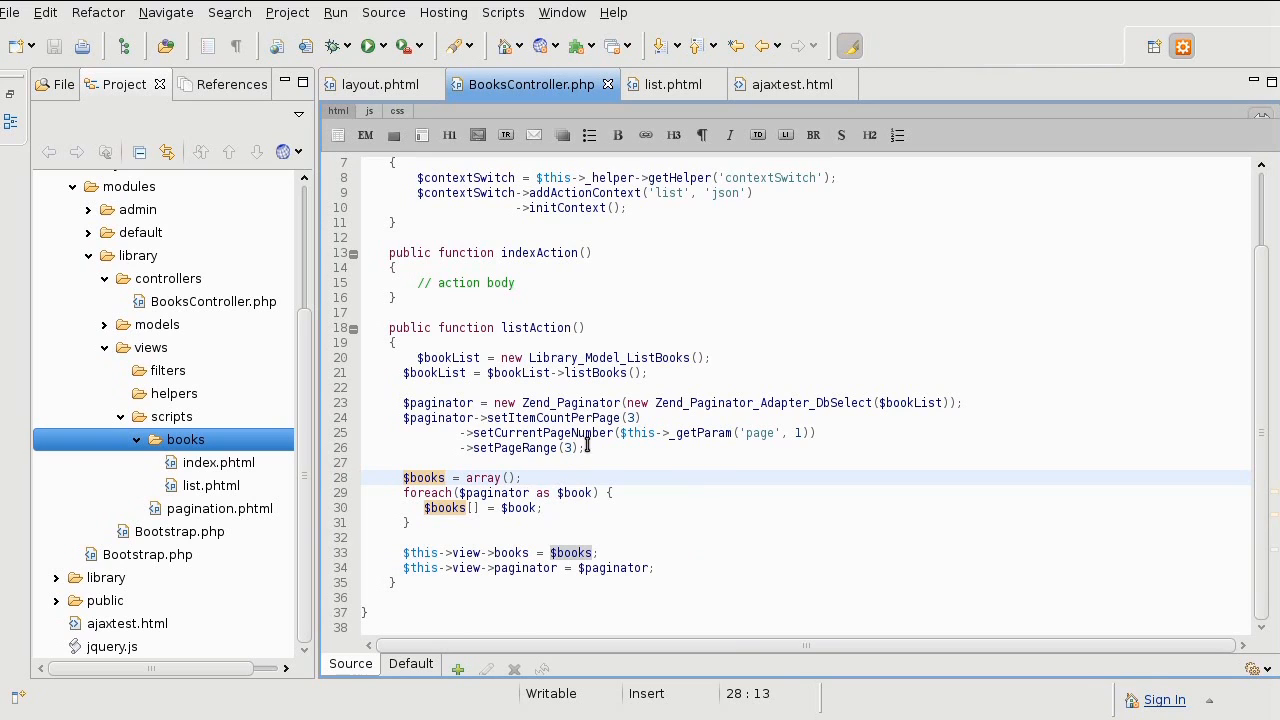
Bring the Shiretoko browser to the front, showing ajaxtest.html with 'testing'
{"action": "left_click", "coordinate": [540, 508]}
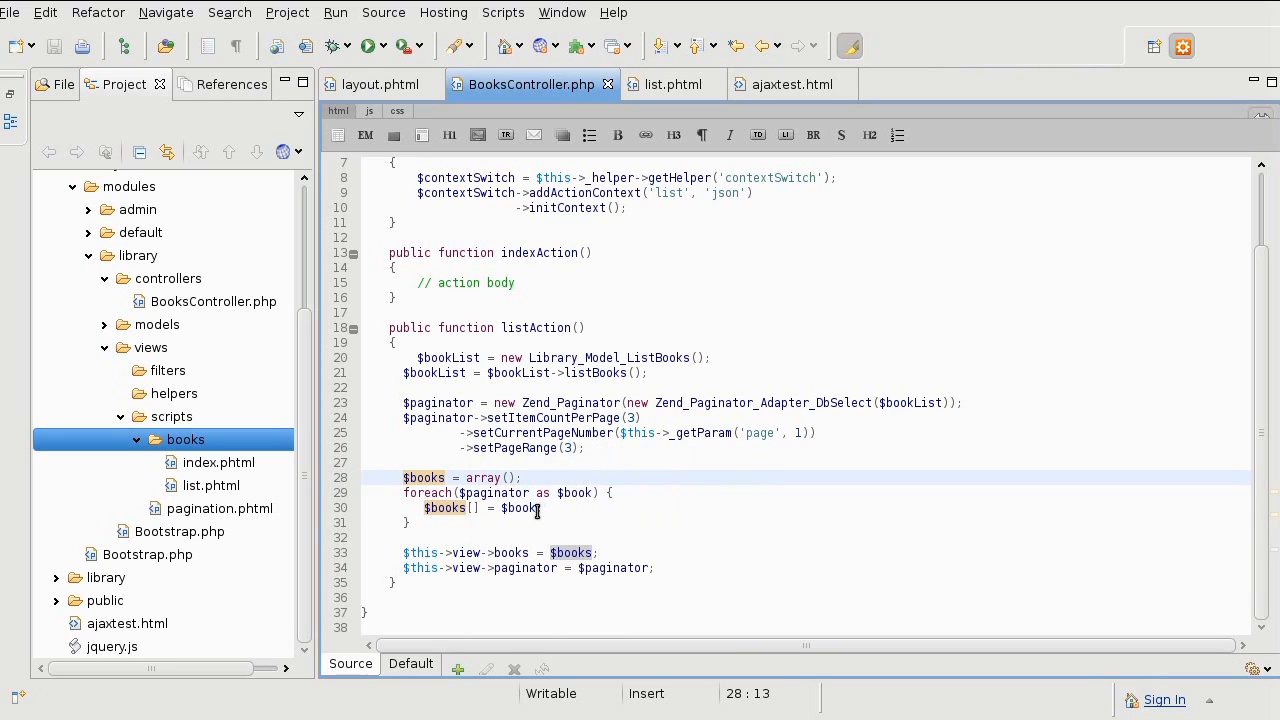
{"action": "left_click", "coordinate": [478, 508]}
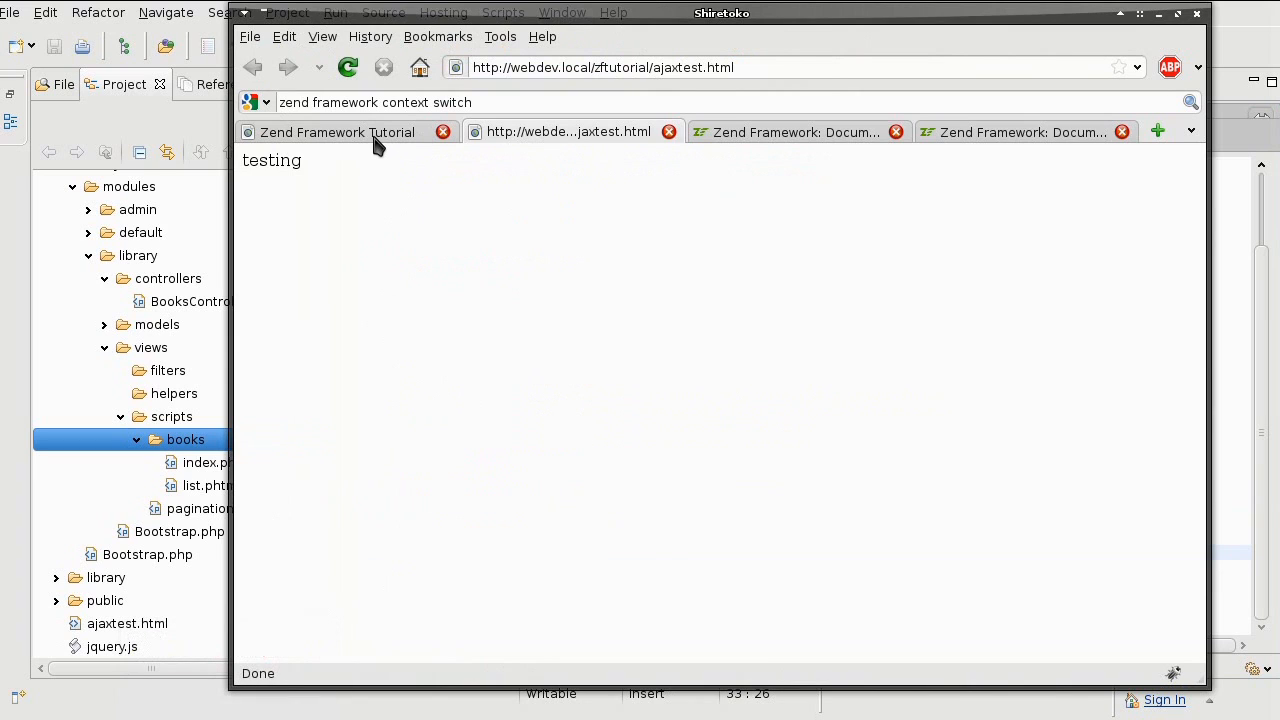
Reload the Zend Framework Tutorial book list tab in Firefox
{"action": "left_click", "coordinate": [347, 67]}
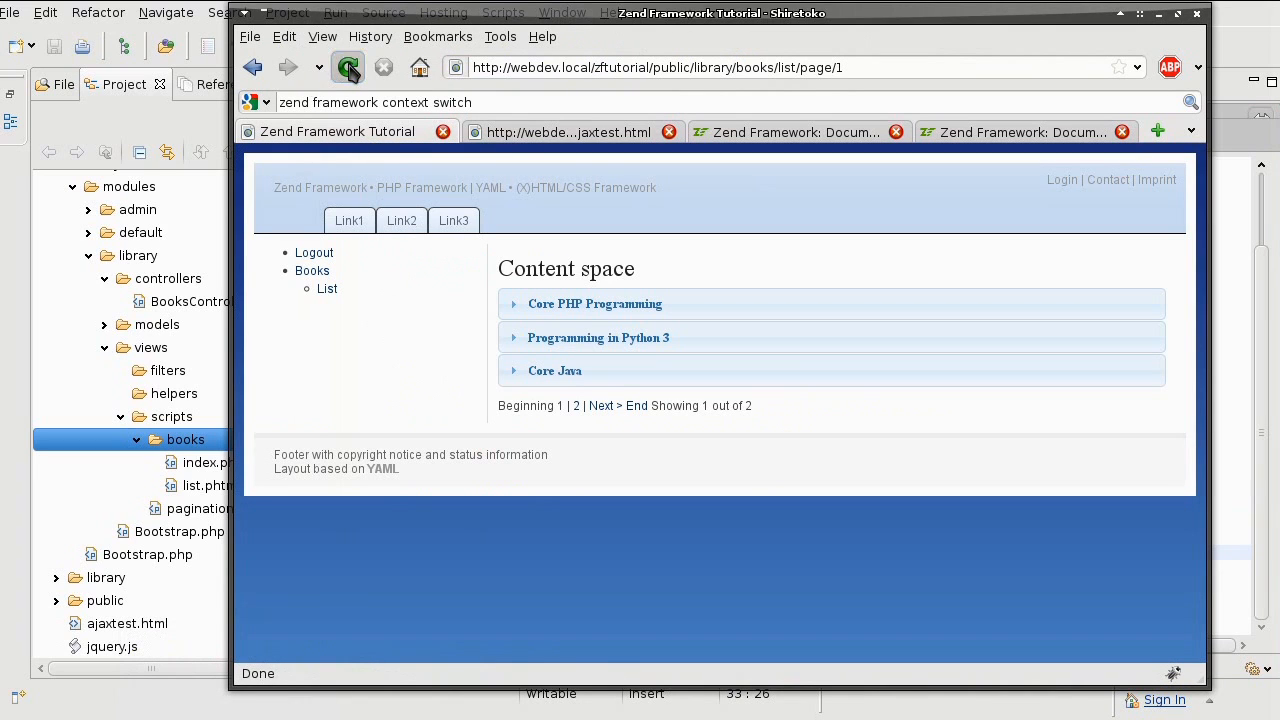
{"action": "left_click", "coordinate": [347, 67]}
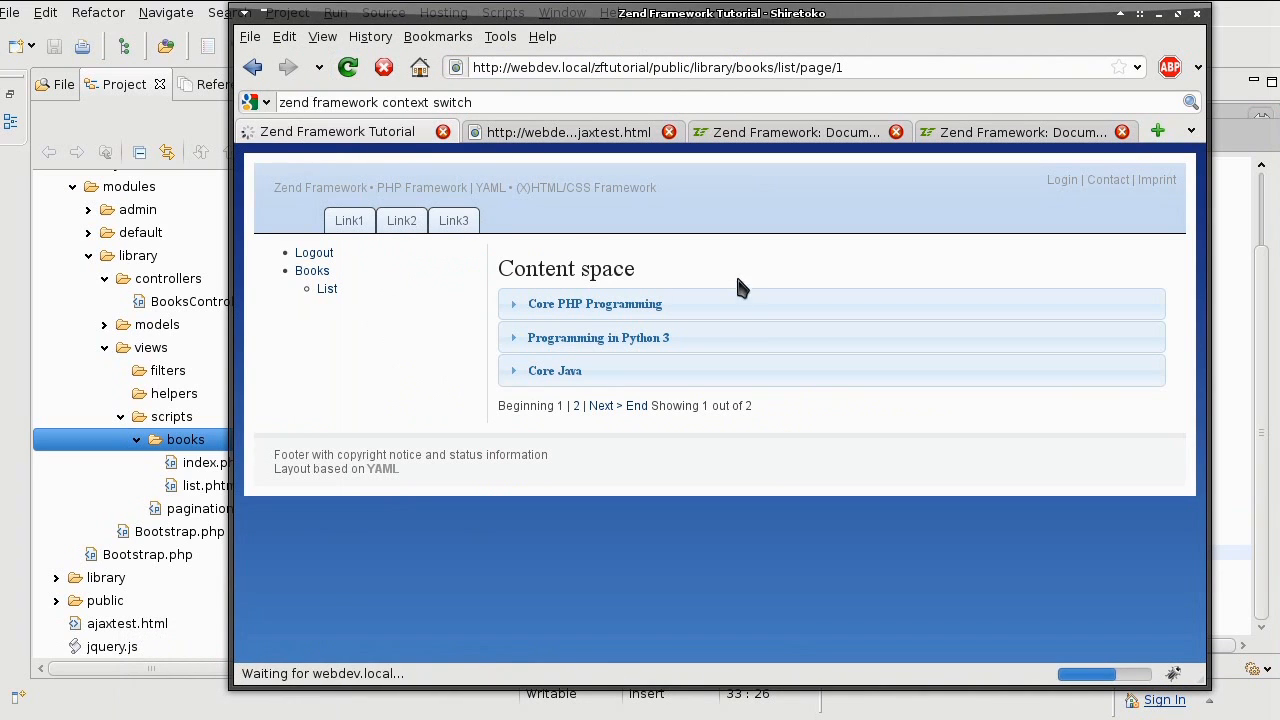
{"action": "mouse_move", "coordinate": [730, 282]}
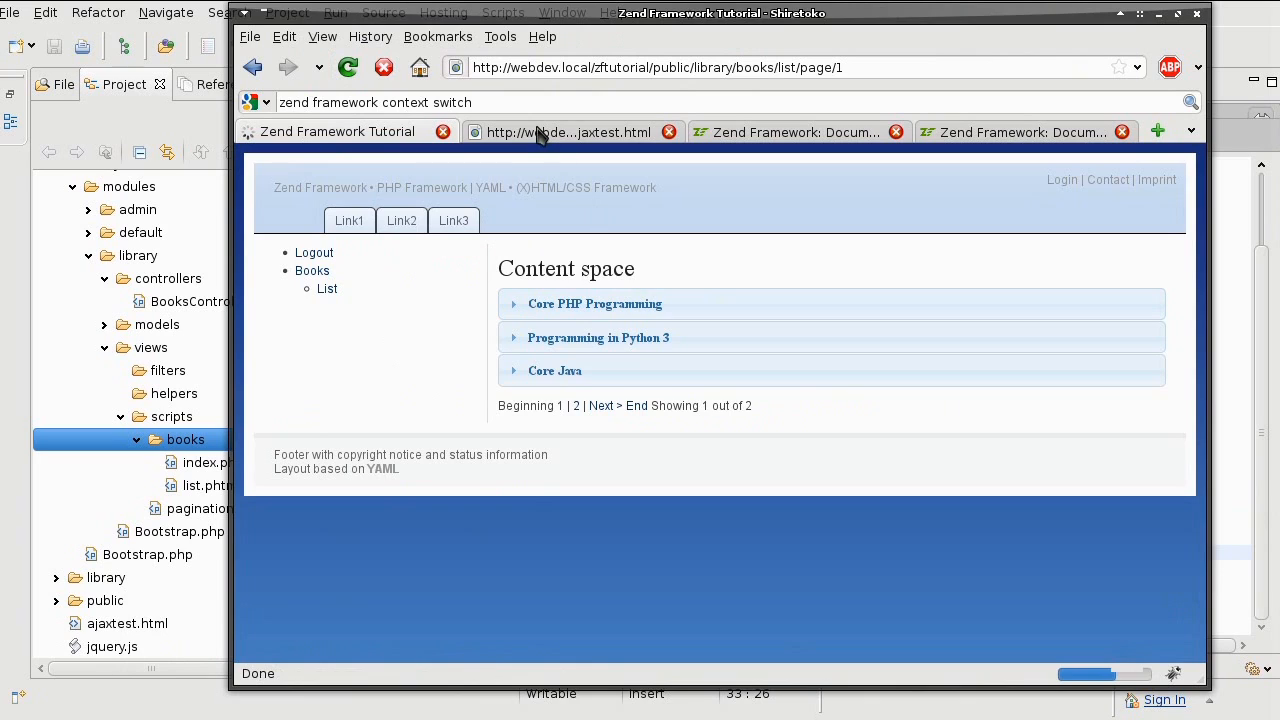
Open the ajaxtest.html tab and dismiss the alert showing books JSON plus paginator
{"action": "left_click", "coordinate": [568, 131]}
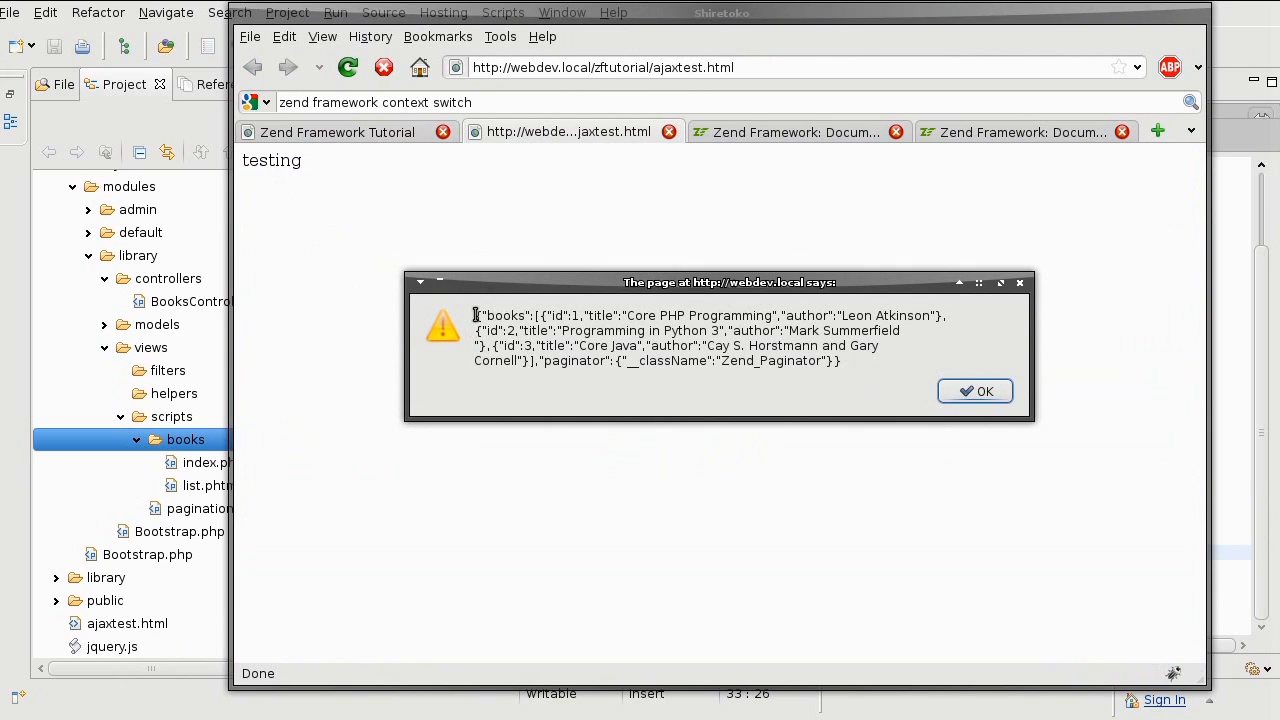
{"action": "mouse_move", "coordinate": [878, 315]}
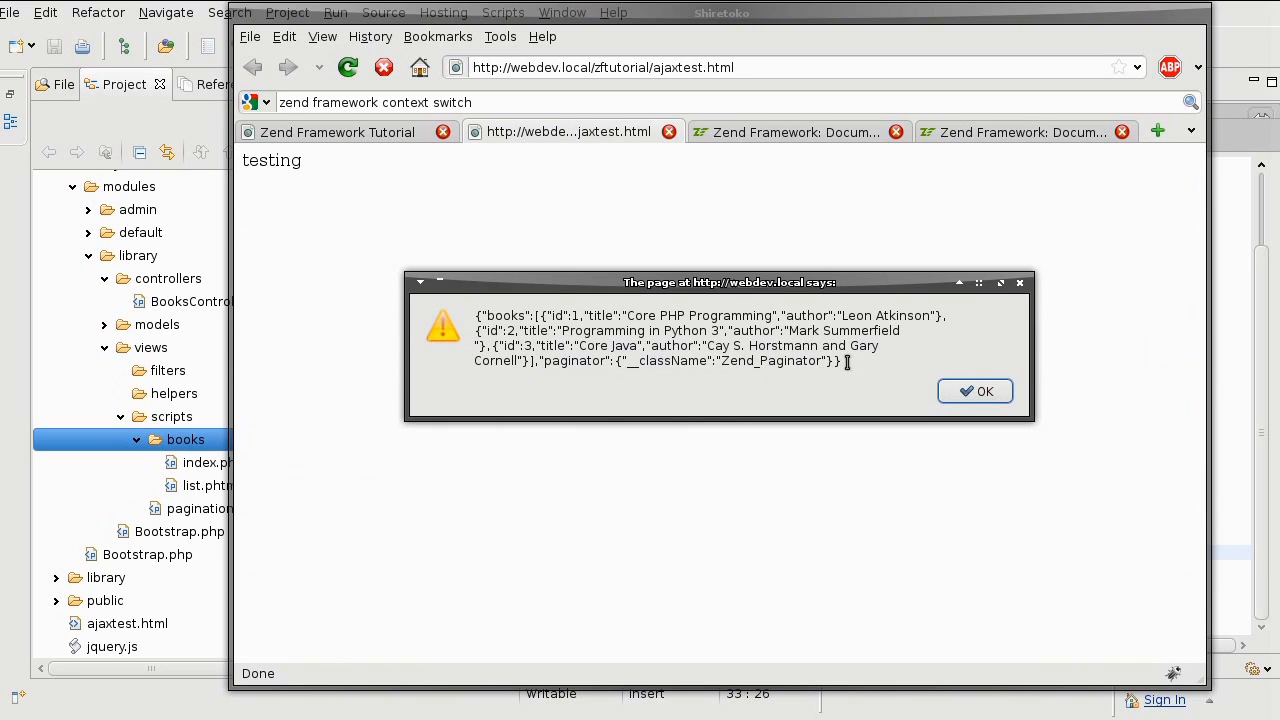
{"action": "left_click", "coordinate": [975, 391]}
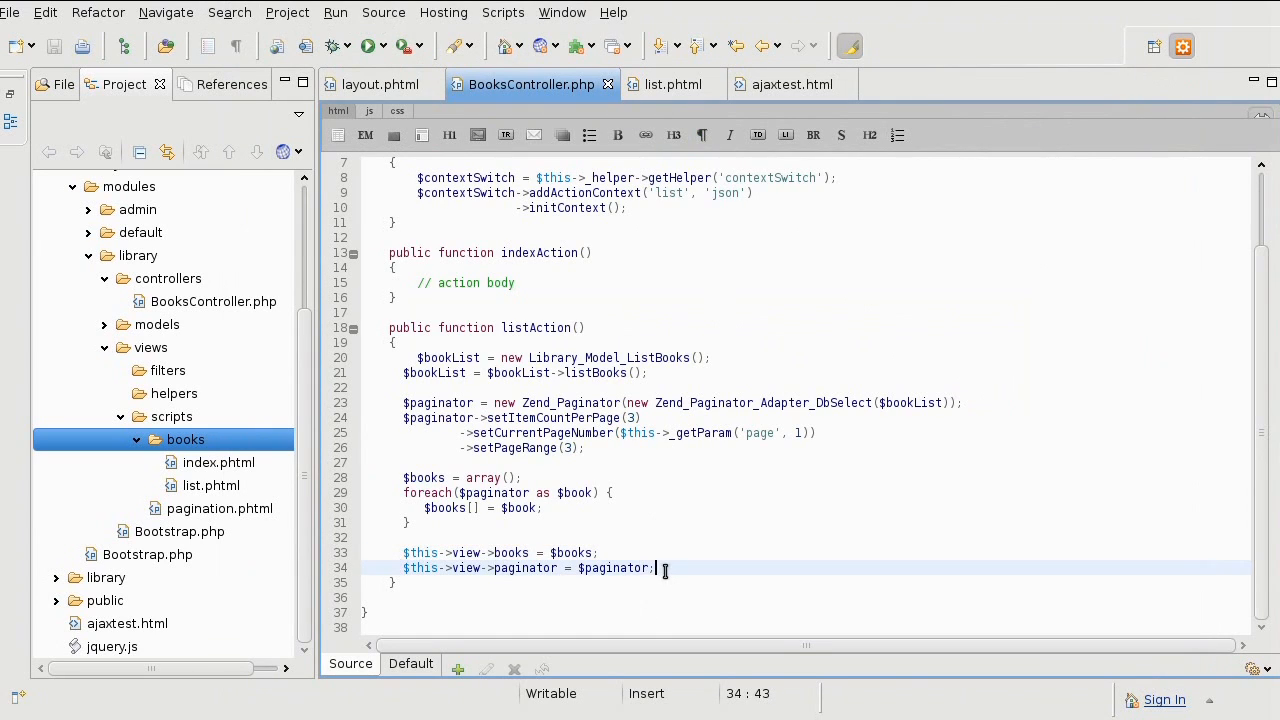
{"action": "mouse_move", "coordinate": [670, 84]}
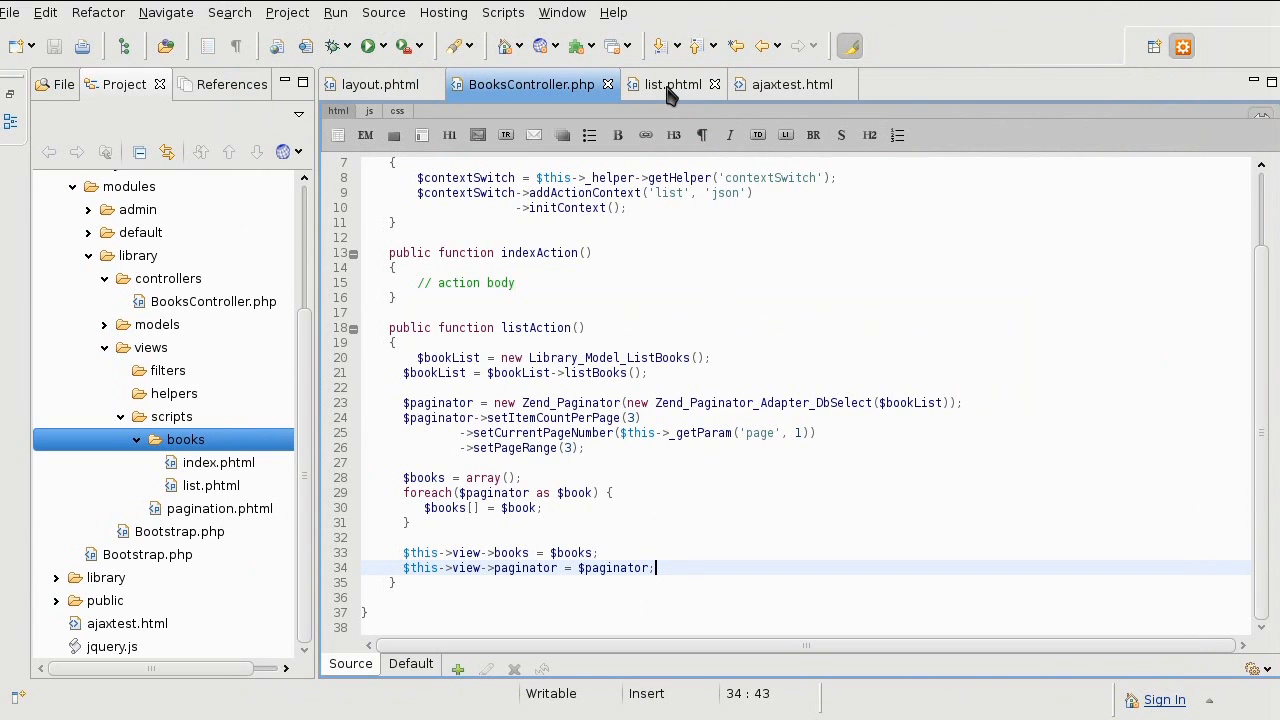
Review list.phtml, then return to BooksController.php
{"action": "left_click", "coordinate": [672, 84]}
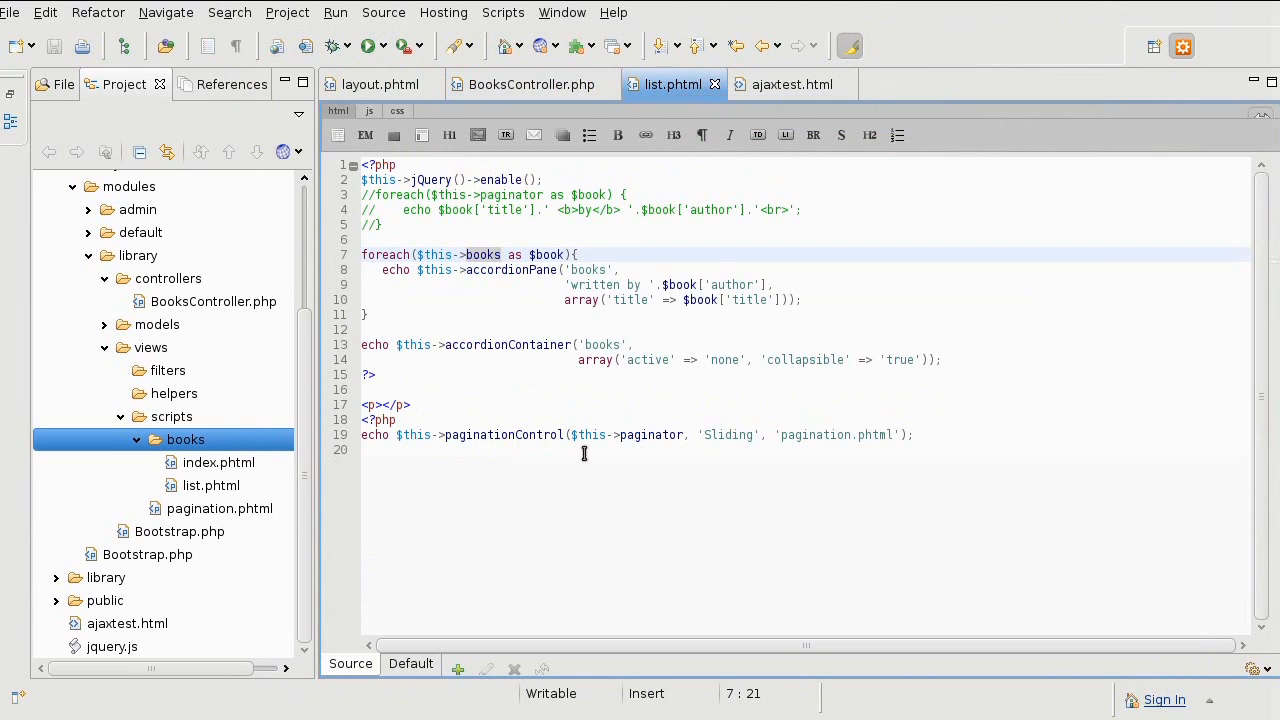
{"action": "mouse_move", "coordinate": [675, 434]}
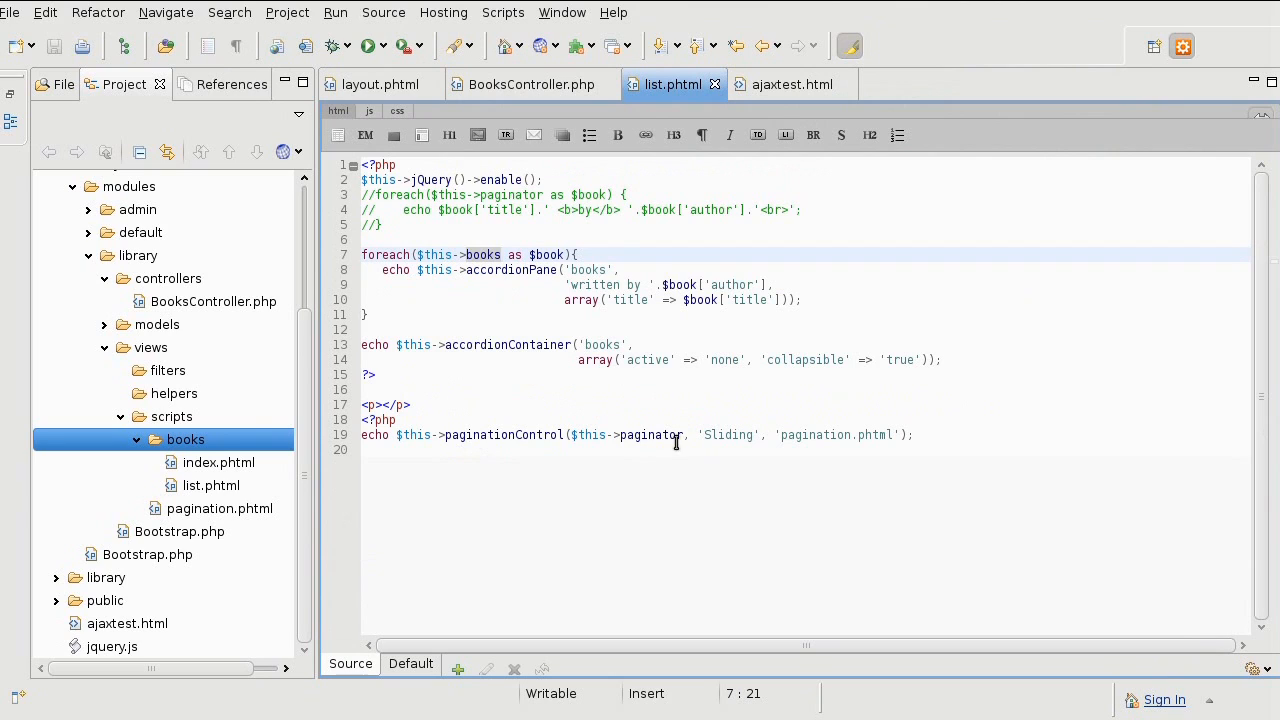
{"action": "left_click", "coordinate": [531, 84]}
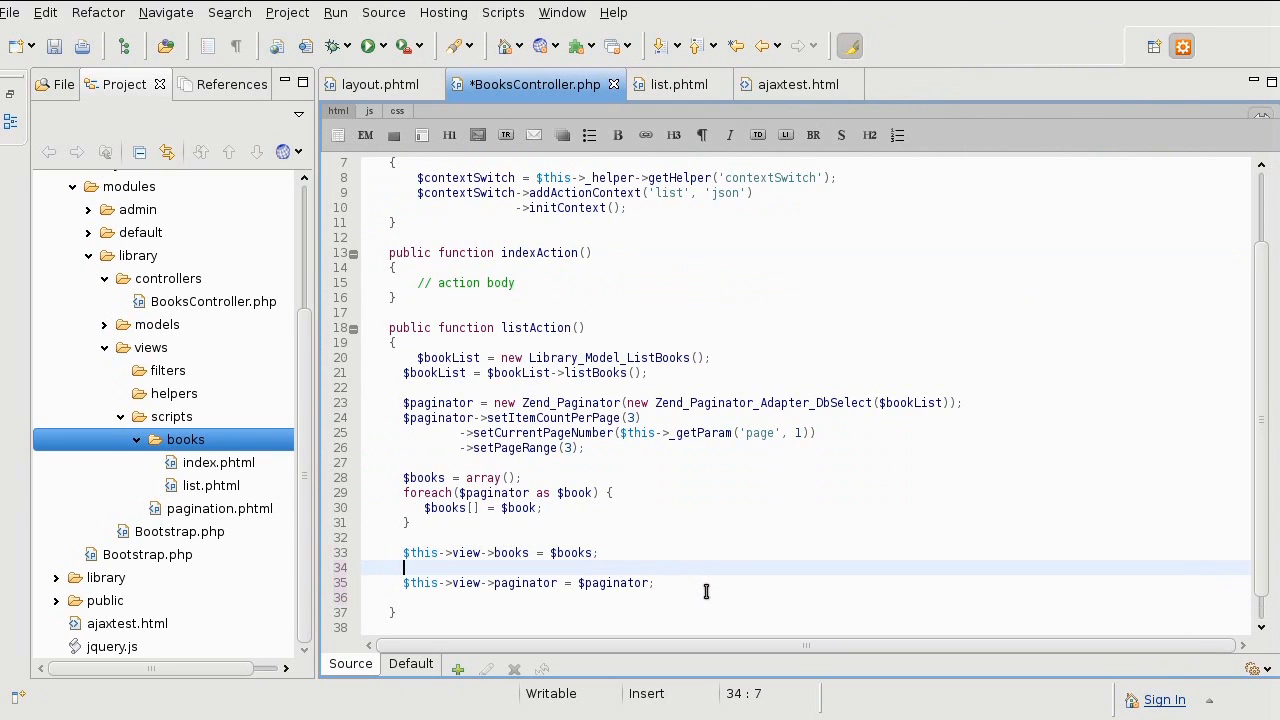
Wrap the paginator view assignment in 'if(!$this->_request->isXmlHttpRequest()){ }'
{"action": "type", "text": "if("}
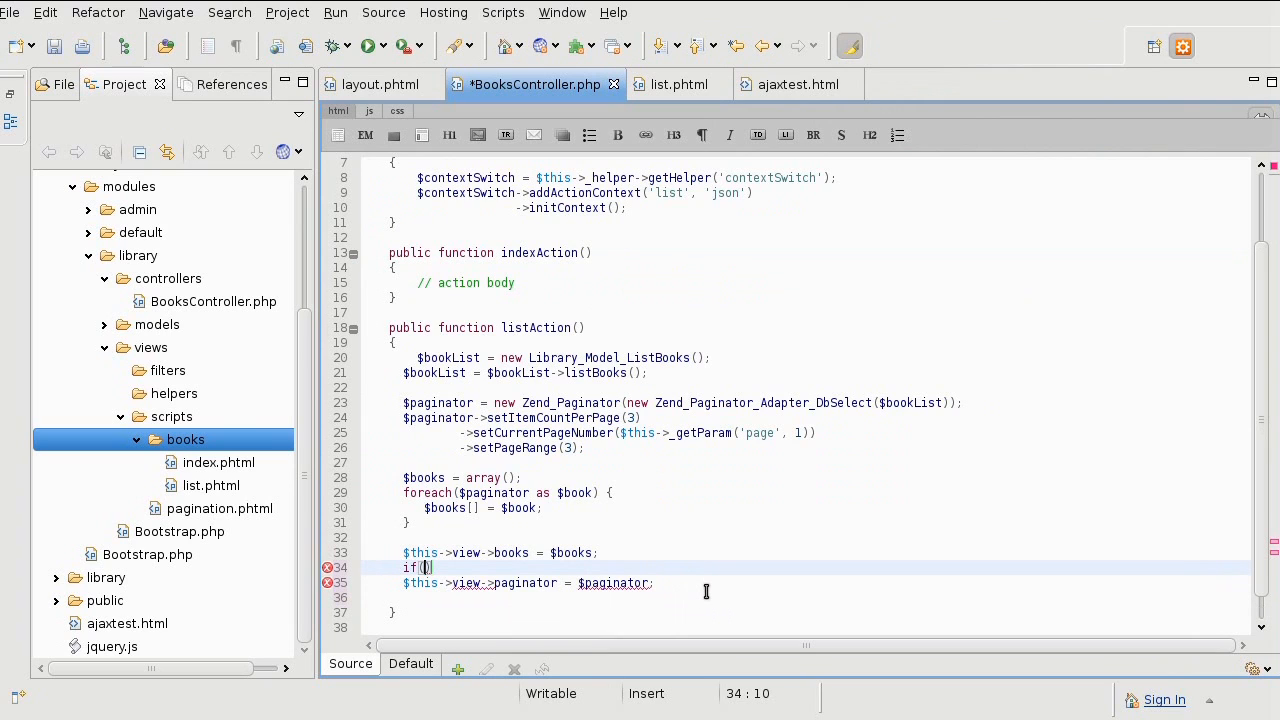
{"action": "type", "text": "!$this"}
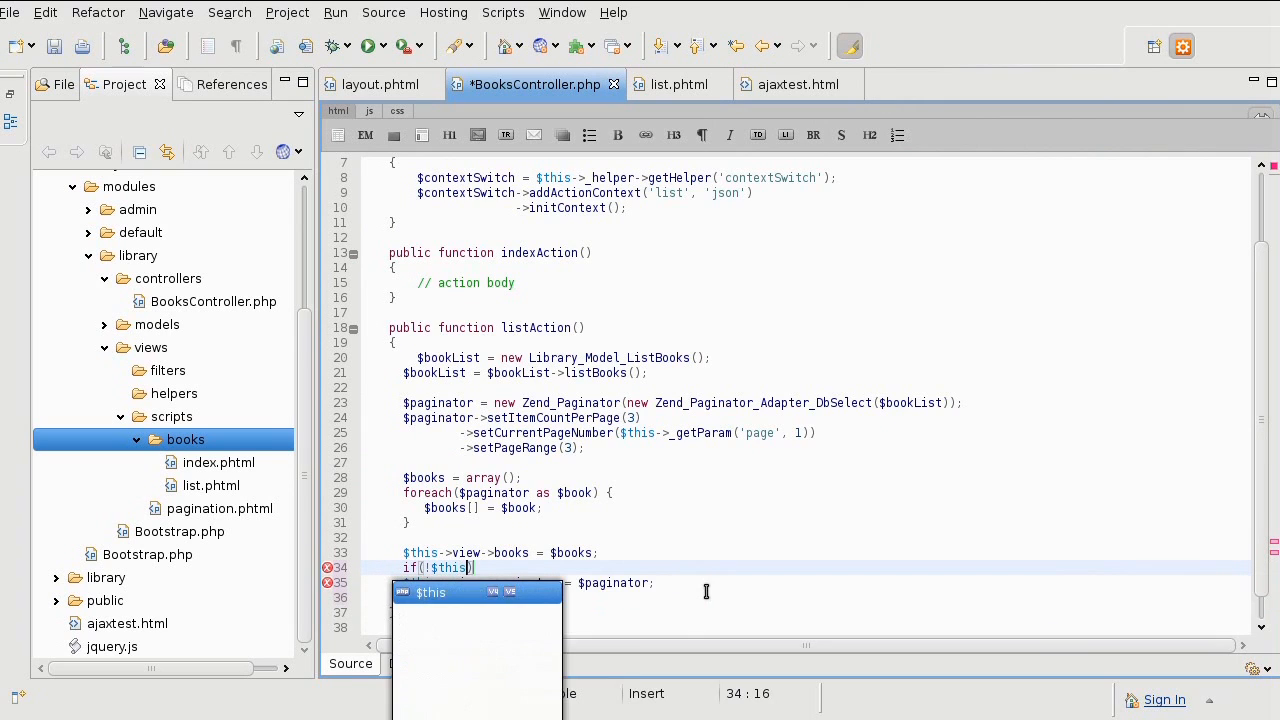
{"action": "type", "text": "->_request->isXml"}
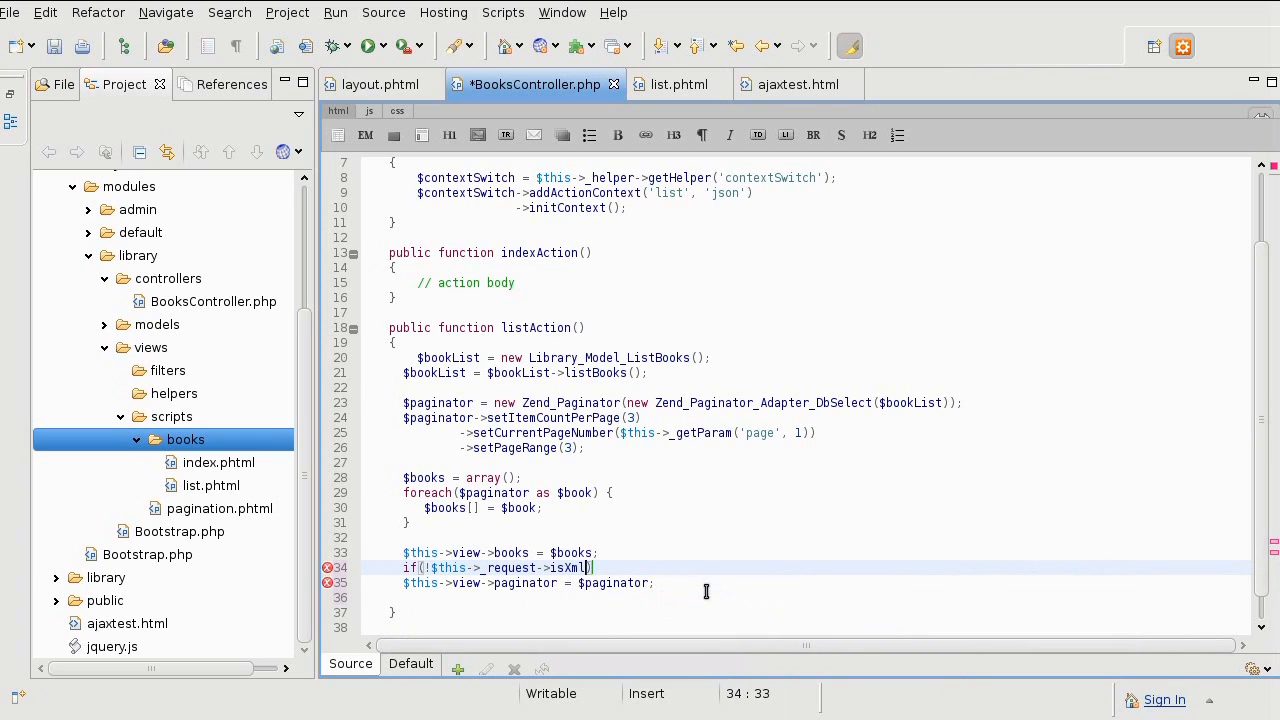
{"action": "type", "text": "HttpRe"}
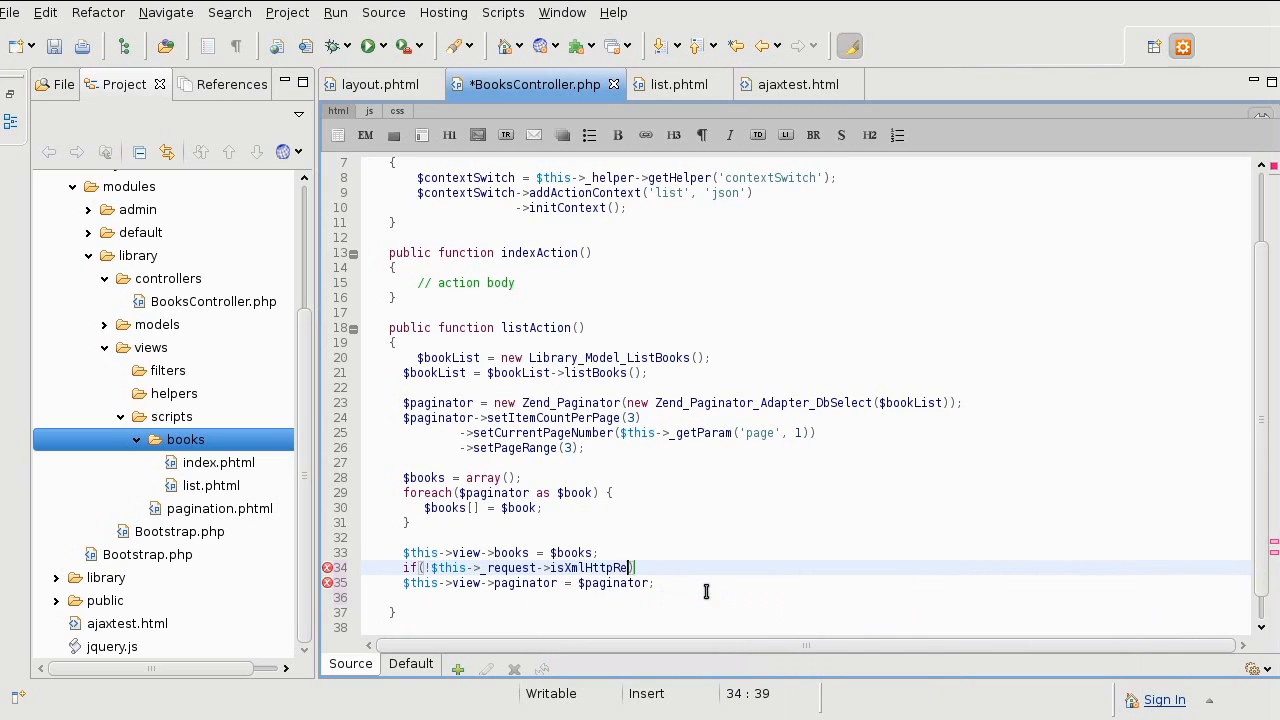
{"action": "type", "text": "()"}
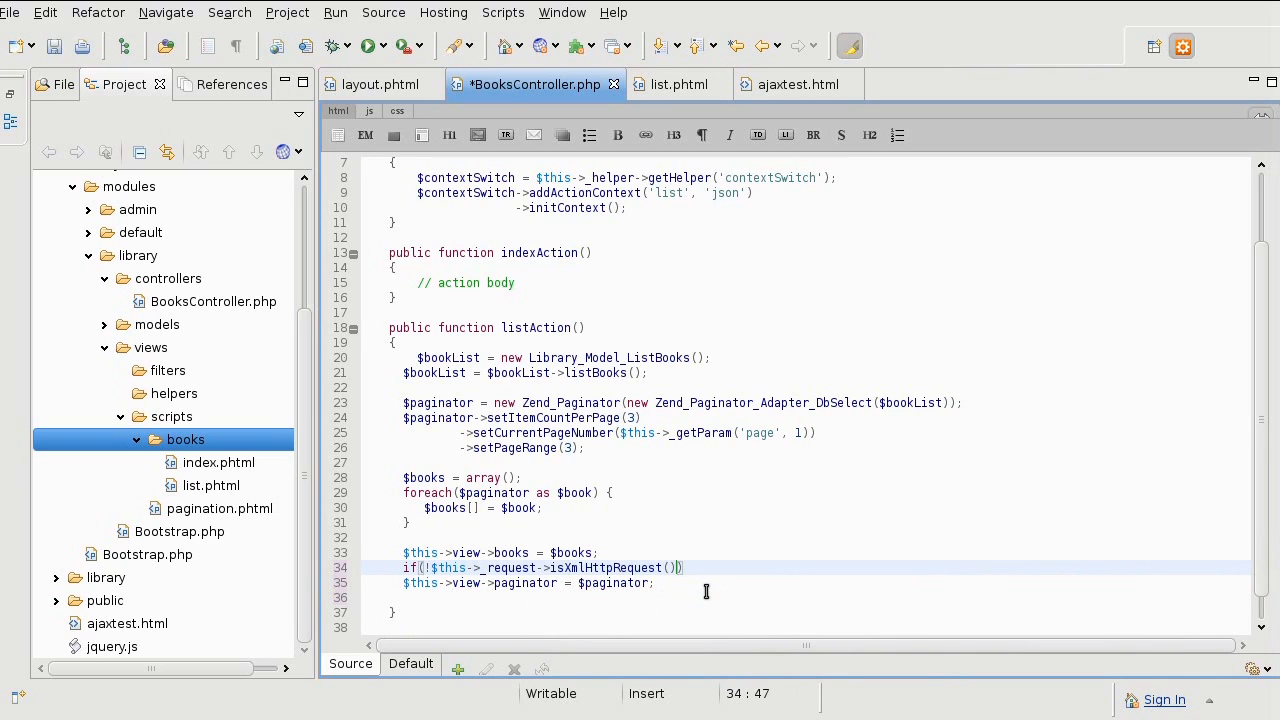
{"action": "mouse_move", "coordinate": [600, 575]}
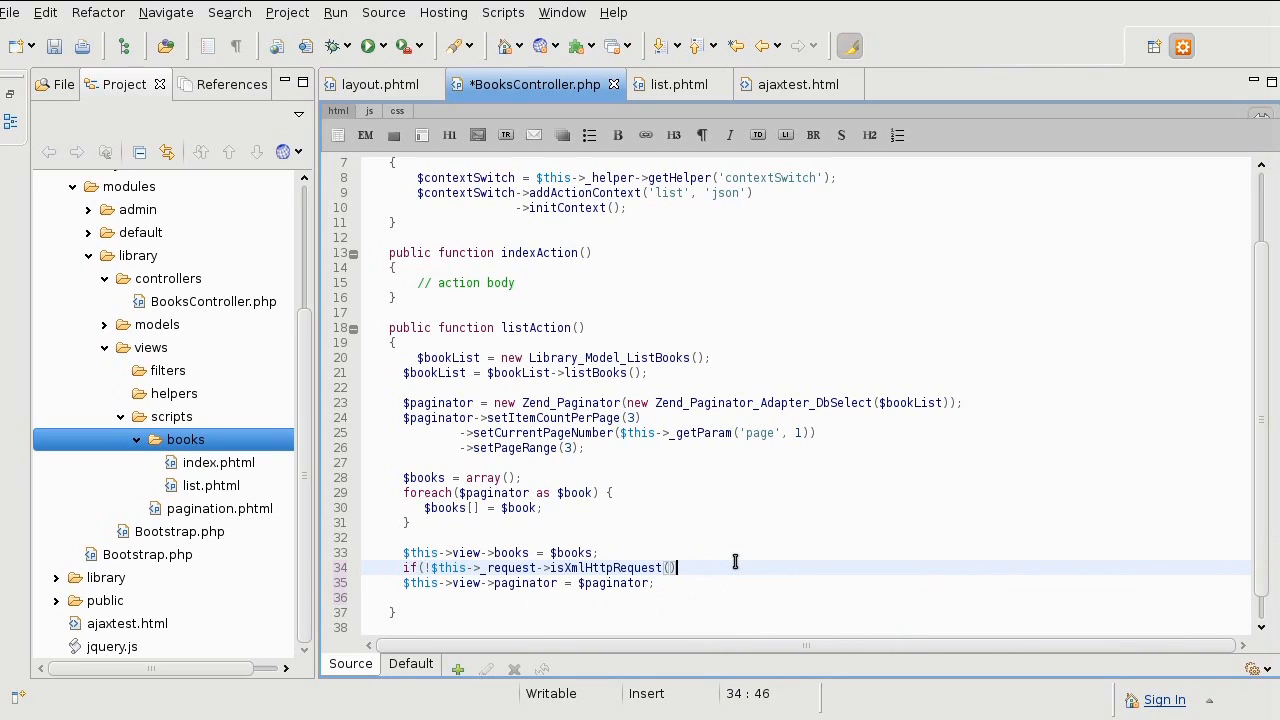
{"action": "type", "text": ")"}
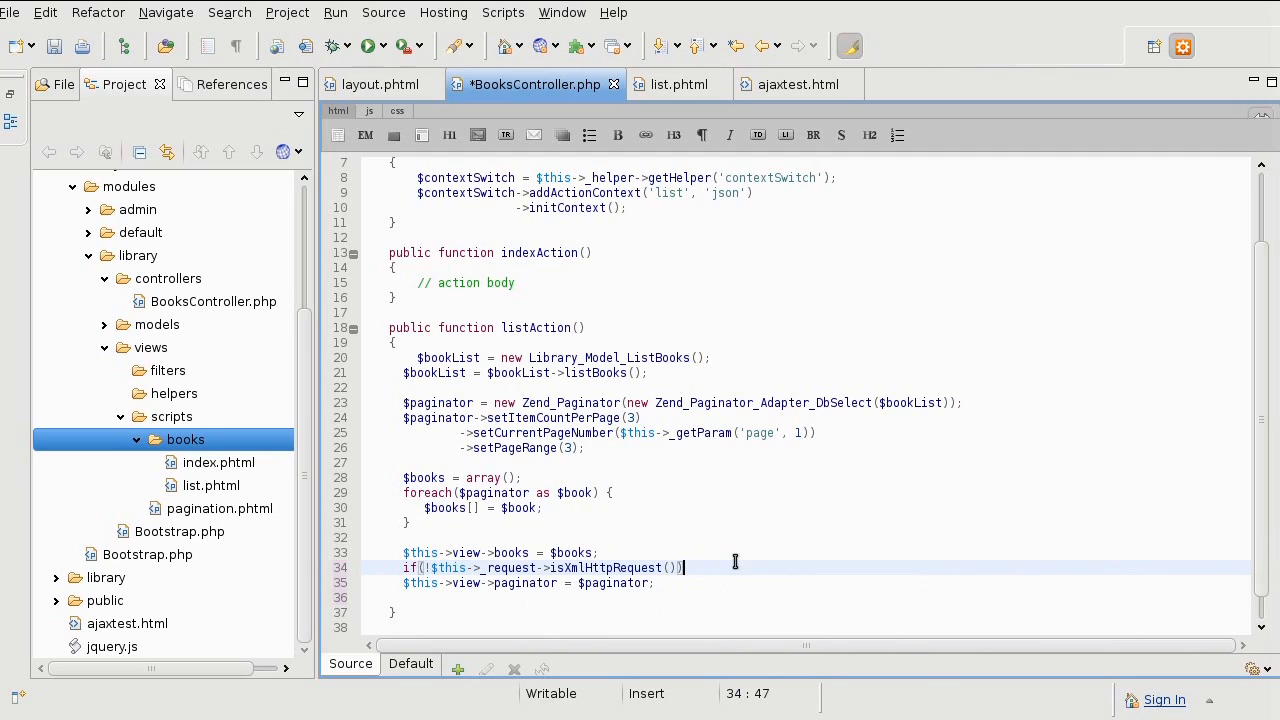
{"action": "type", "text": "{}"}
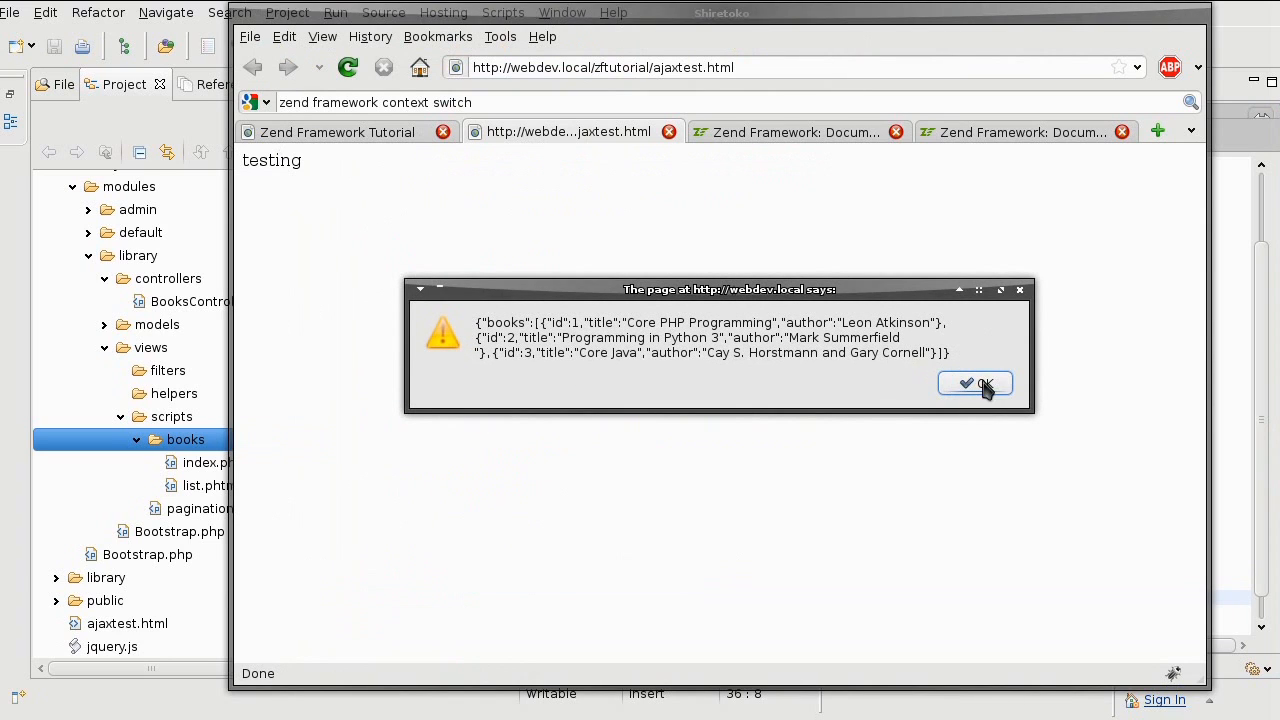
Dismiss the ajaxtest alert listing JSON for the three books
{"action": "left_click", "coordinate": [975, 384]}
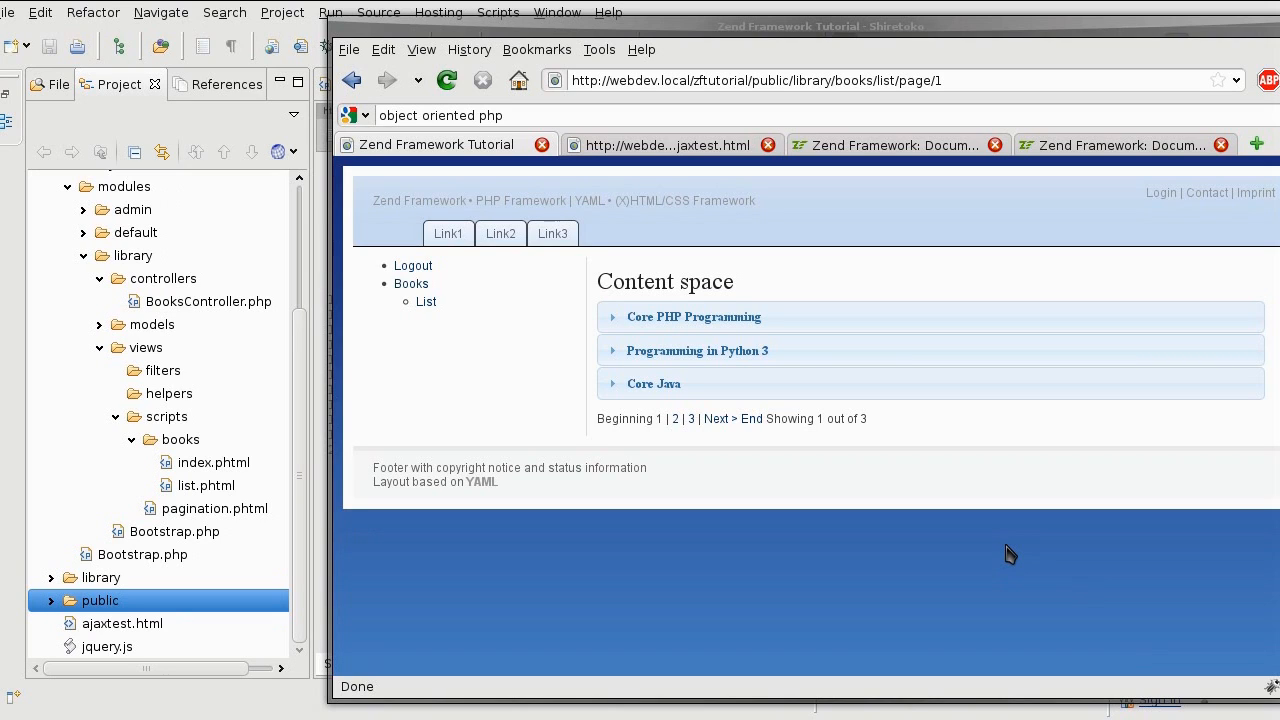
{"action": "mouse_move", "coordinate": [883, 430]}
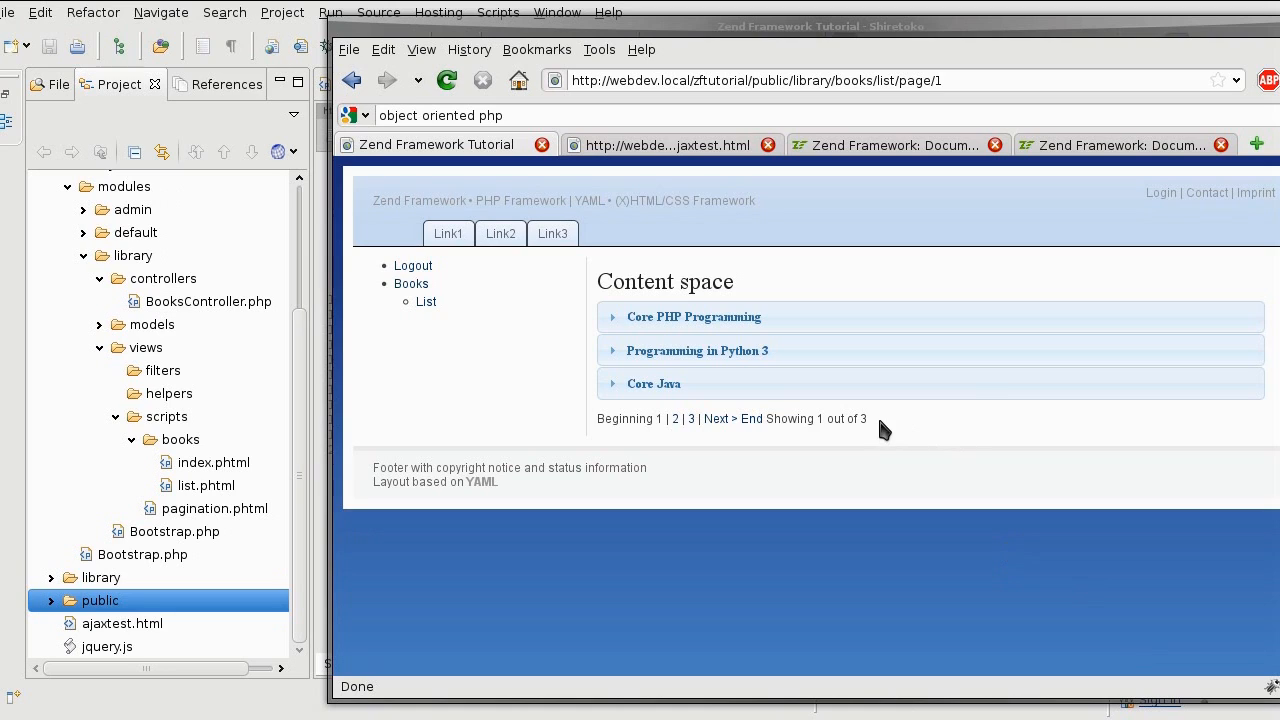
{"action": "mouse_move", "coordinate": [900, 424]}
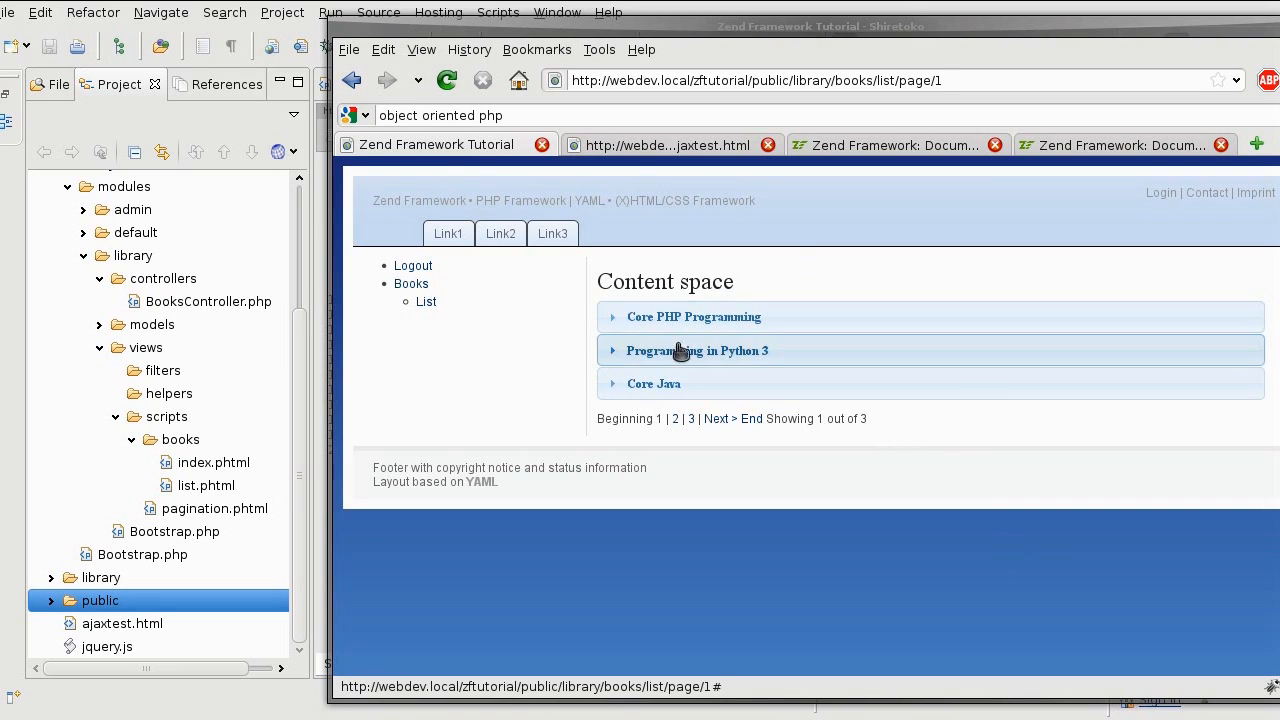
{"action": "mouse_move", "coordinate": [920, 483]}
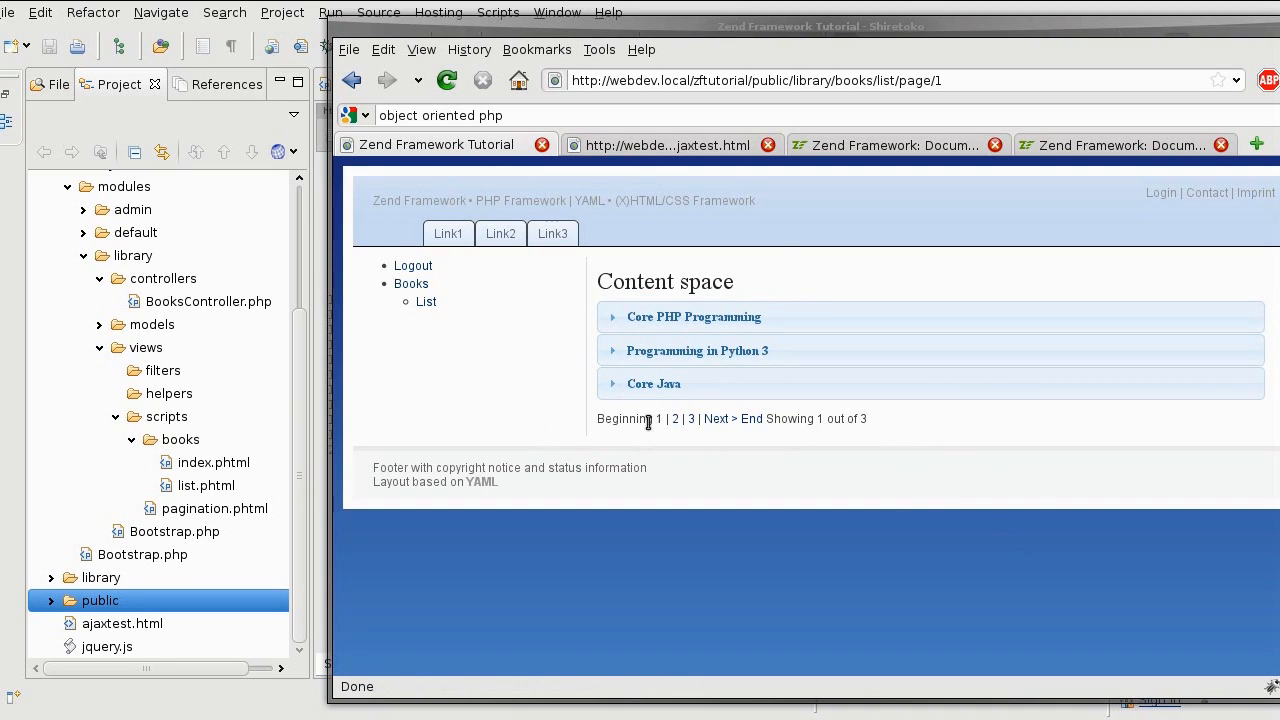
{"action": "mouse_move", "coordinate": [915, 433]}
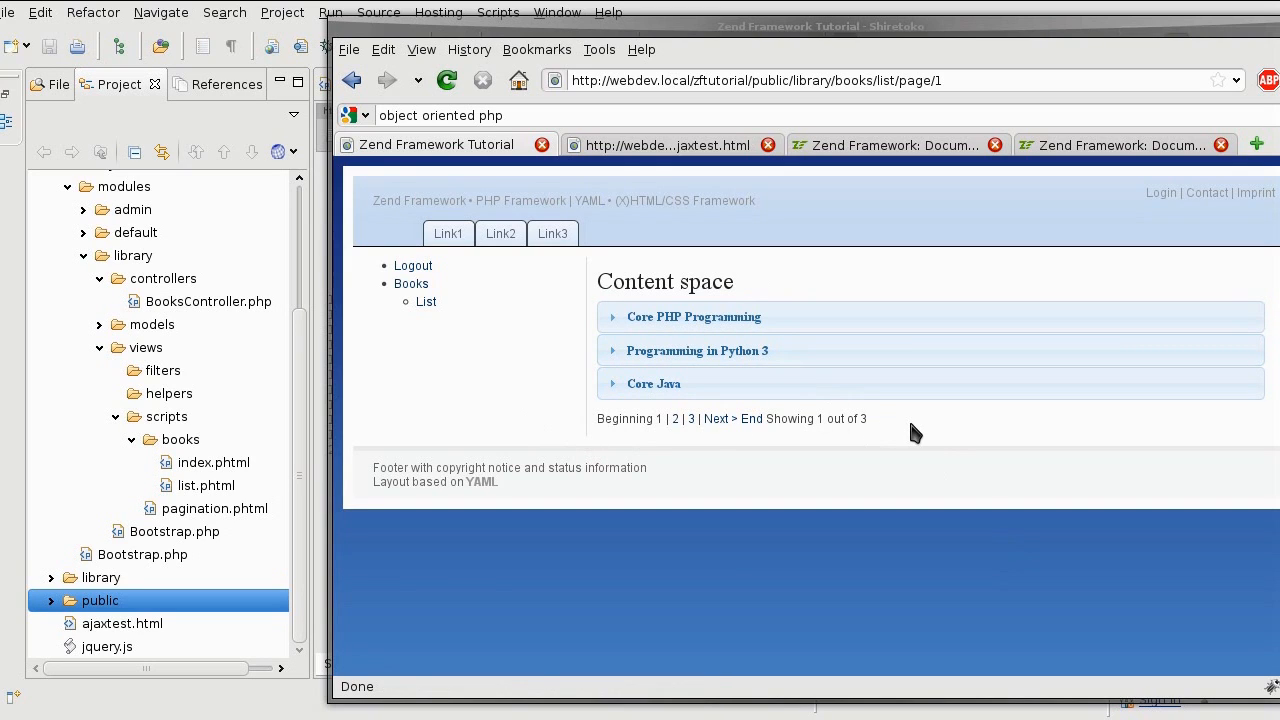
{"action": "mouse_move", "coordinate": [893, 524]}
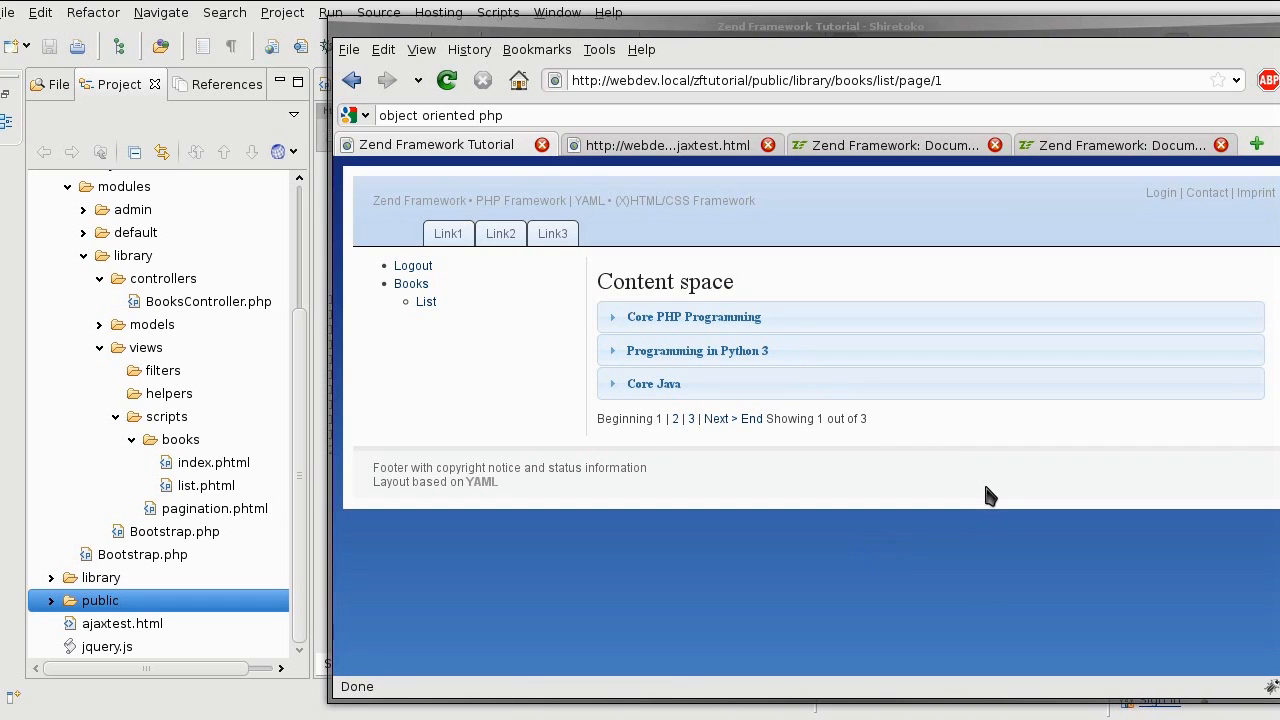
{"action": "mouse_move", "coordinate": [897, 420]}
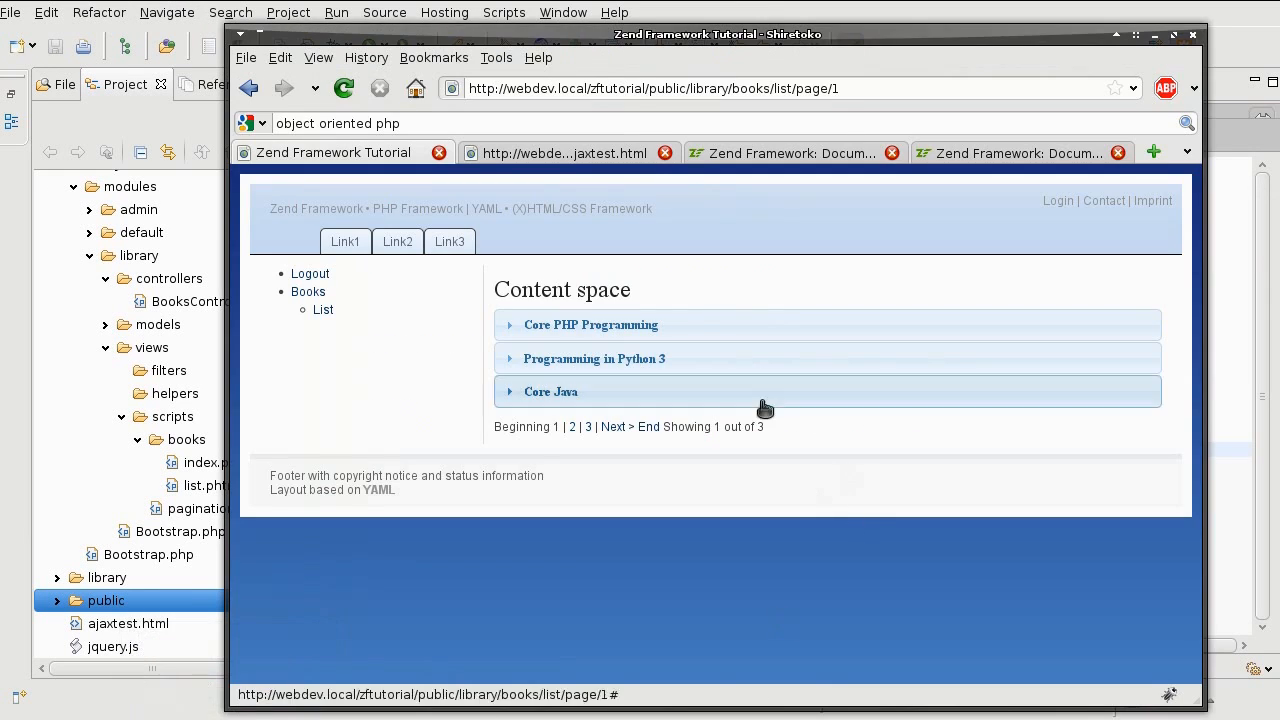
After reviewing the books accordion list in Firefox, bring list.phtml in Aptana Studio to front
{"action": "left_click", "coordinate": [673, 84]}
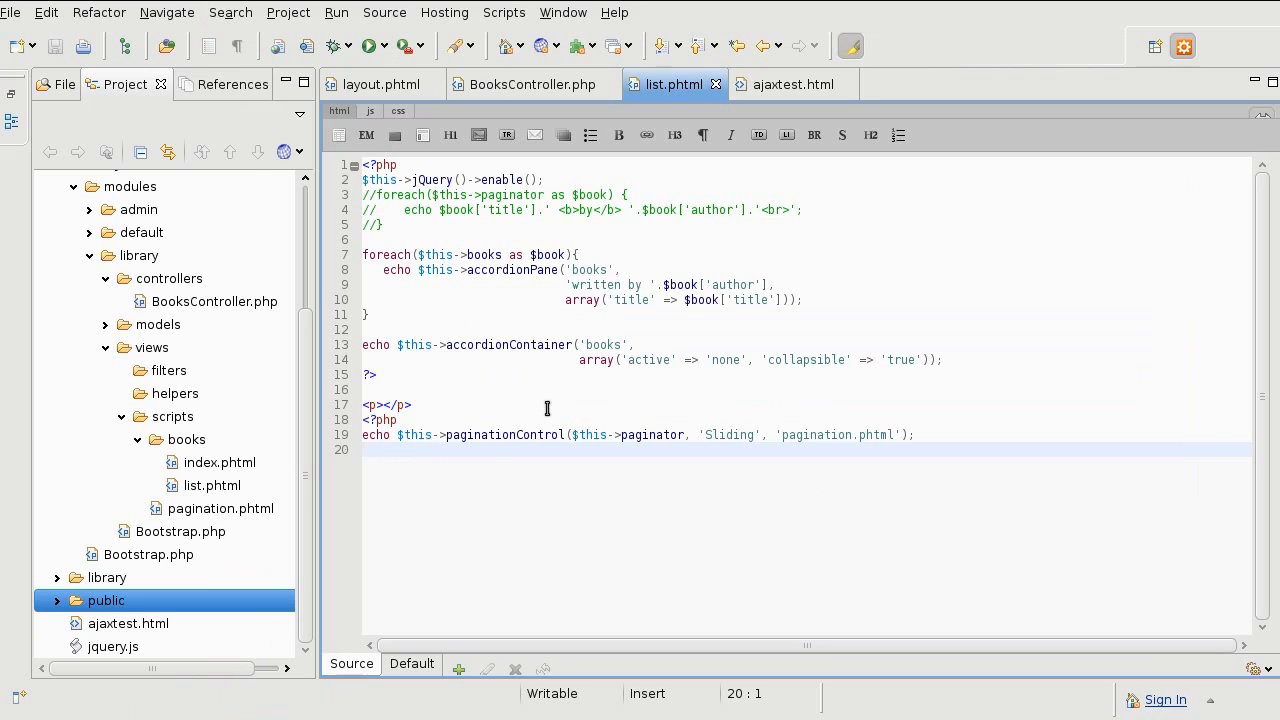
Begin a <?= $this->ajaxLink('test', $this->url()) call at the end of list.phtml
{"action": "left_click", "coordinate": [363, 450]}
{"action": "type", "text": "?>"}
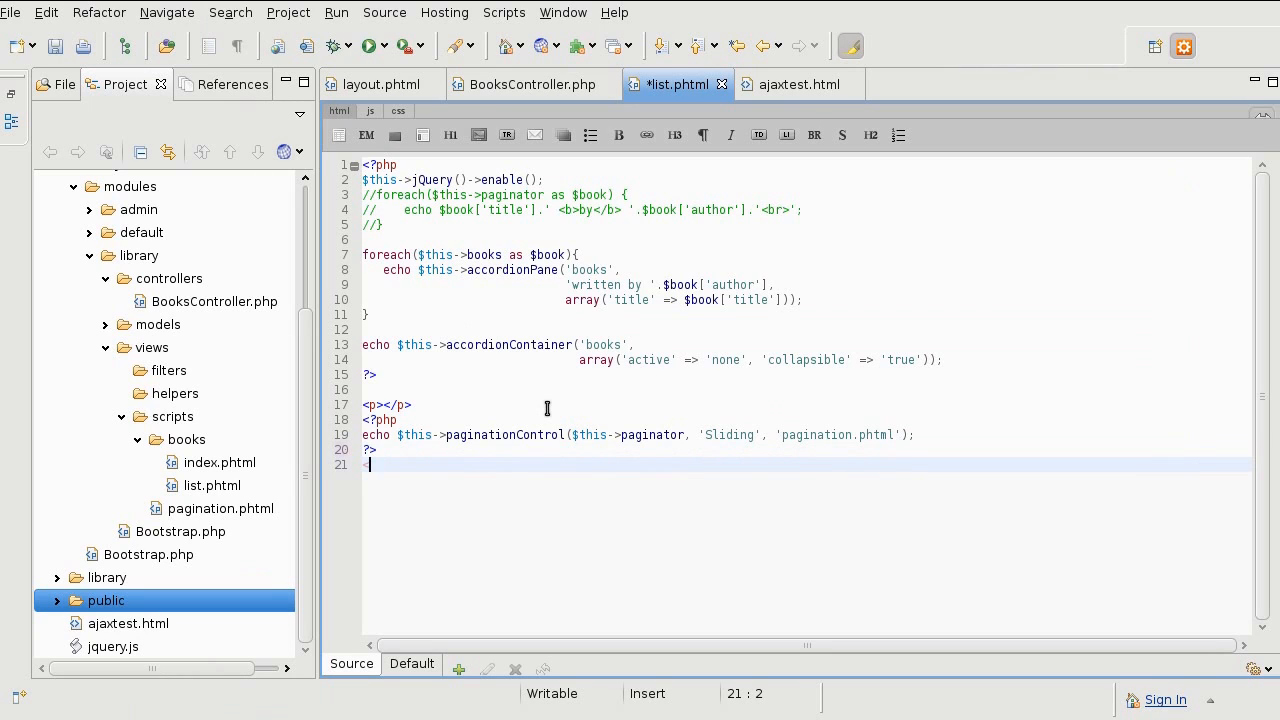
{"action": "type", "text": "<?="}
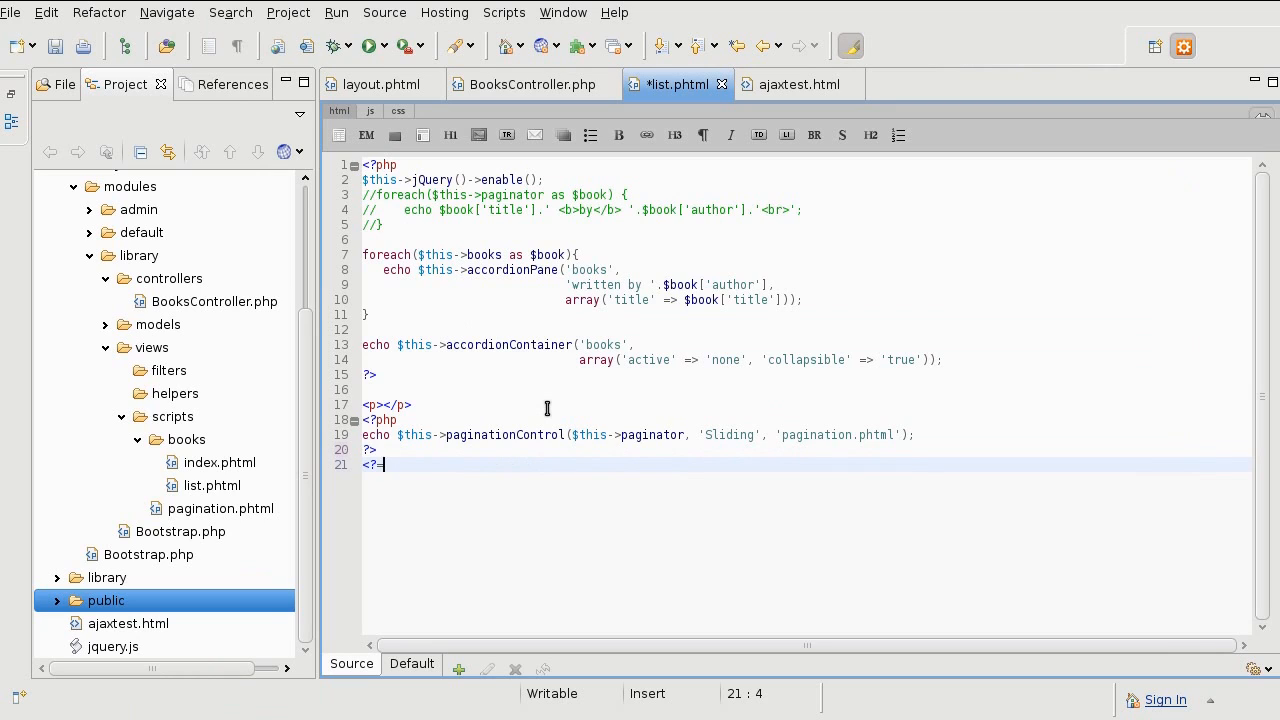
{"action": "type", "text": "="}
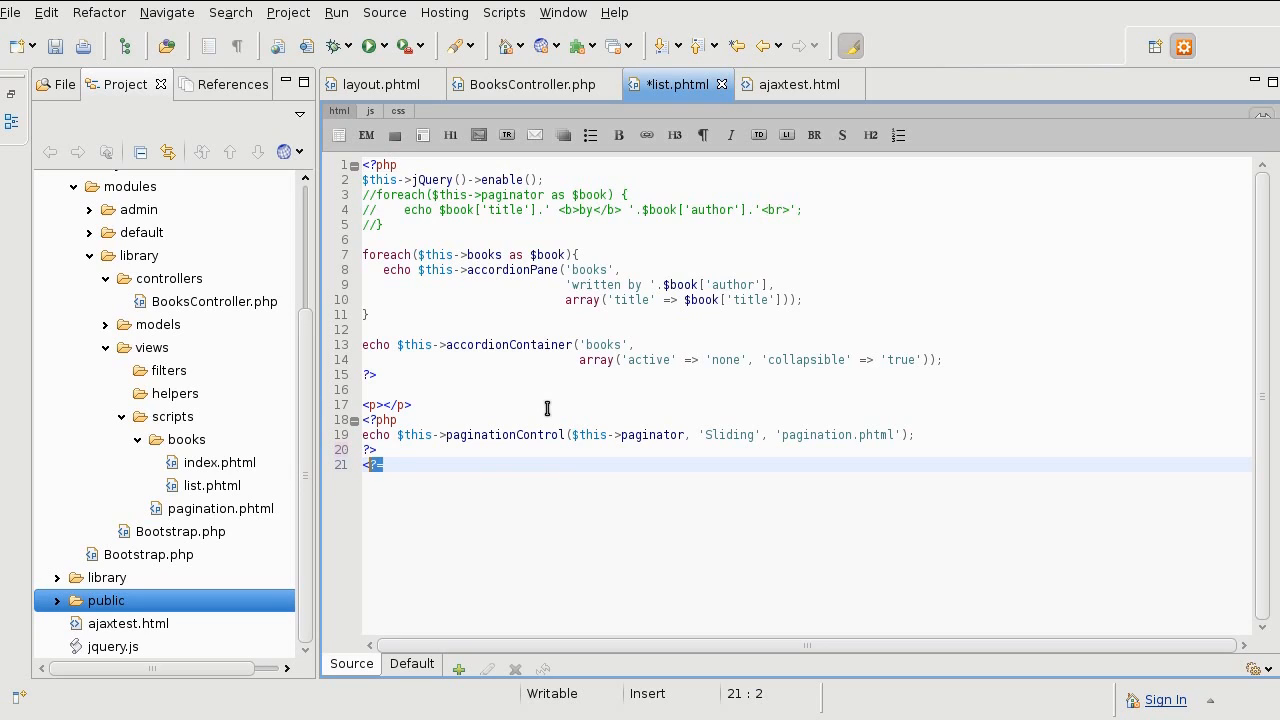
{"action": "type", "text": "="}
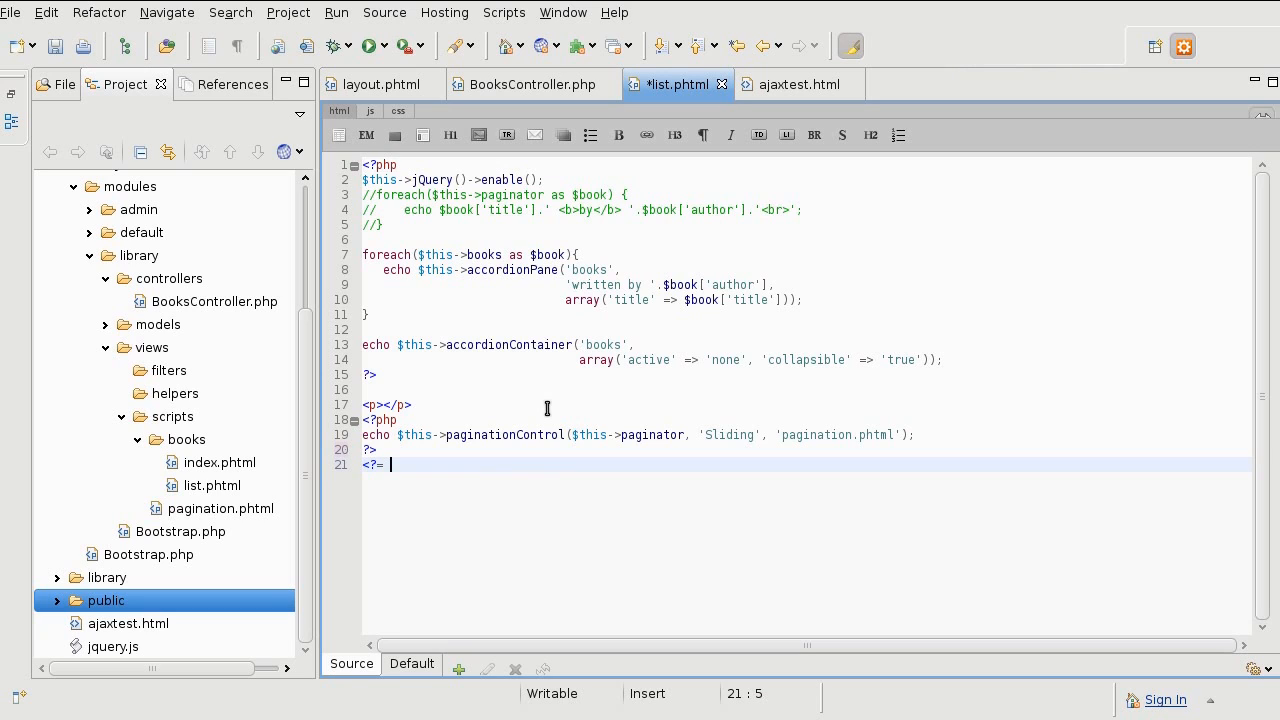
{"action": "type", "text": "$this->ajax"}
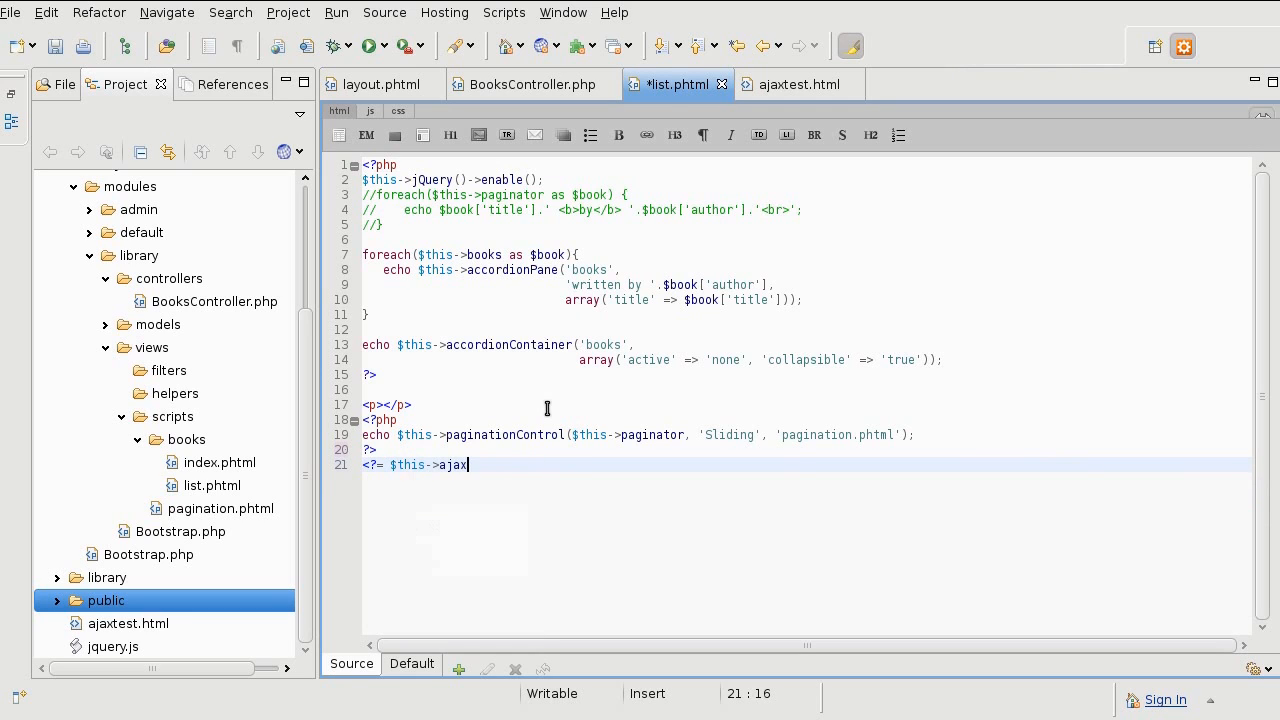
{"action": "type", "text": "Link()"}
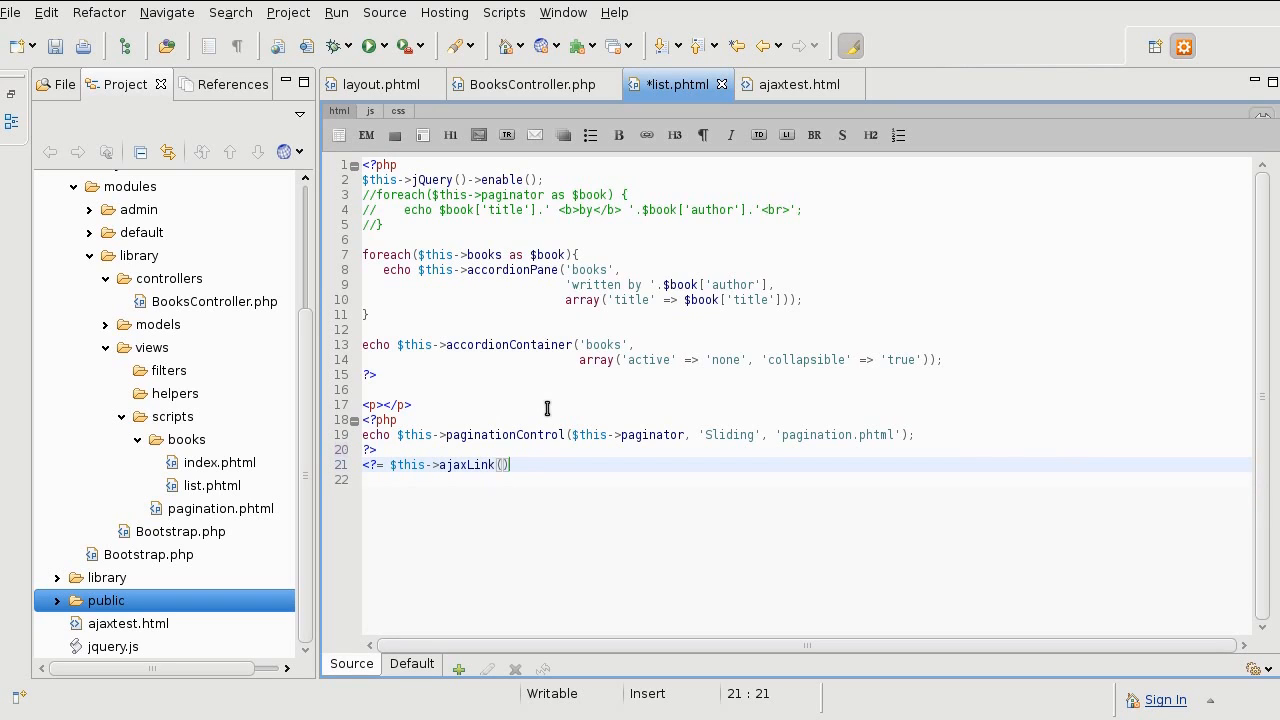
{"action": "type", "text": "'test"}
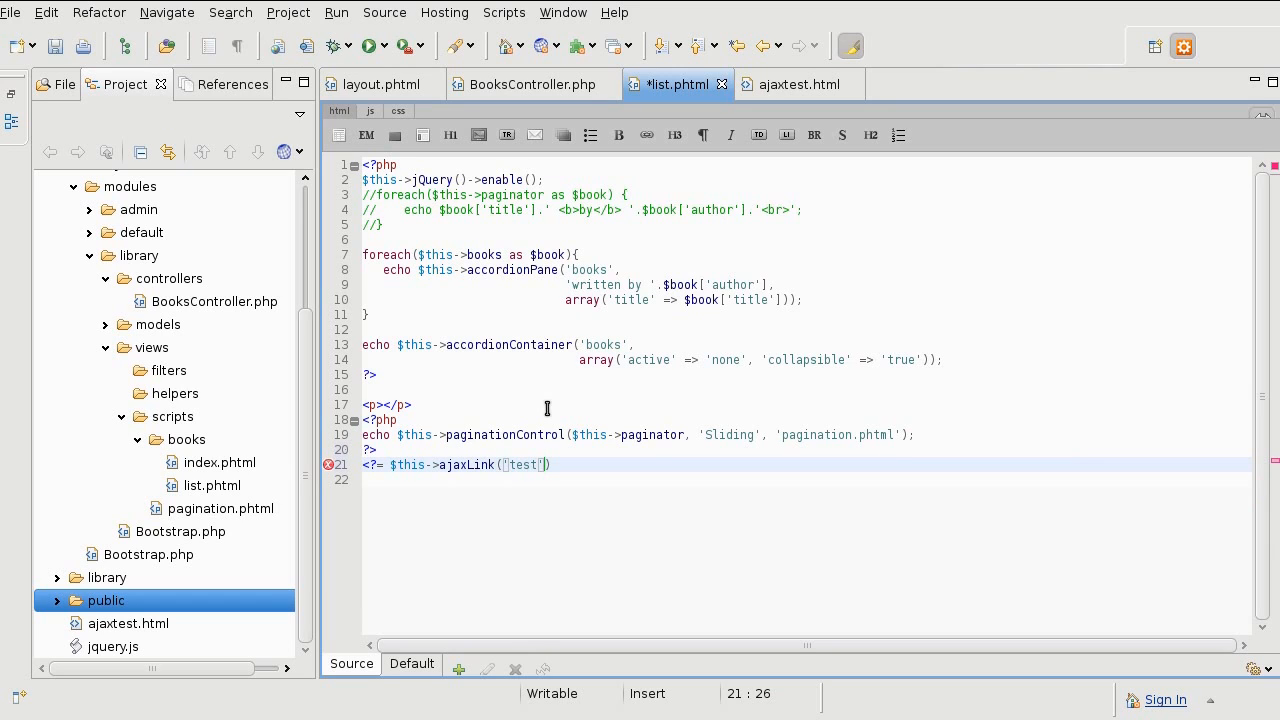
{"action": "type", "text": ","}
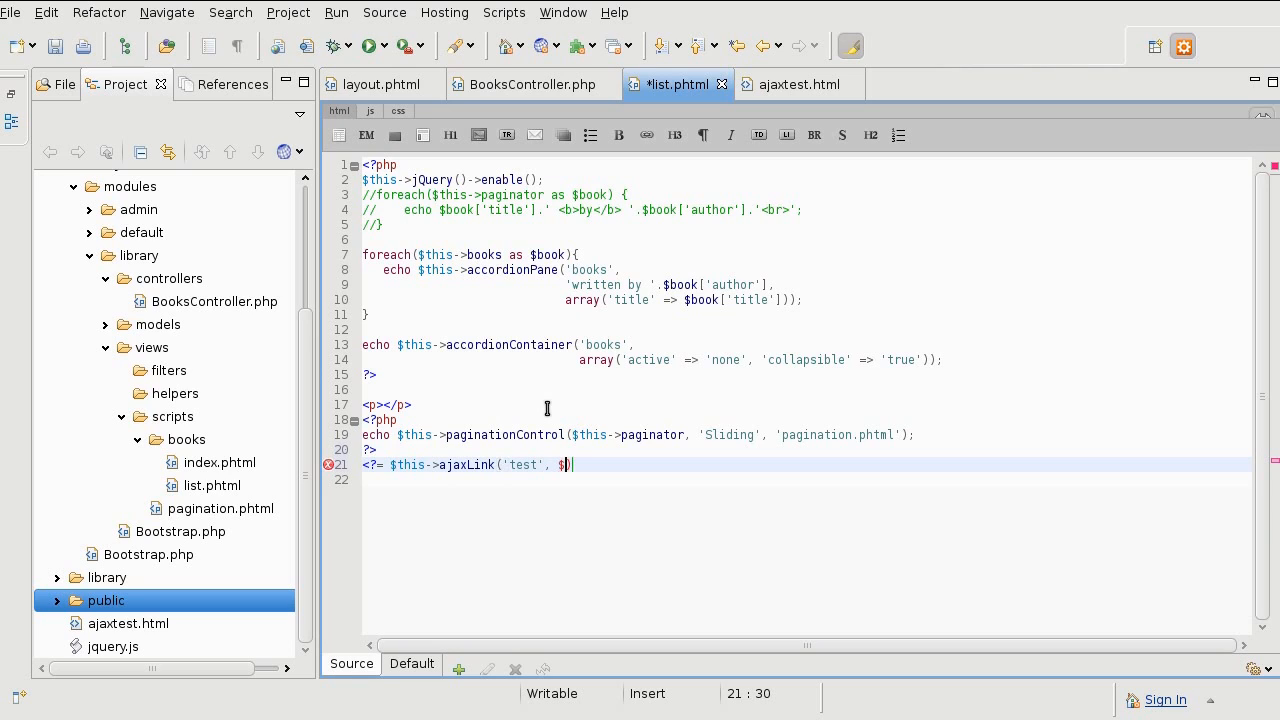
{"action": "type", "text": "$"}
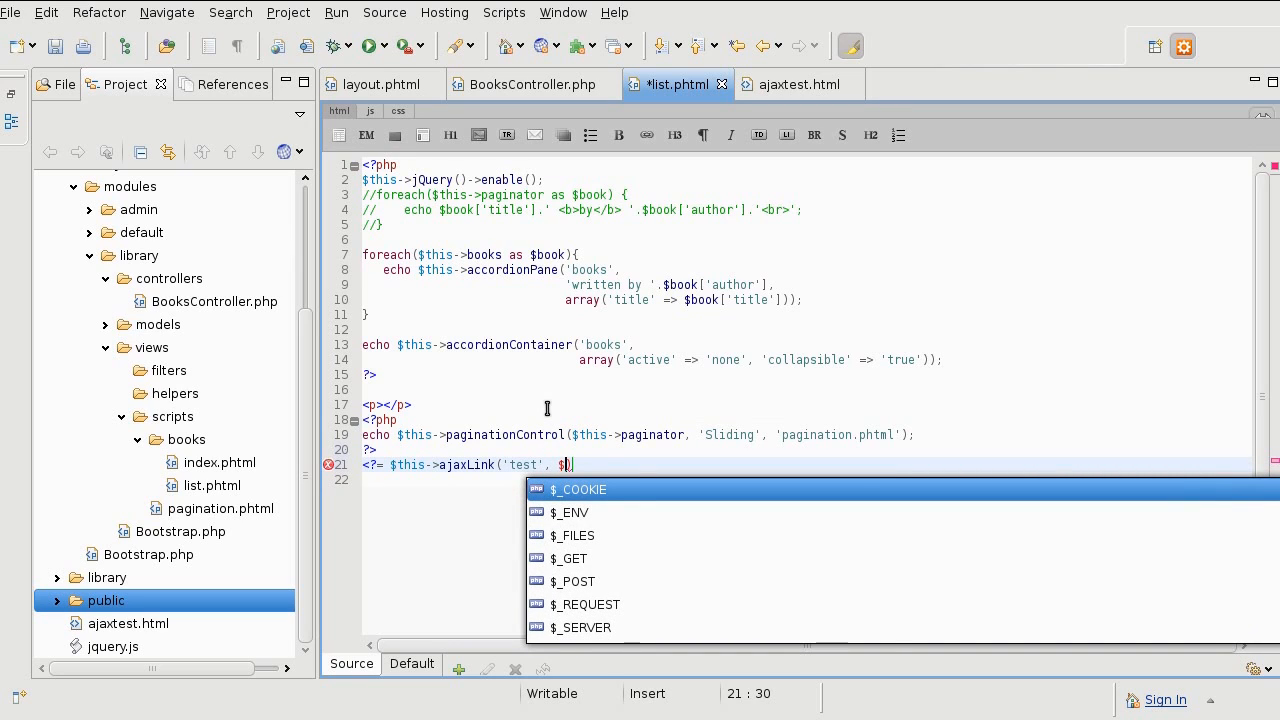
{"action": "type", "text": "this->"}
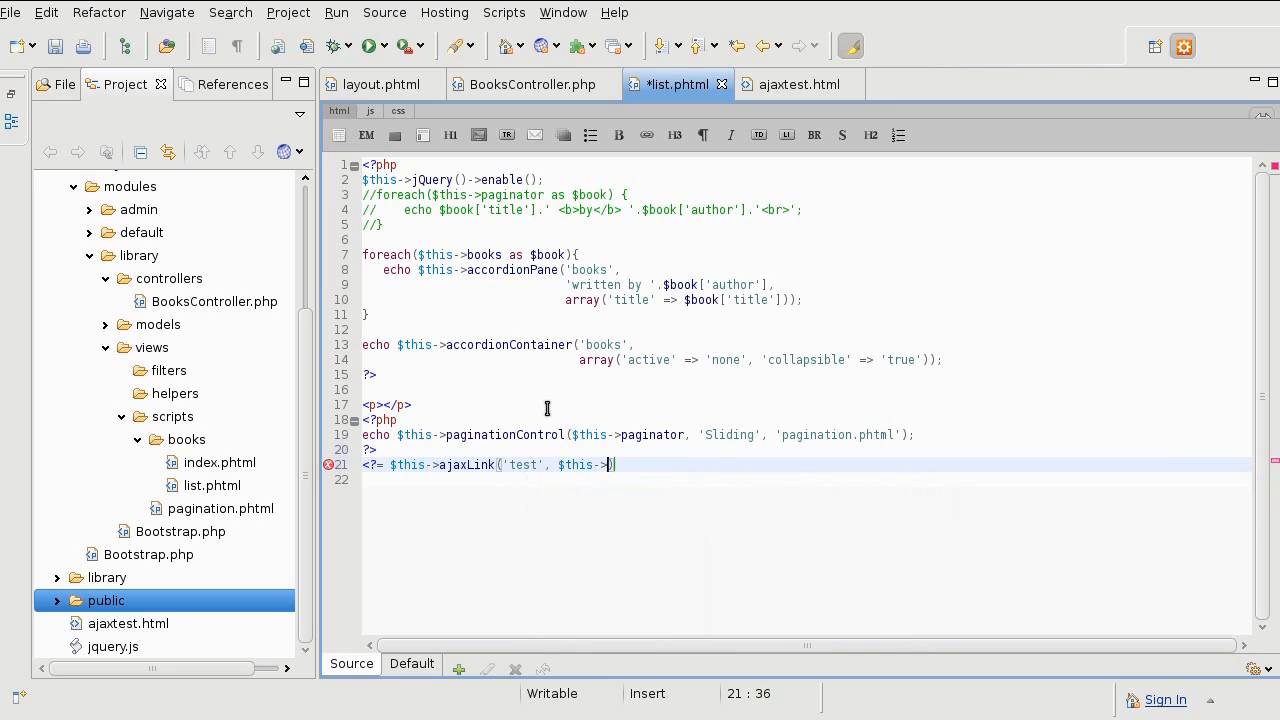
{"action": "type", "text": "url()"}
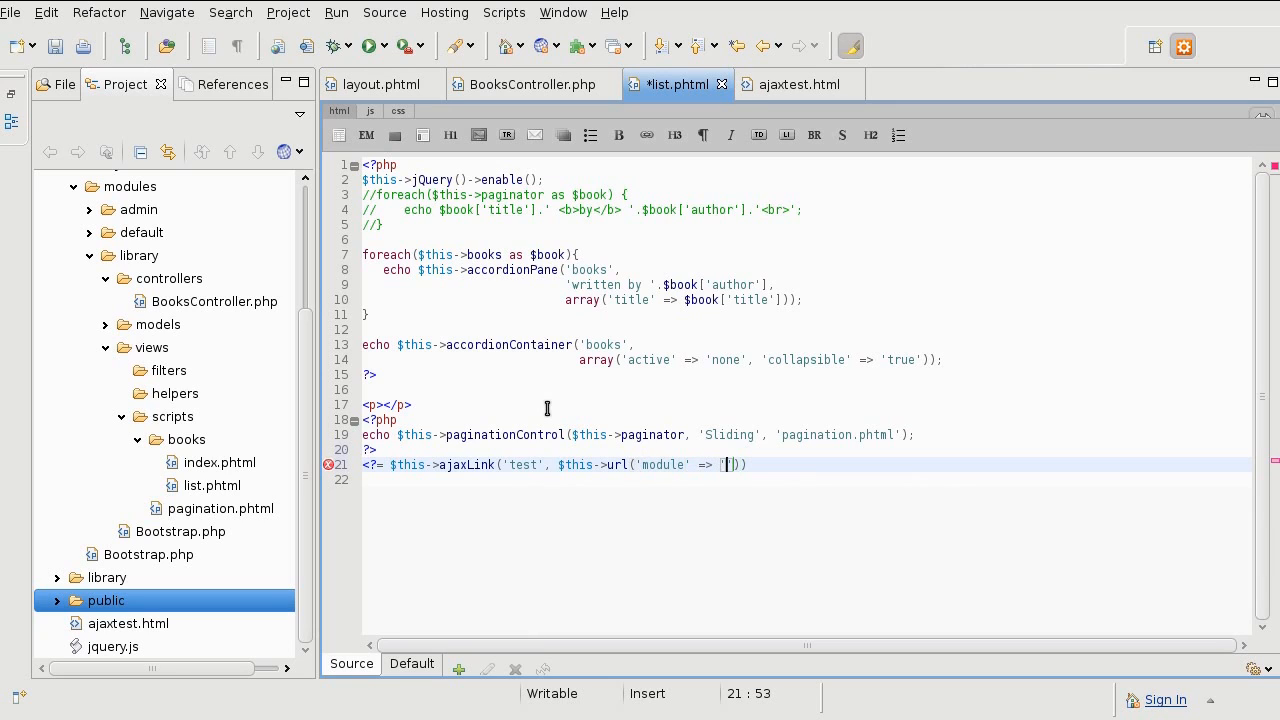
Give url() an array('page' => '2') argument, dropping the controller parameter
{"action": "type", "text": ", 'contr'"}
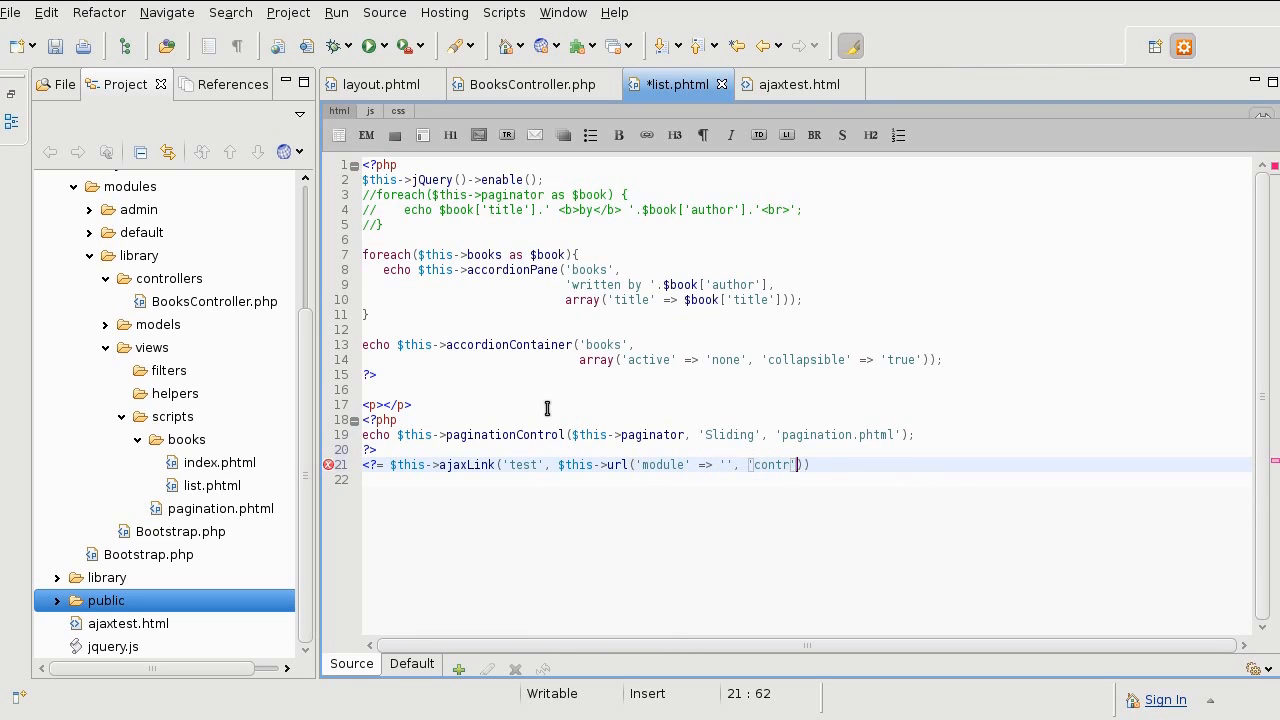
{"action": "type", "text": "oller'=>"}
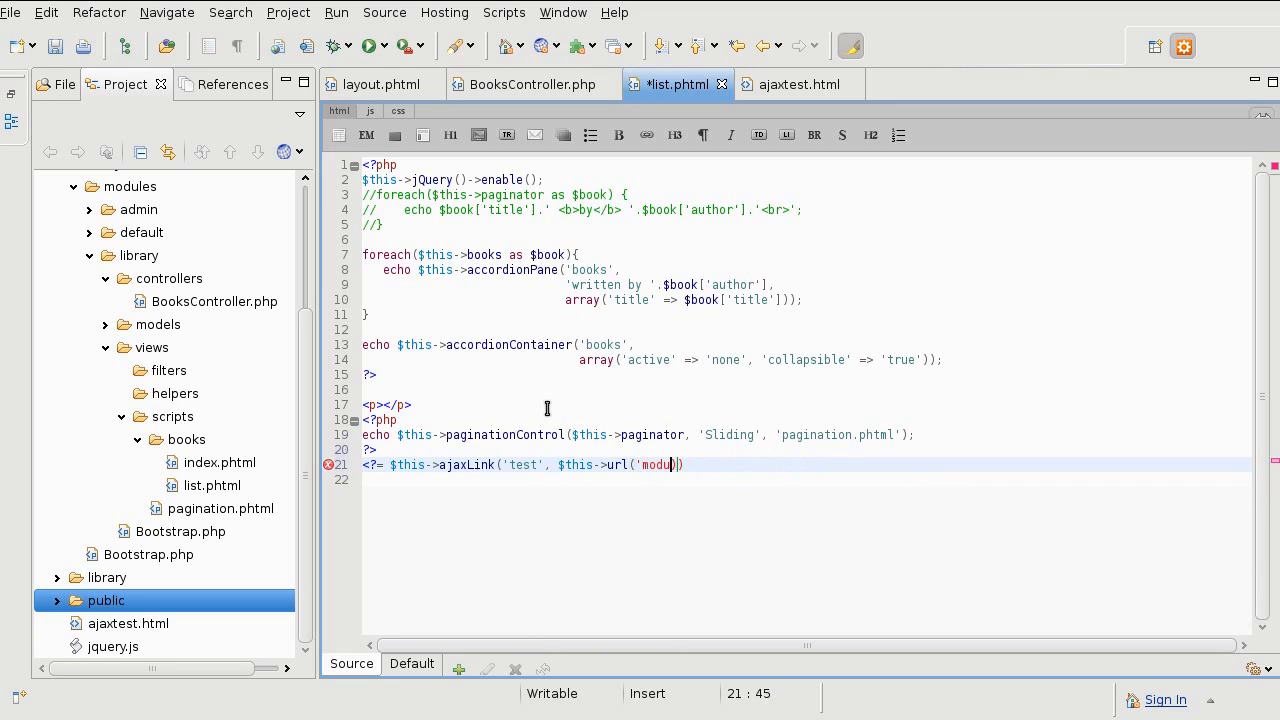
{"action": "key", "text": "BackSpace"}
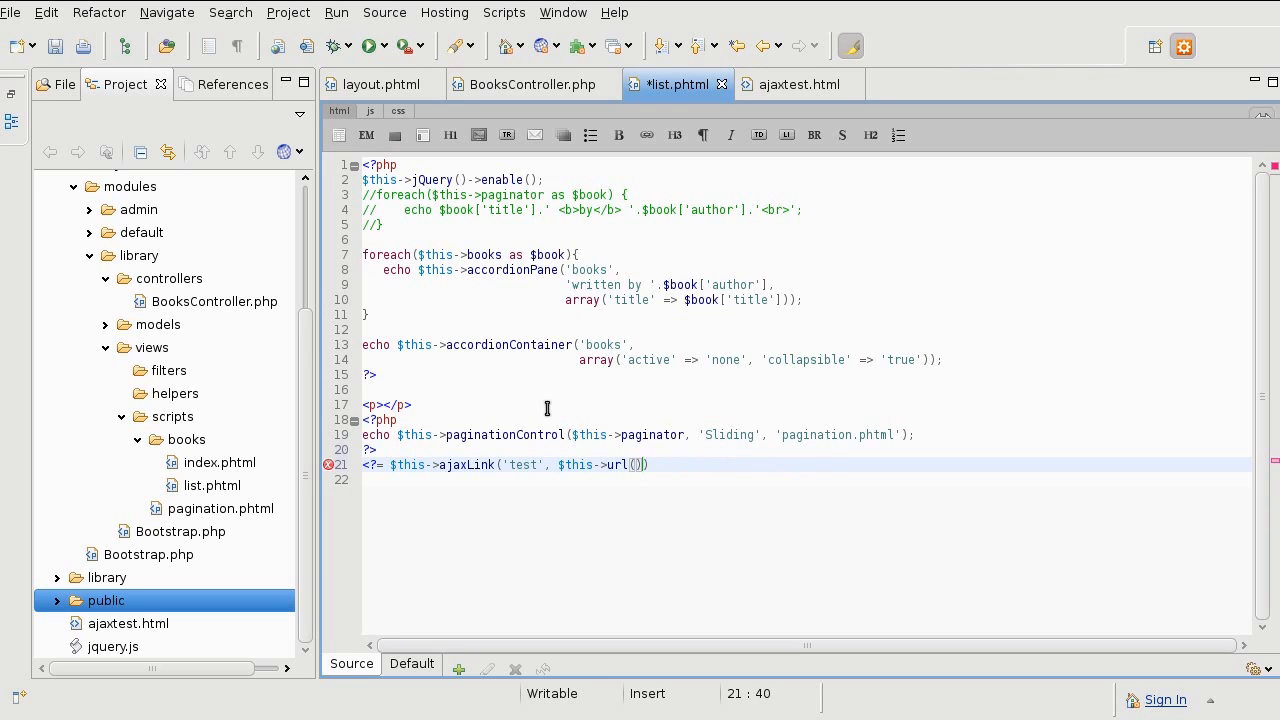
{"action": "type", "text": "array("}
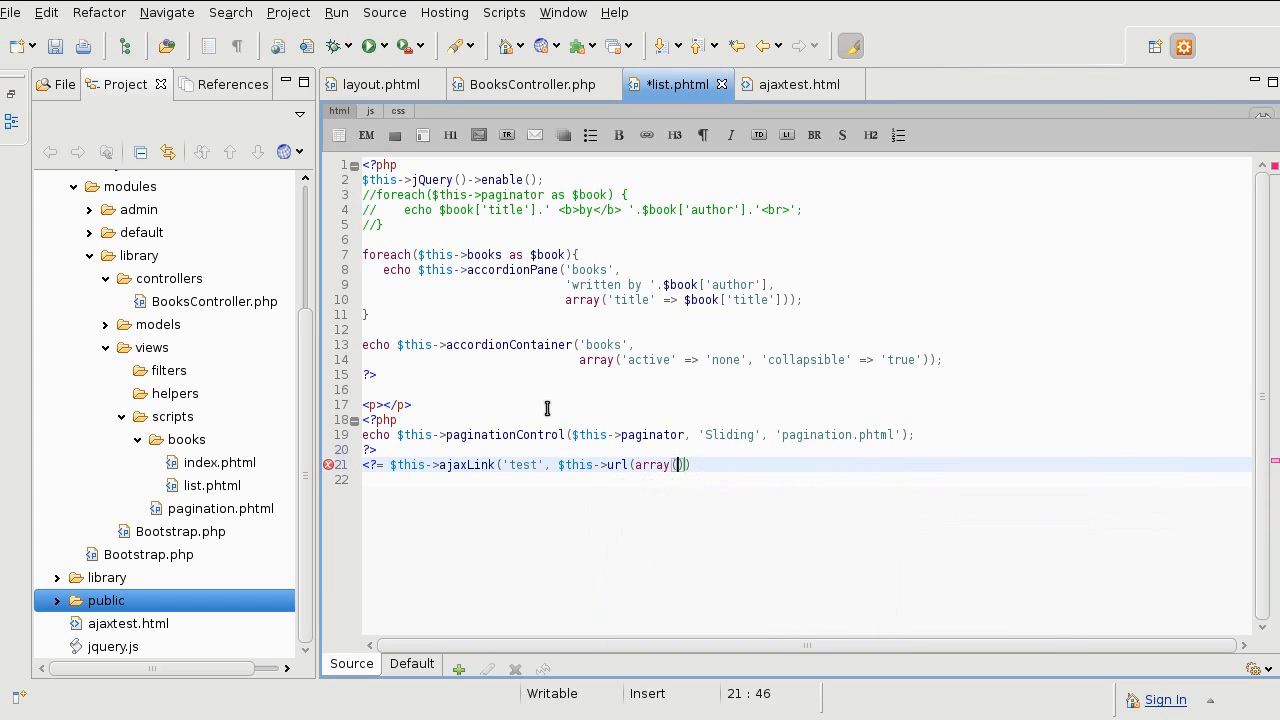
{"action": "type", "text": "pa'"}
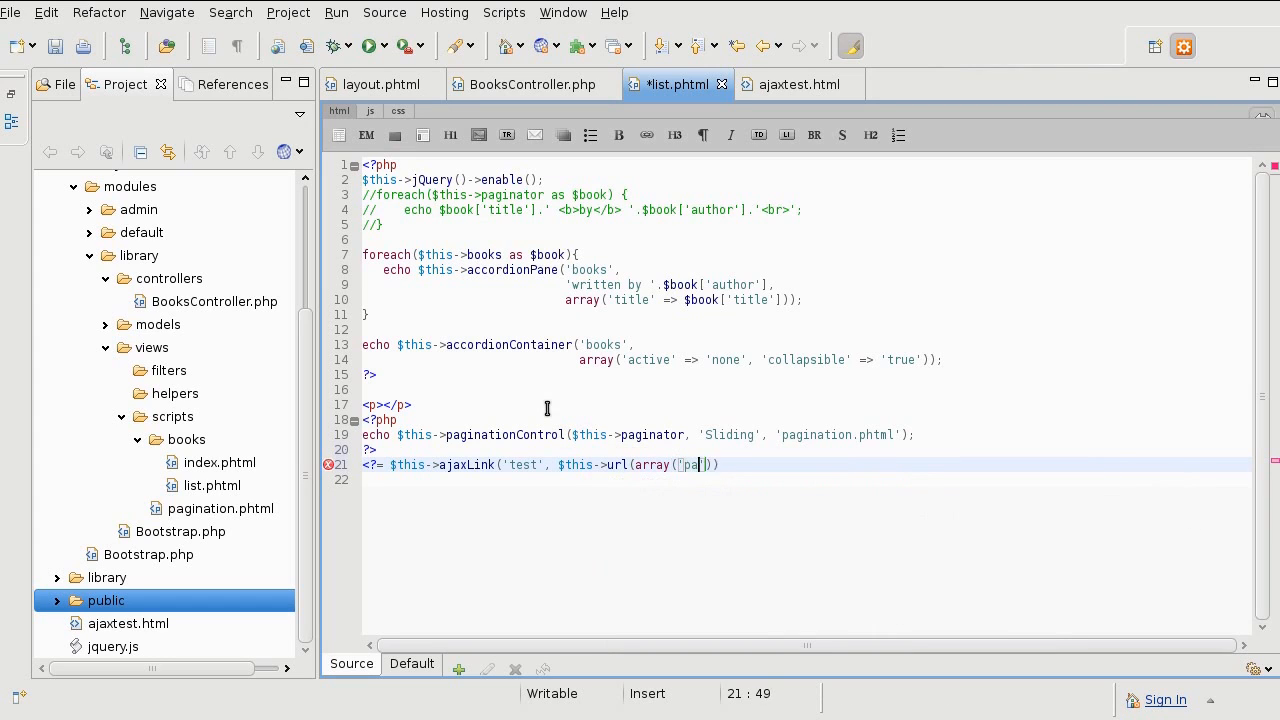
{"action": "type", "text": "ge"}
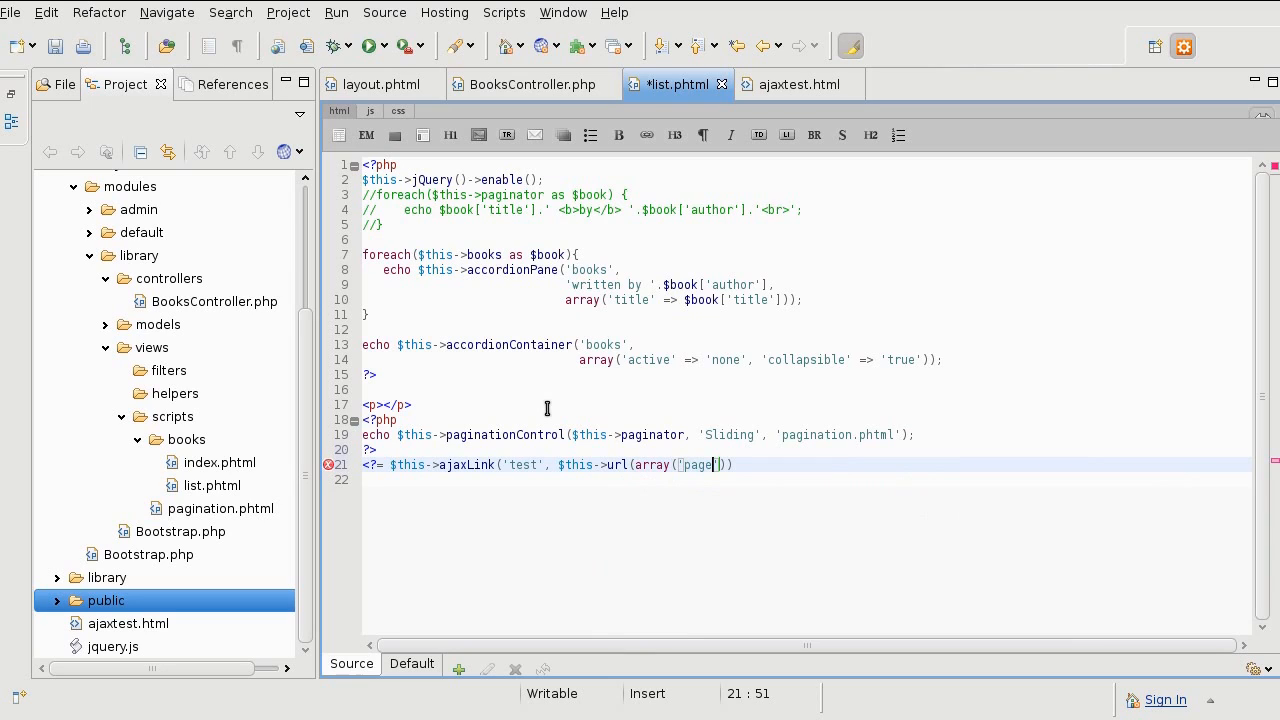
{"action": "type", "text": "'"}
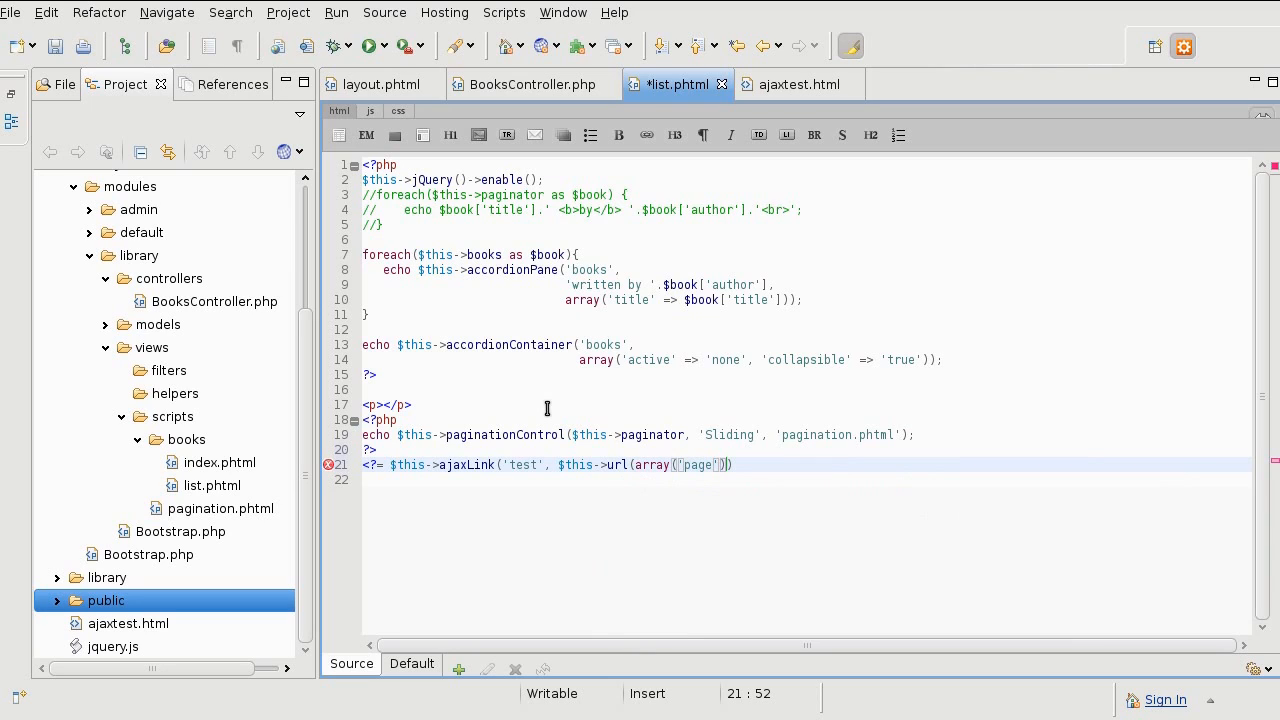
{"action": "type", "text": "=>"}
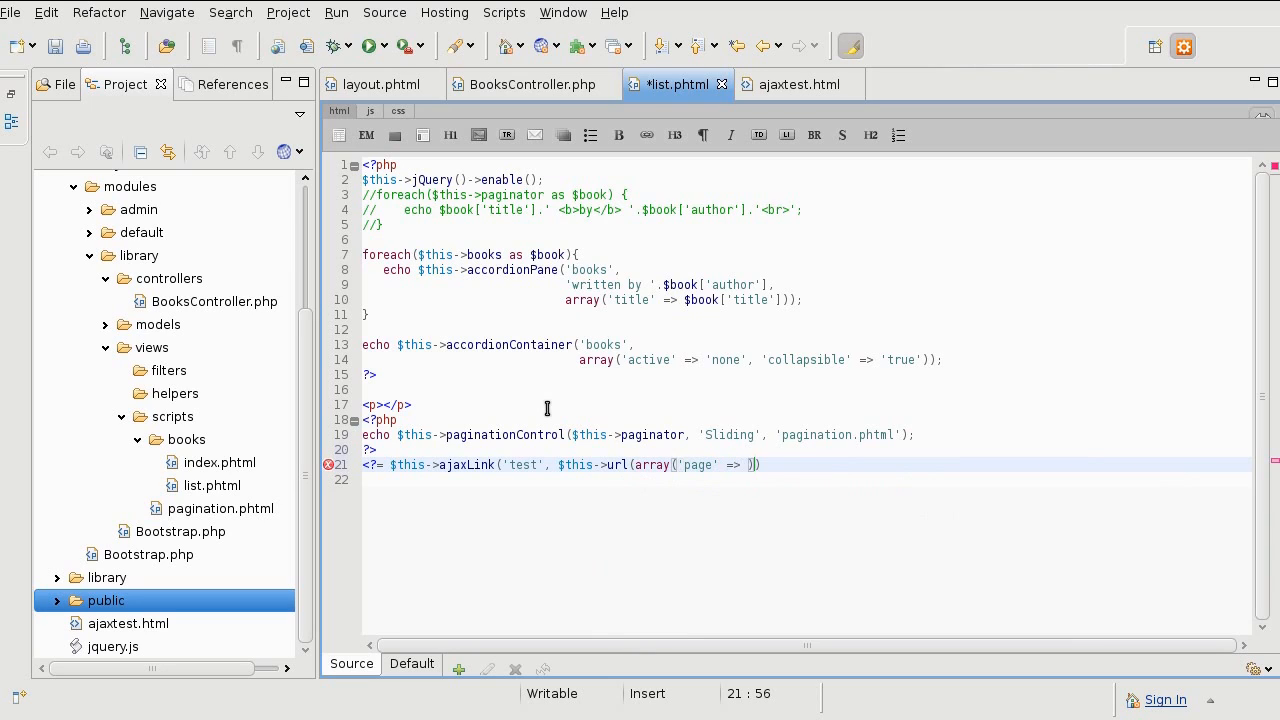
{"action": "type", "text": "["}
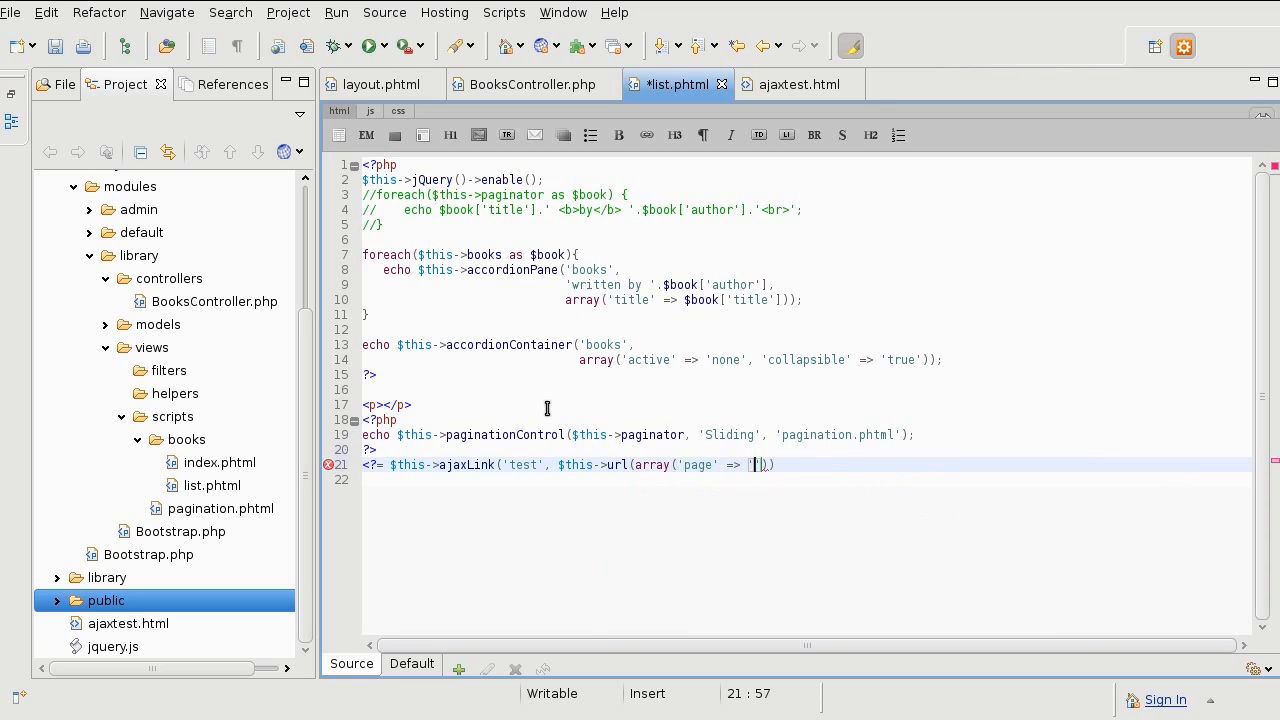
{"action": "type", "text": "2"}
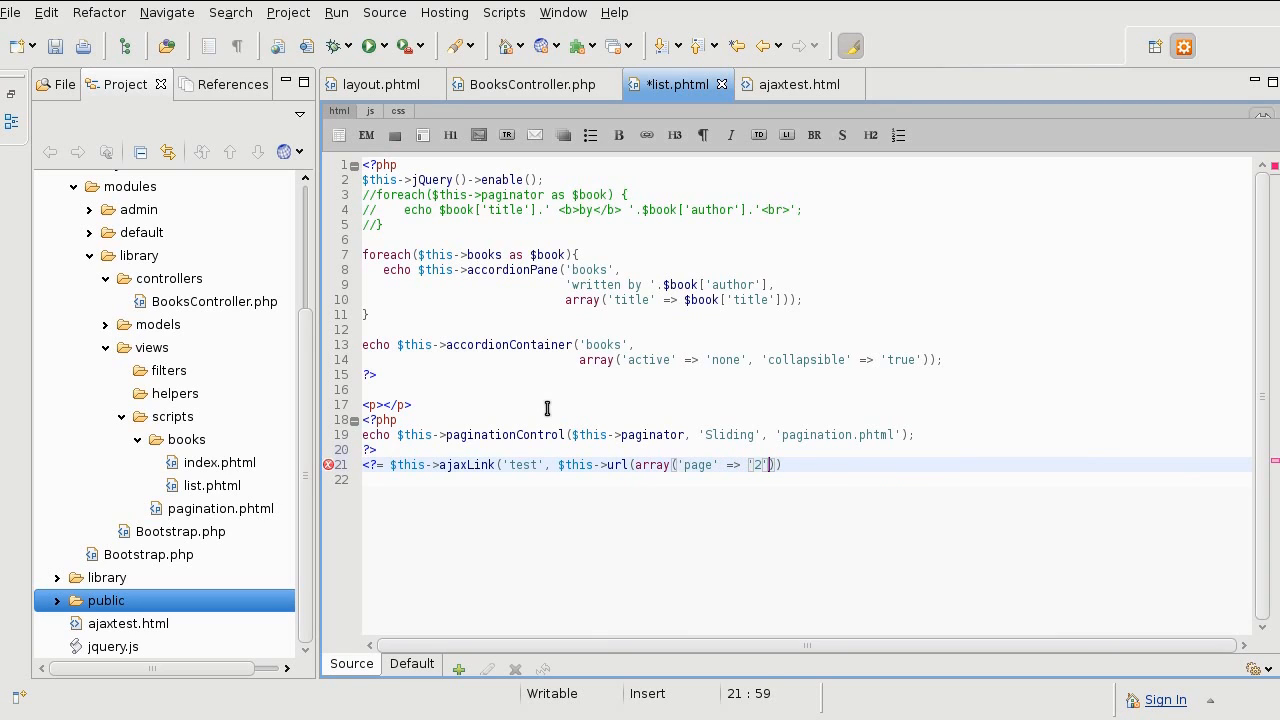
{"action": "type", "text": "'"}
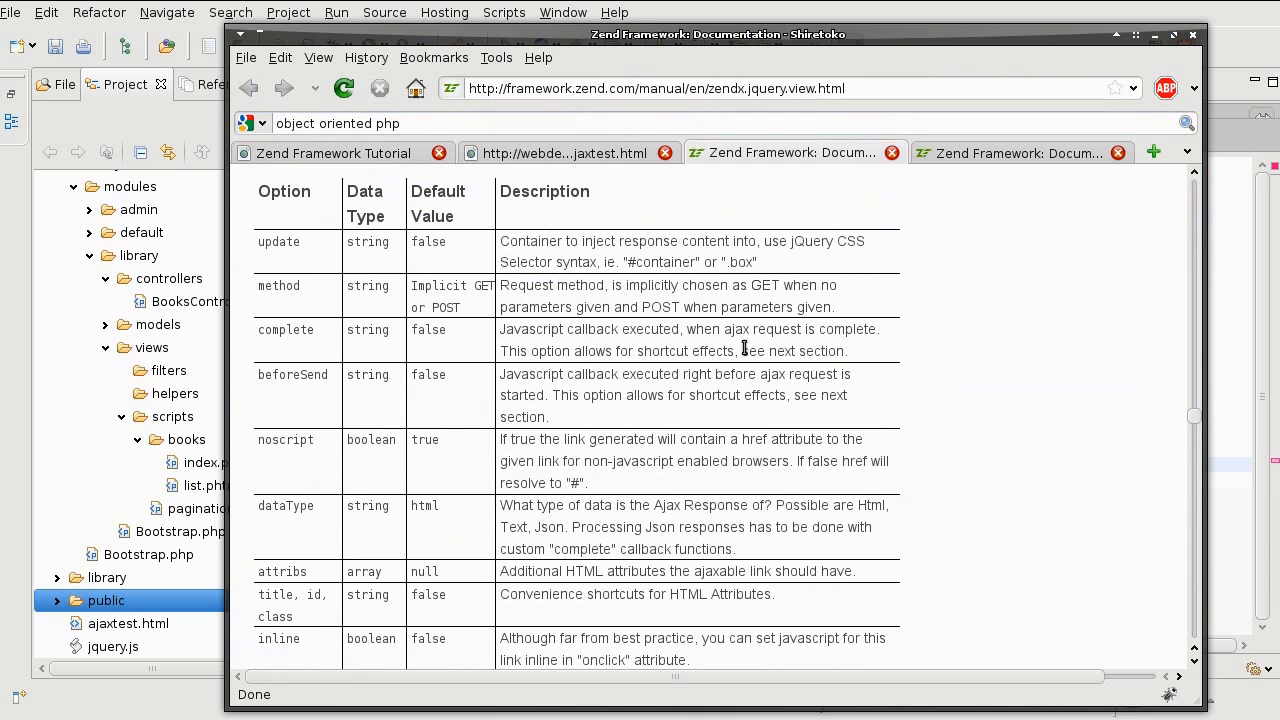
{"action": "mouse_move", "coordinate": [268, 240]}
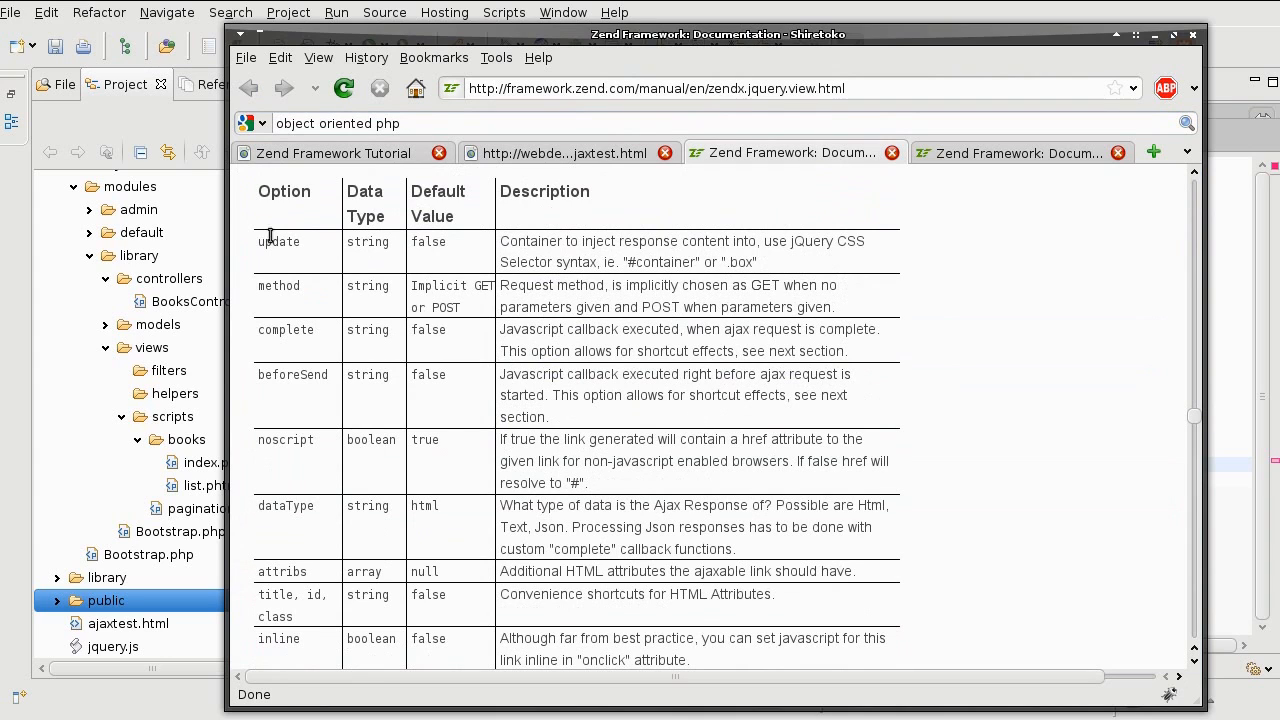
{"action": "scroll", "scroll_direction": "down", "scroll_amount": 3}
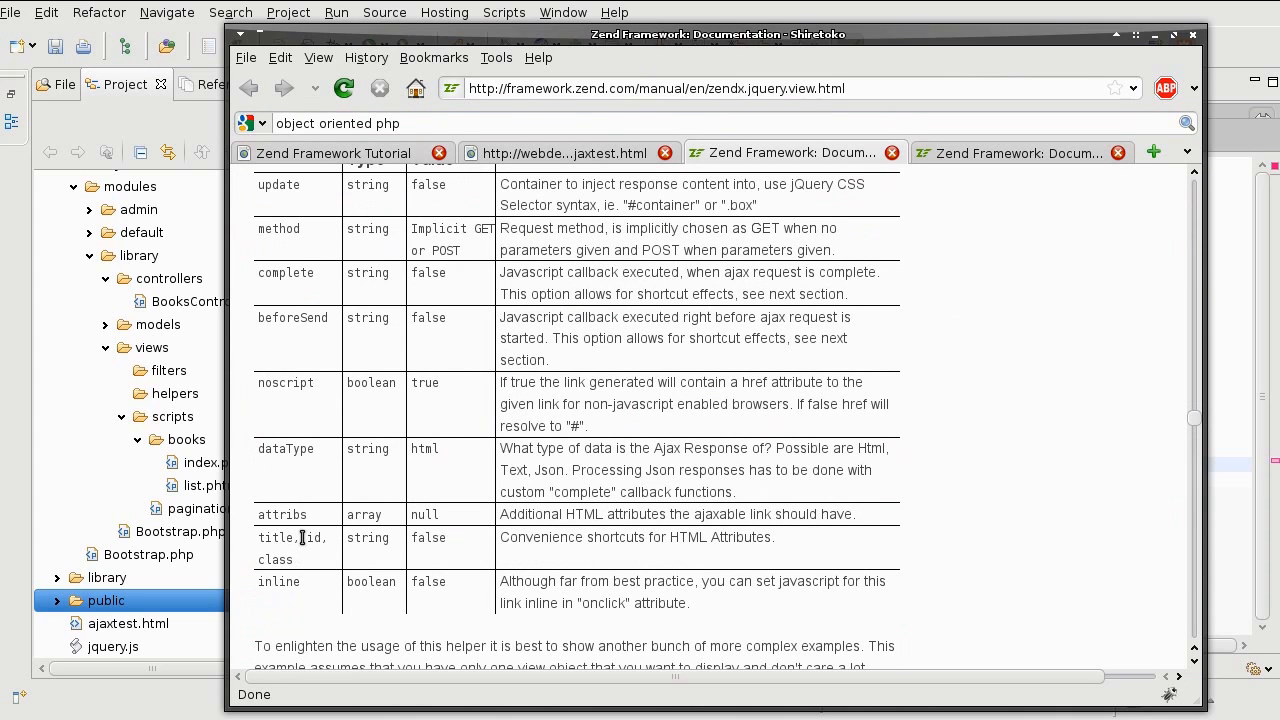
{"action": "double_click", "coordinate": [311, 537]}
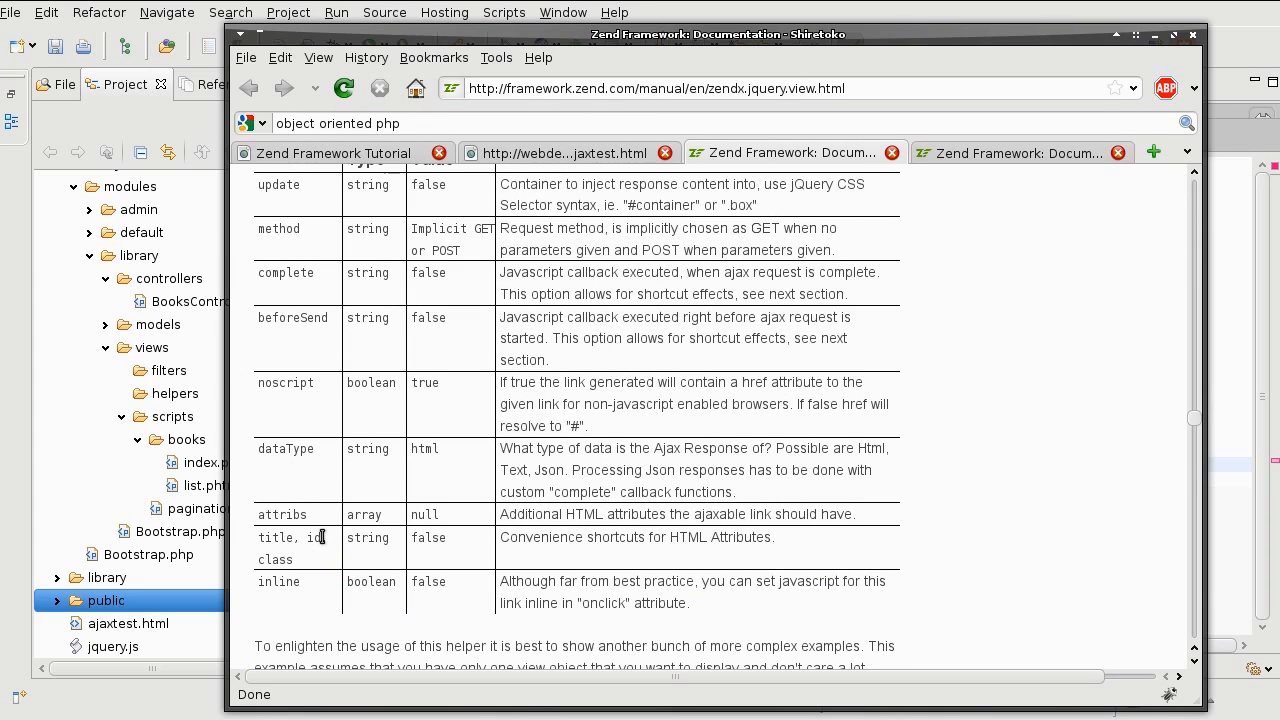
{"action": "mouse_move", "coordinate": [352, 557]}
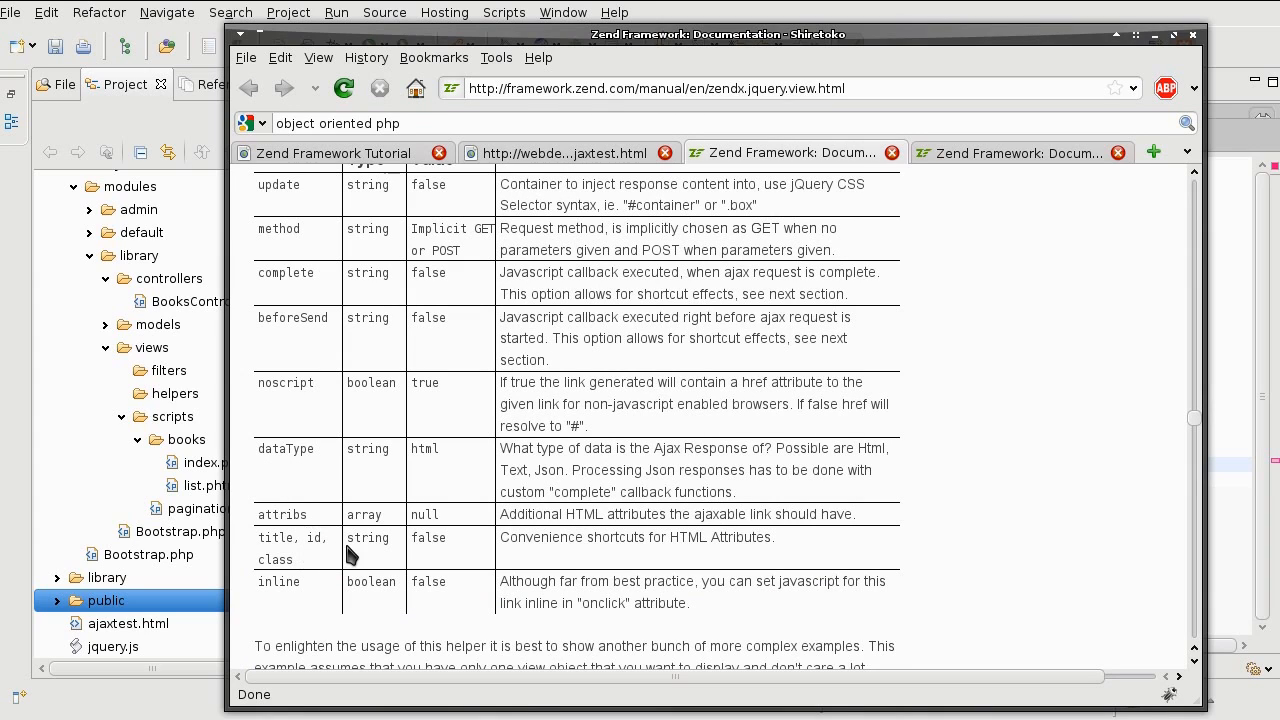
{"action": "mouse_move", "coordinate": [313, 537]}
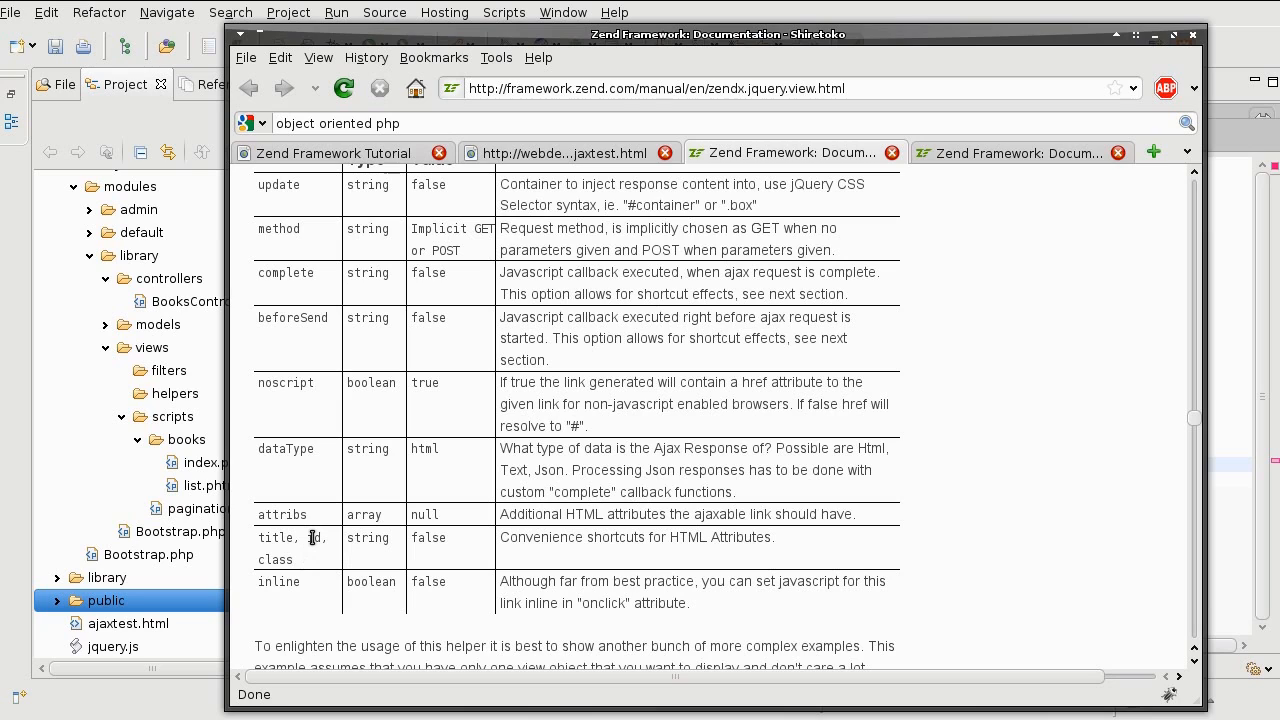
{"action": "mouse_move", "coordinate": [310, 538]}
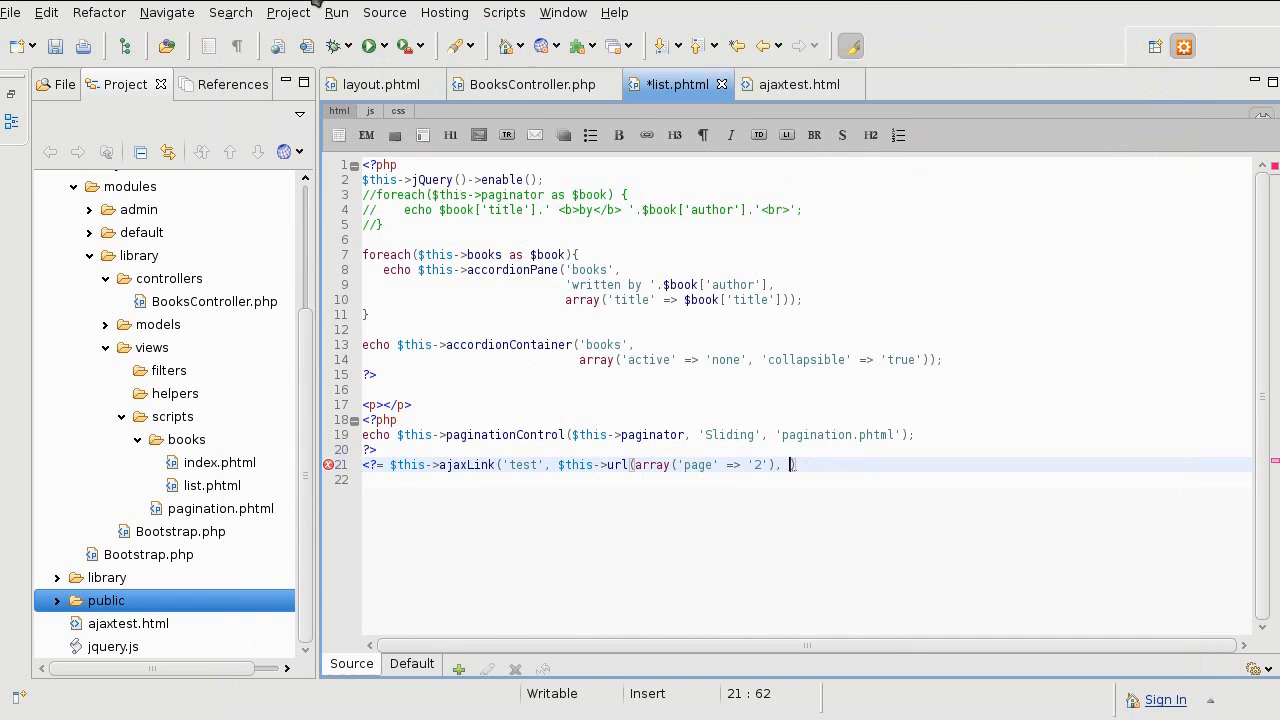
Pass array('id' => 'test') to ajaxLink, splitting its arguments across three lines
{"action": "type", "text": "array("}
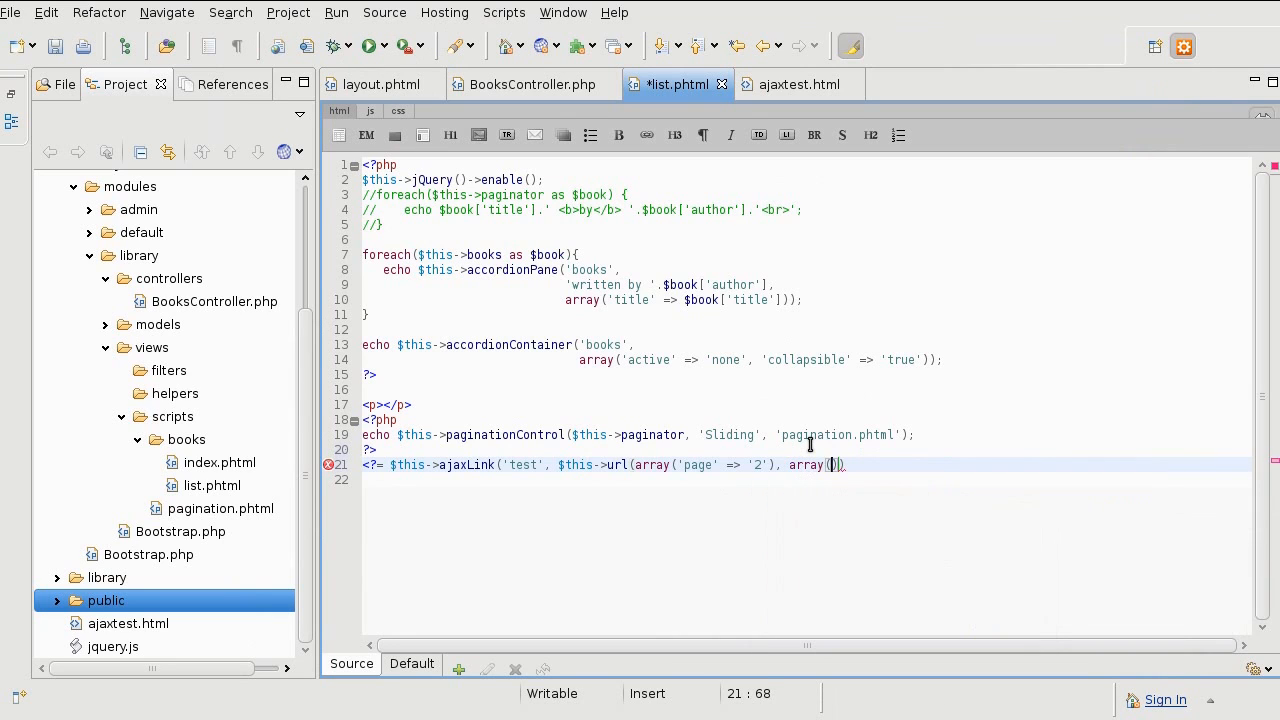
{"action": "type", "text": "["}
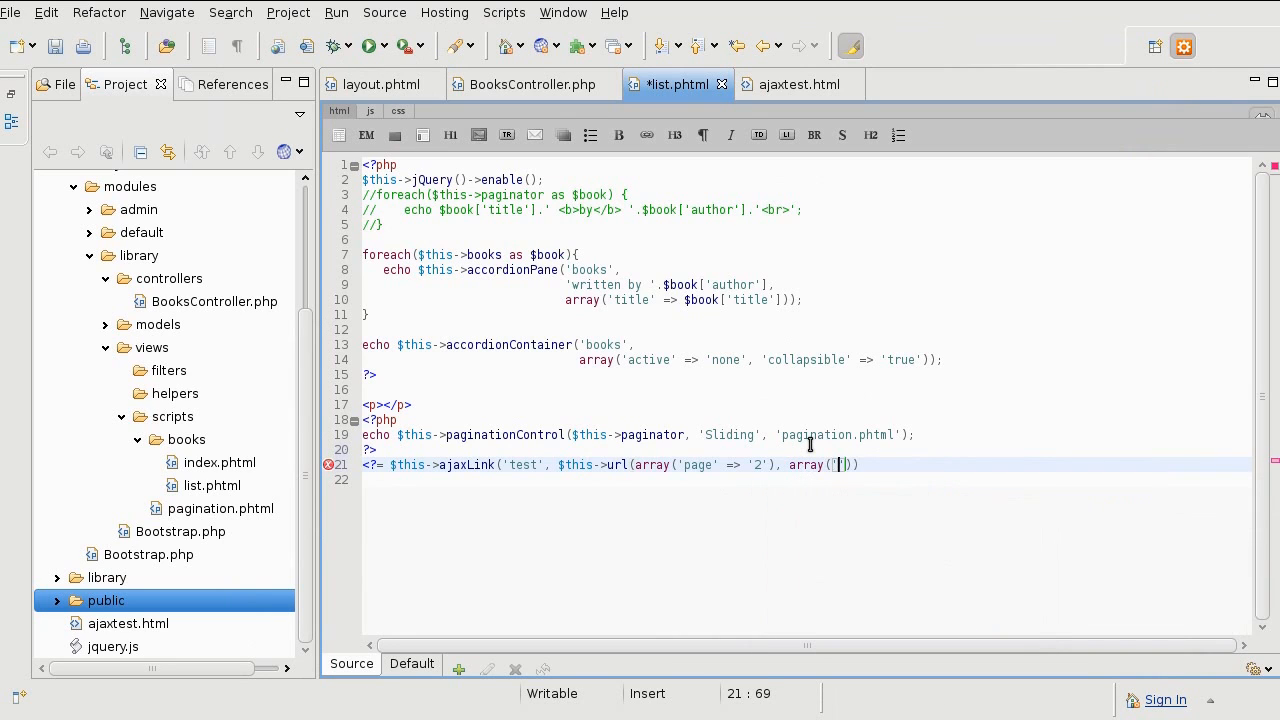
{"action": "type", "text": "id'"}
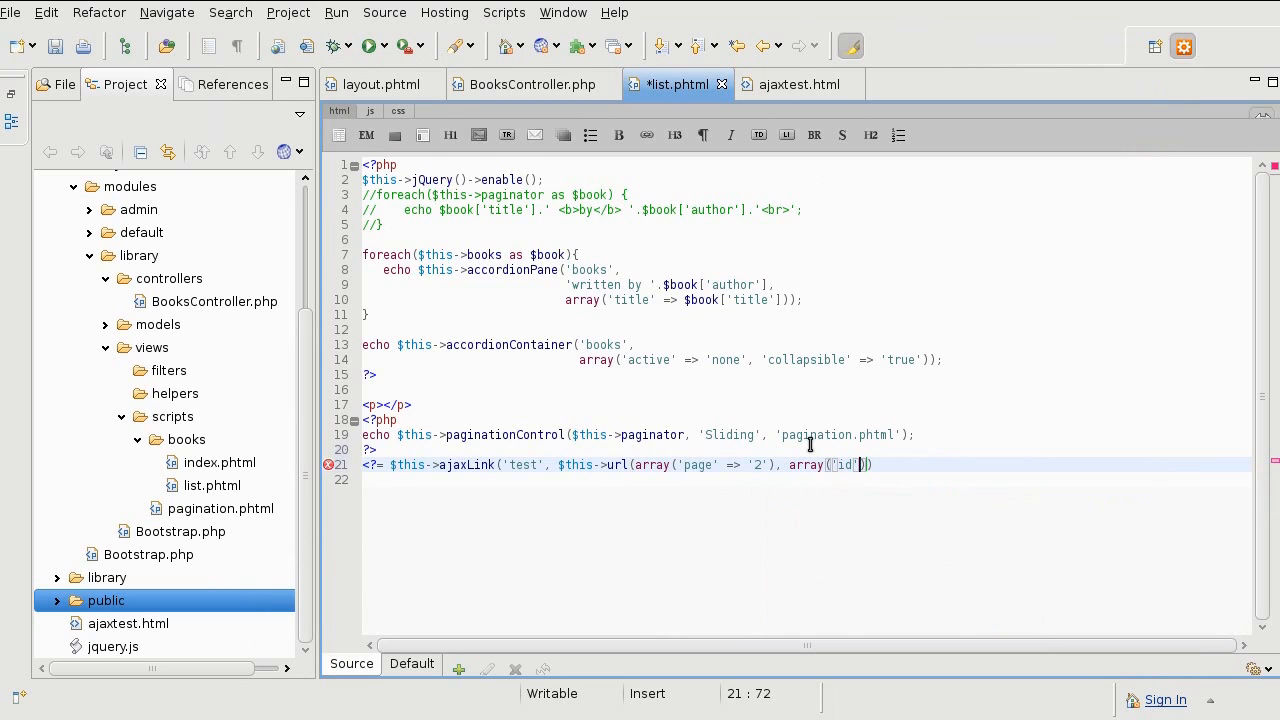
{"action": "type", "text": "=> ''"}
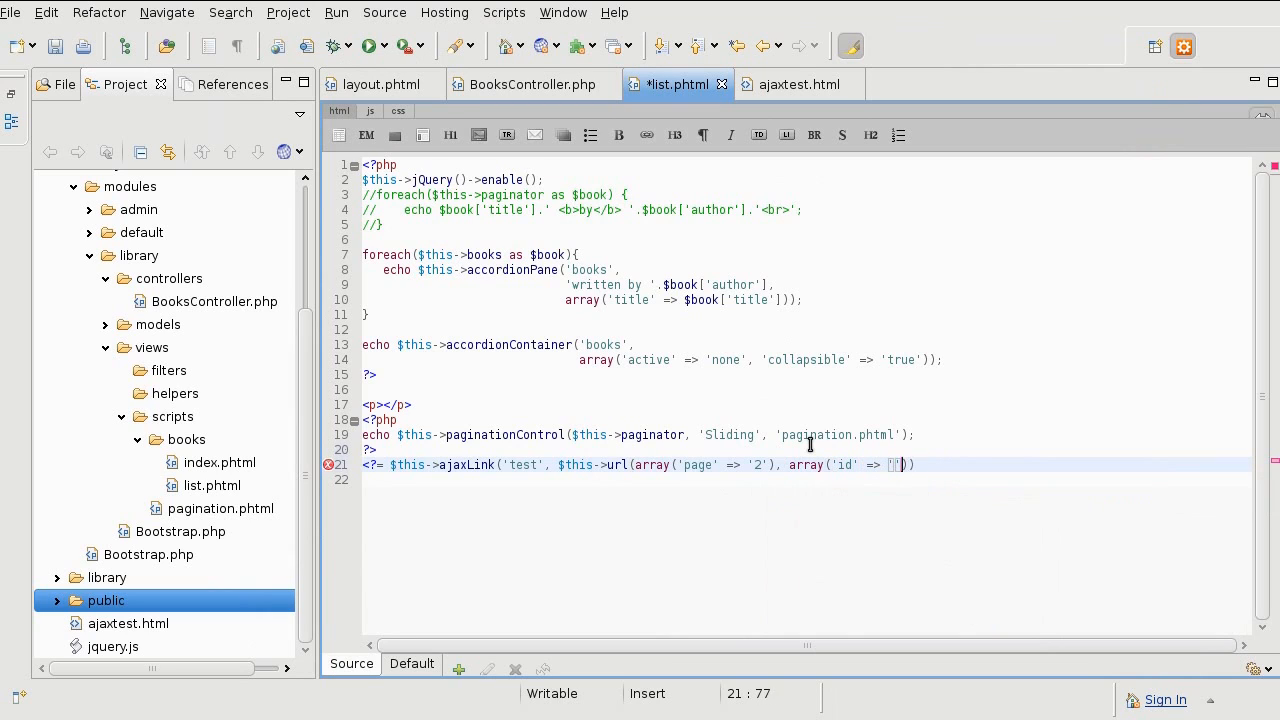
{"action": "type", "text": "test"}
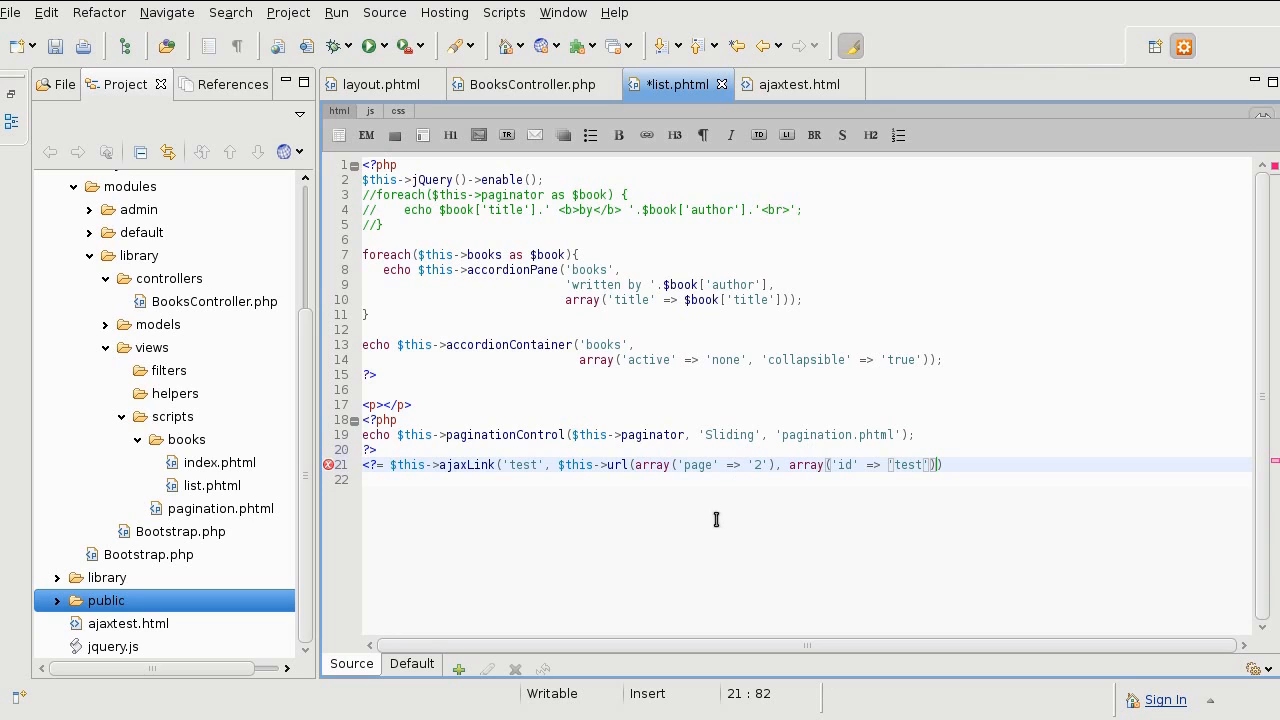
{"action": "key", "text": "Enter"}
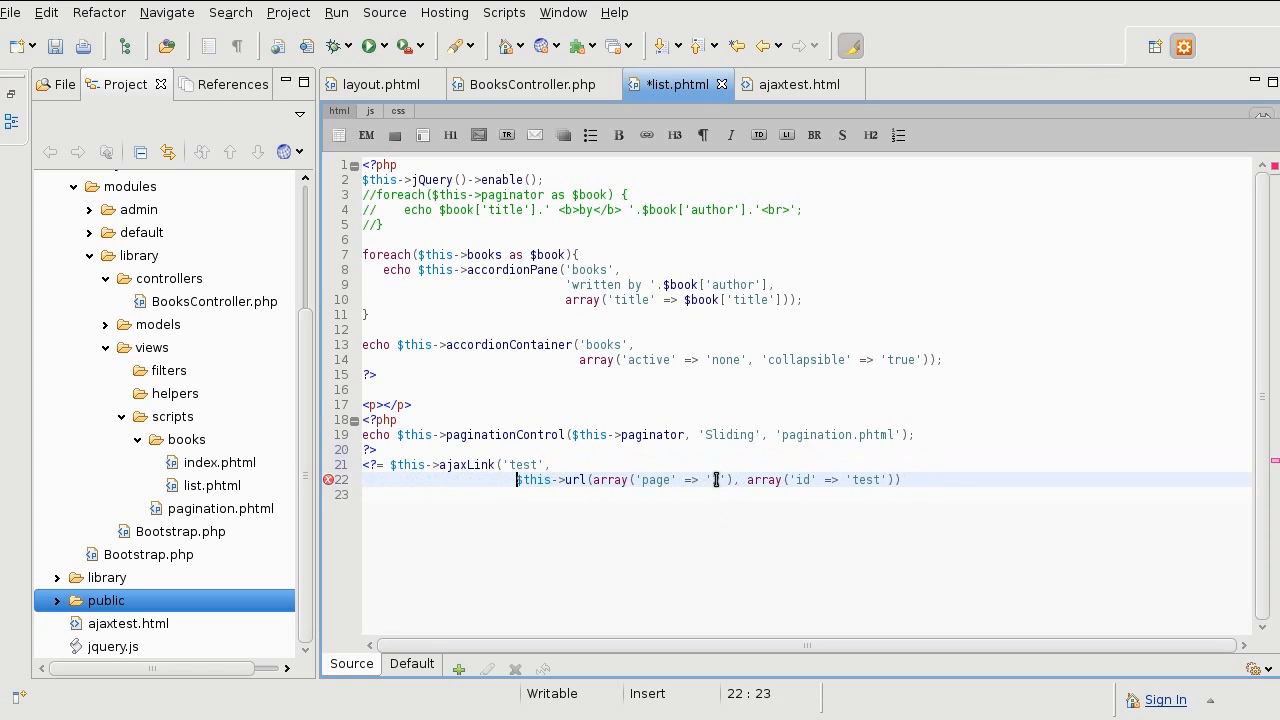
{"action": "type", "text": "2"}
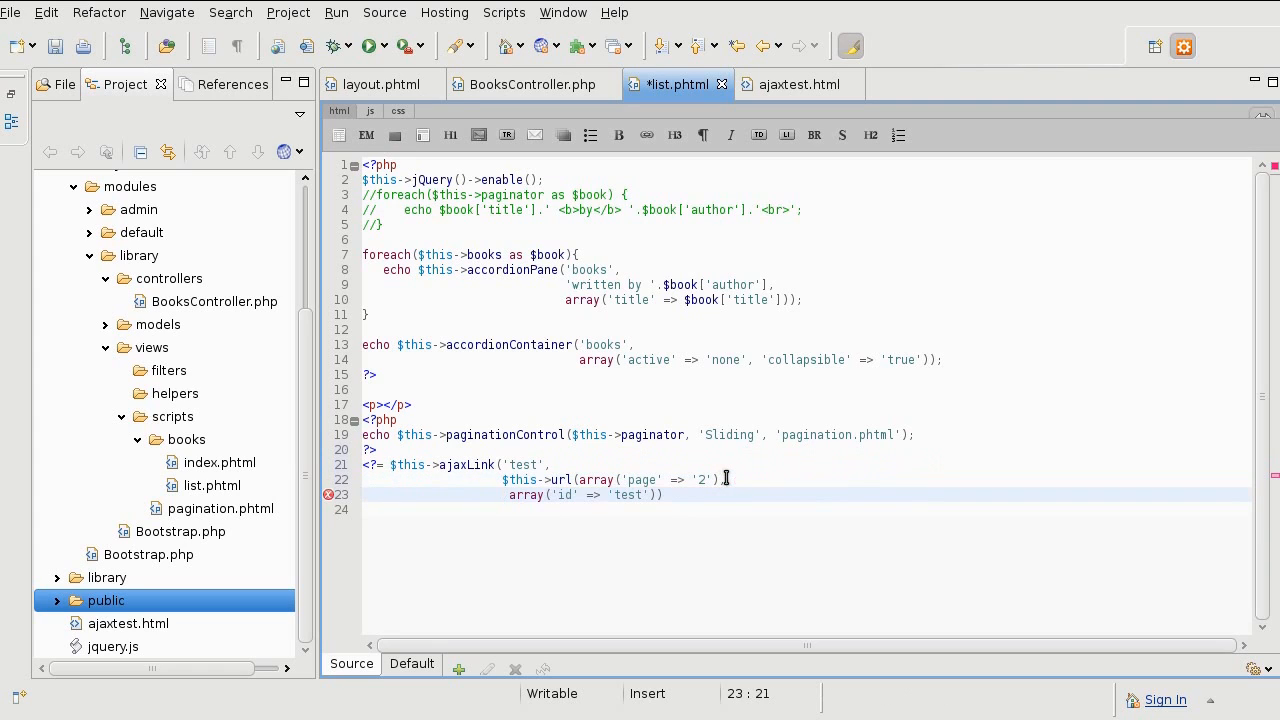
{"action": "type", "text": ")"}
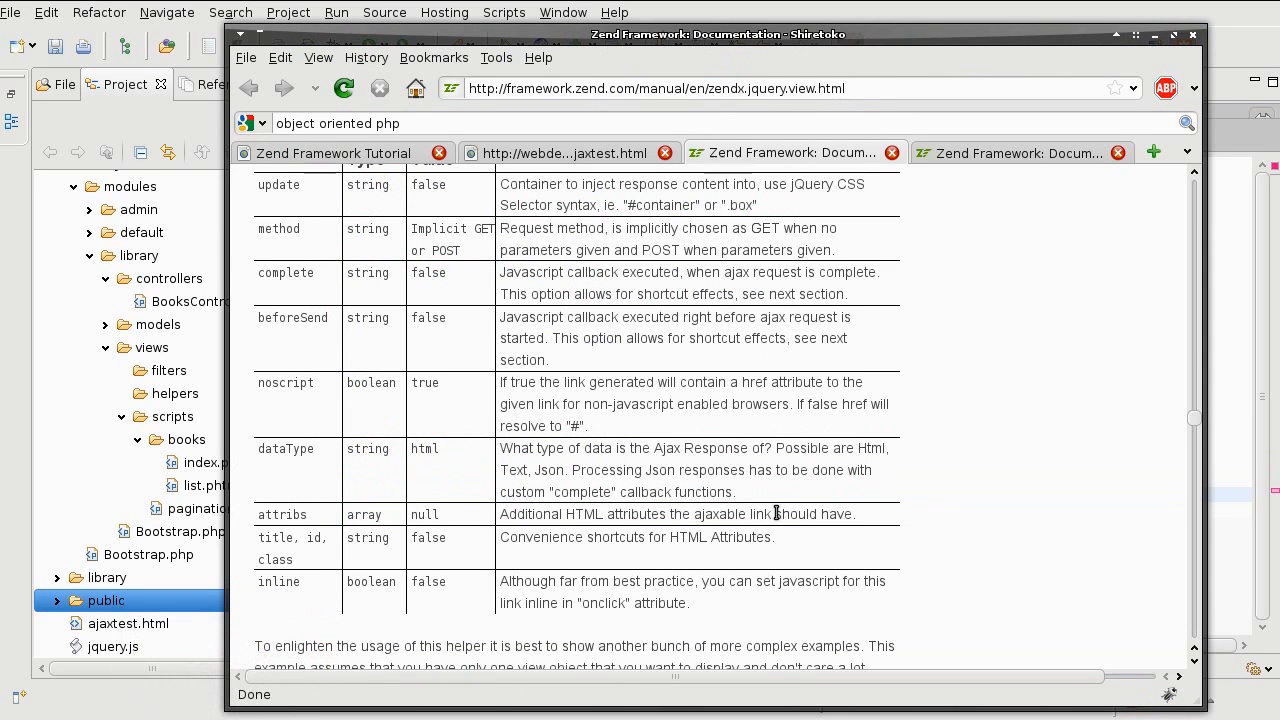
On the ajaxtest.html page, read the three-book JSON alert and dismiss it
{"action": "left_click", "coordinate": [560, 153]}
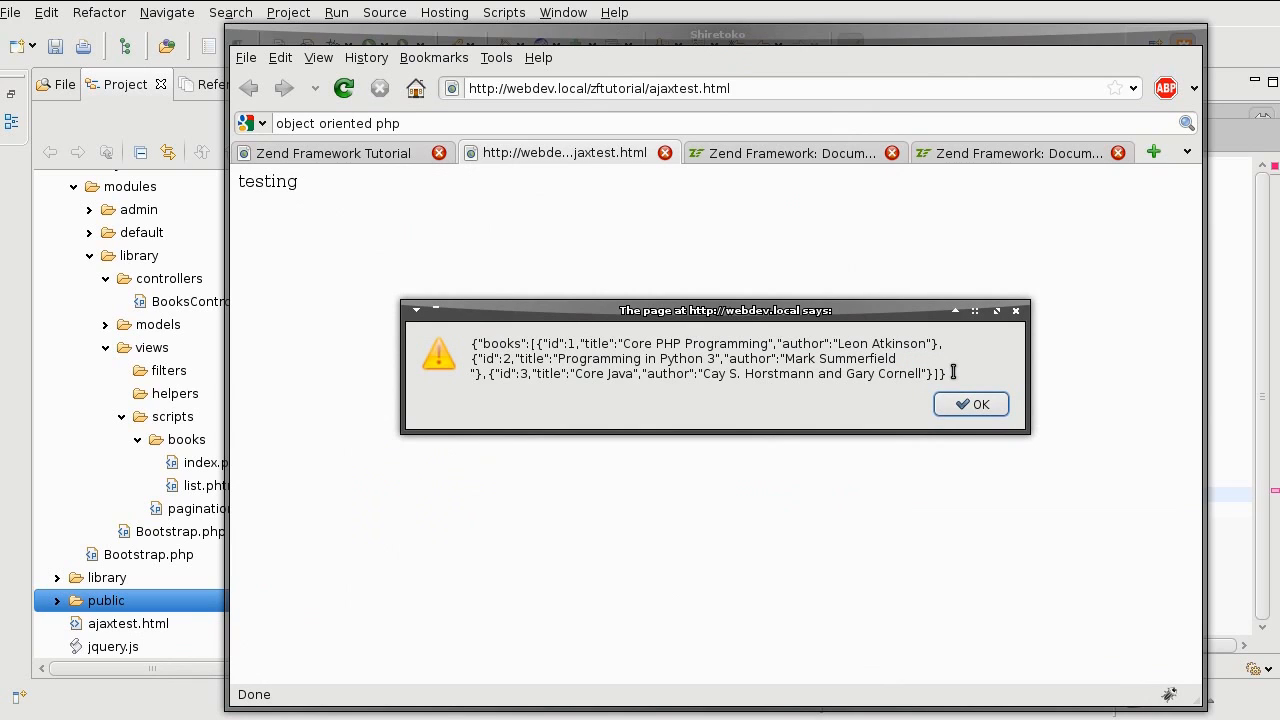
{"action": "mouse_move", "coordinate": [810, 358]}
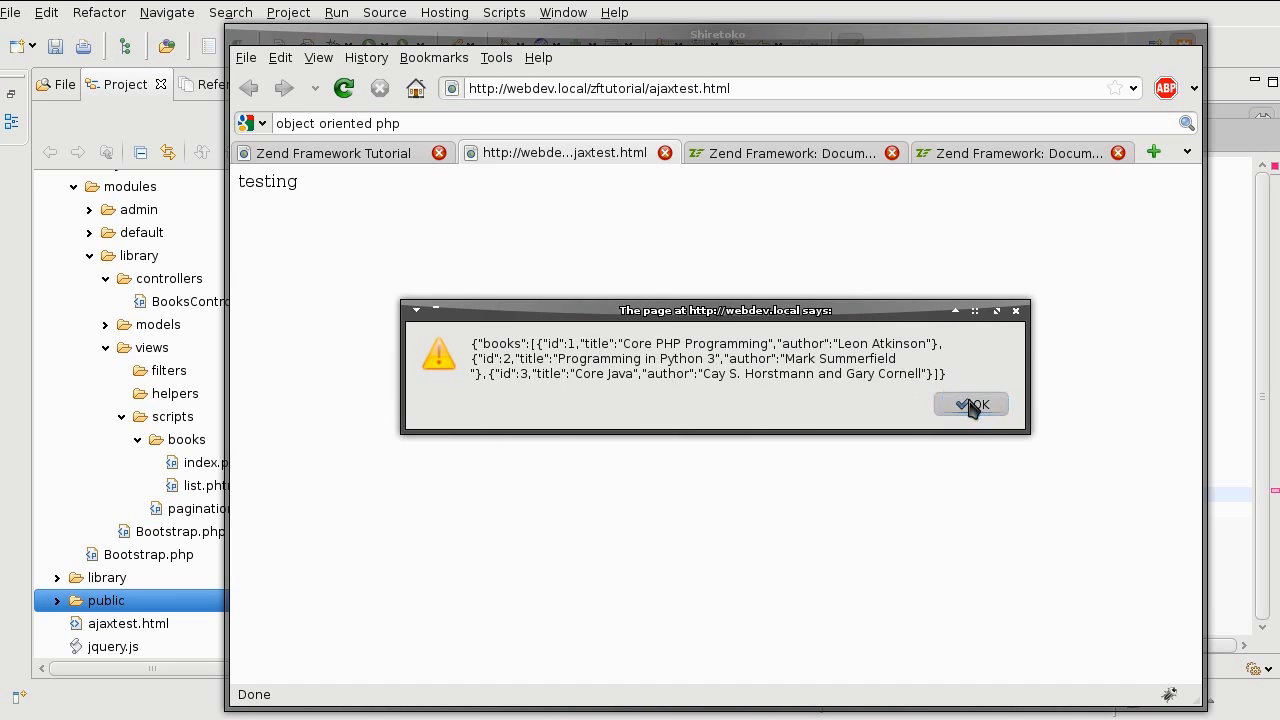
{"action": "left_click", "coordinate": [970, 404]}
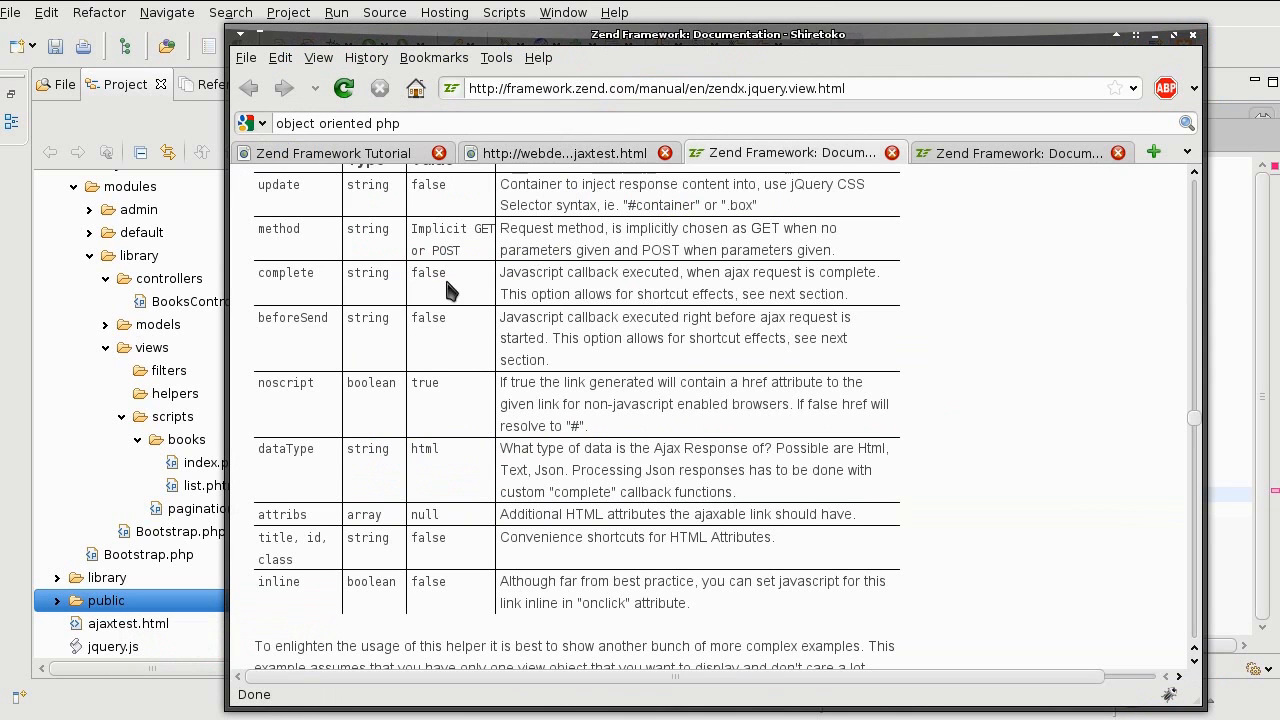
Highlight the 'complete' callback row in the Zend jQuery ajaxLink options table
{"action": "double_click", "coordinate": [286, 272]}
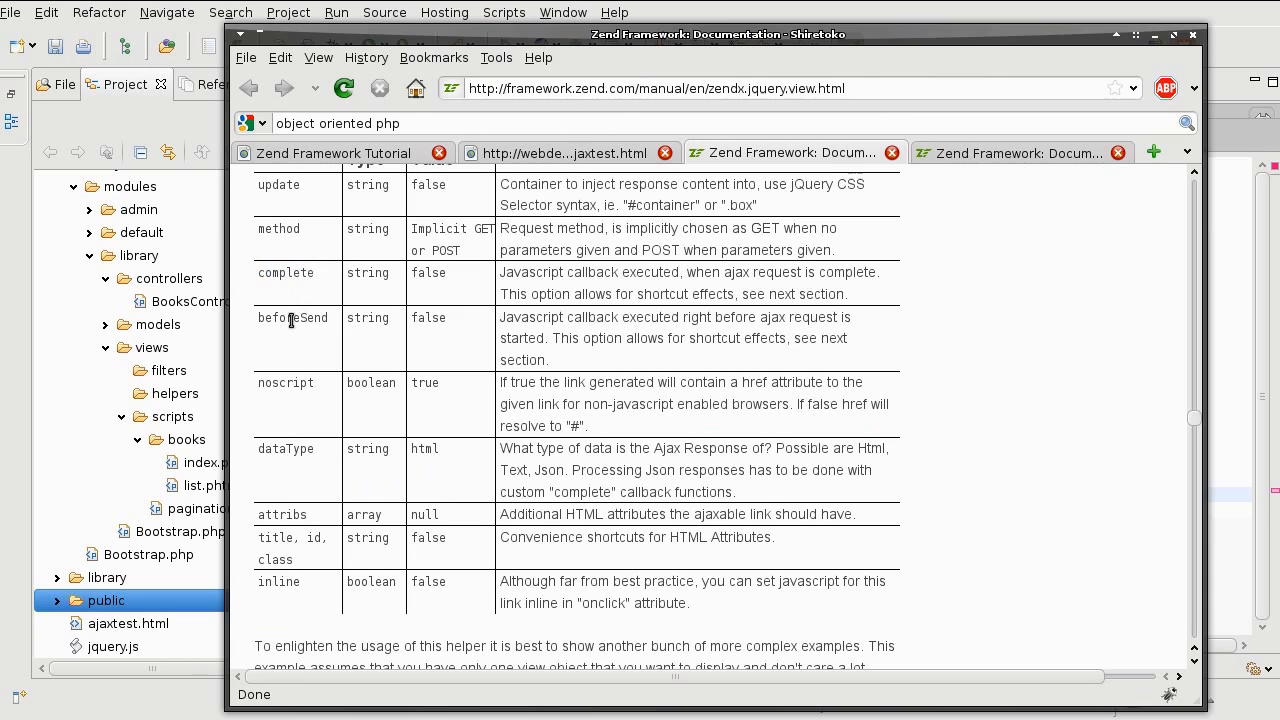
{"action": "mouse_move", "coordinate": [350, 180]}
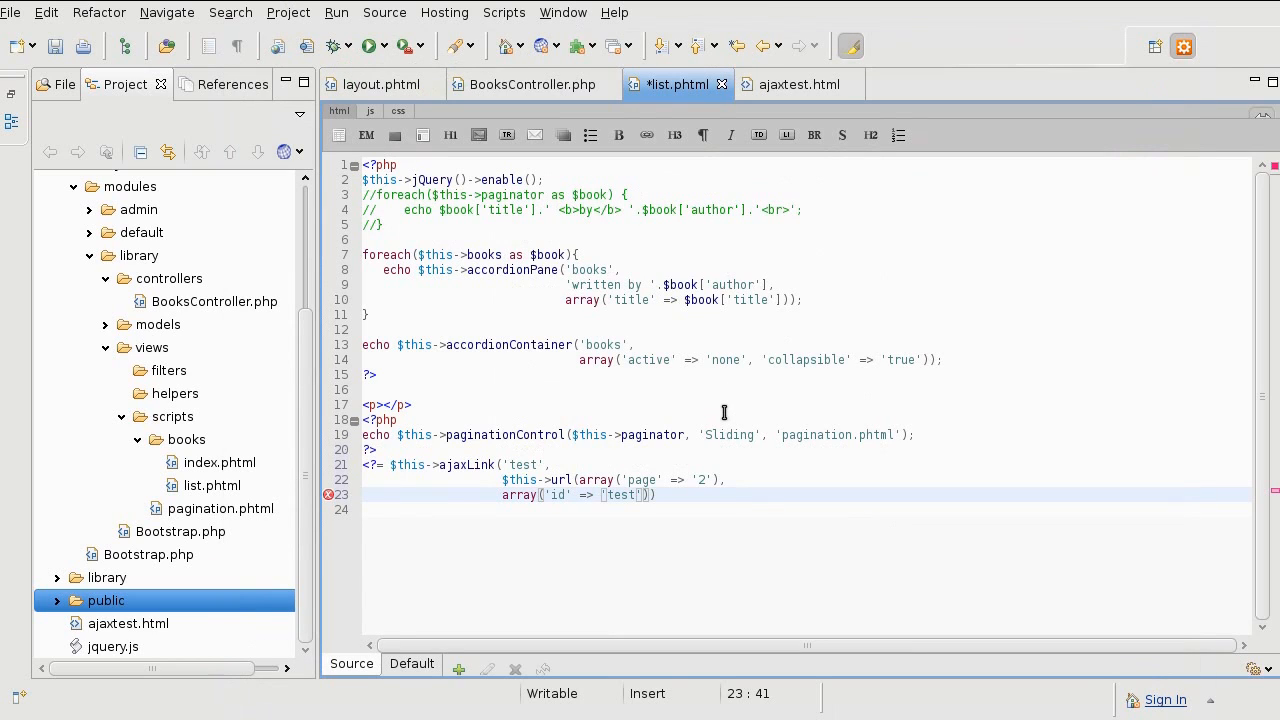
Add 'complete' => 'displayBooks(data)' after the id in the ajaxLink options array
{"action": "type", "text": ","}
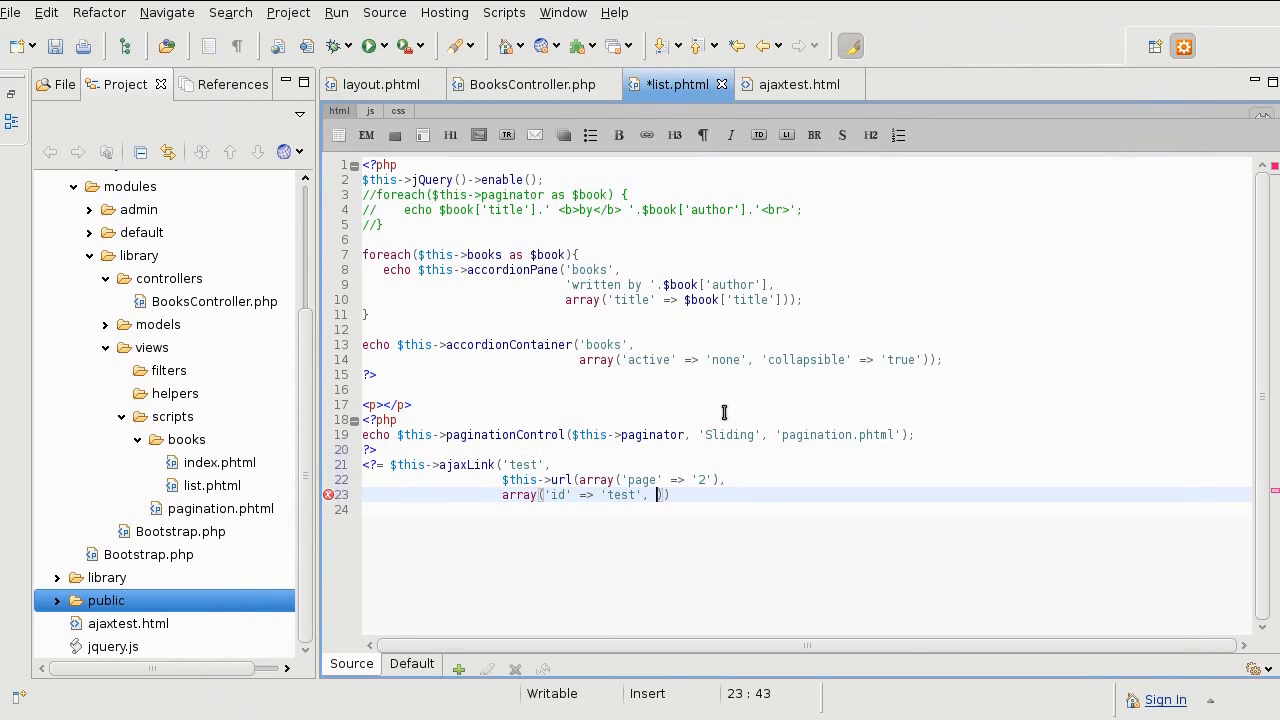
{"action": "type", "text": "complete' => ''"}
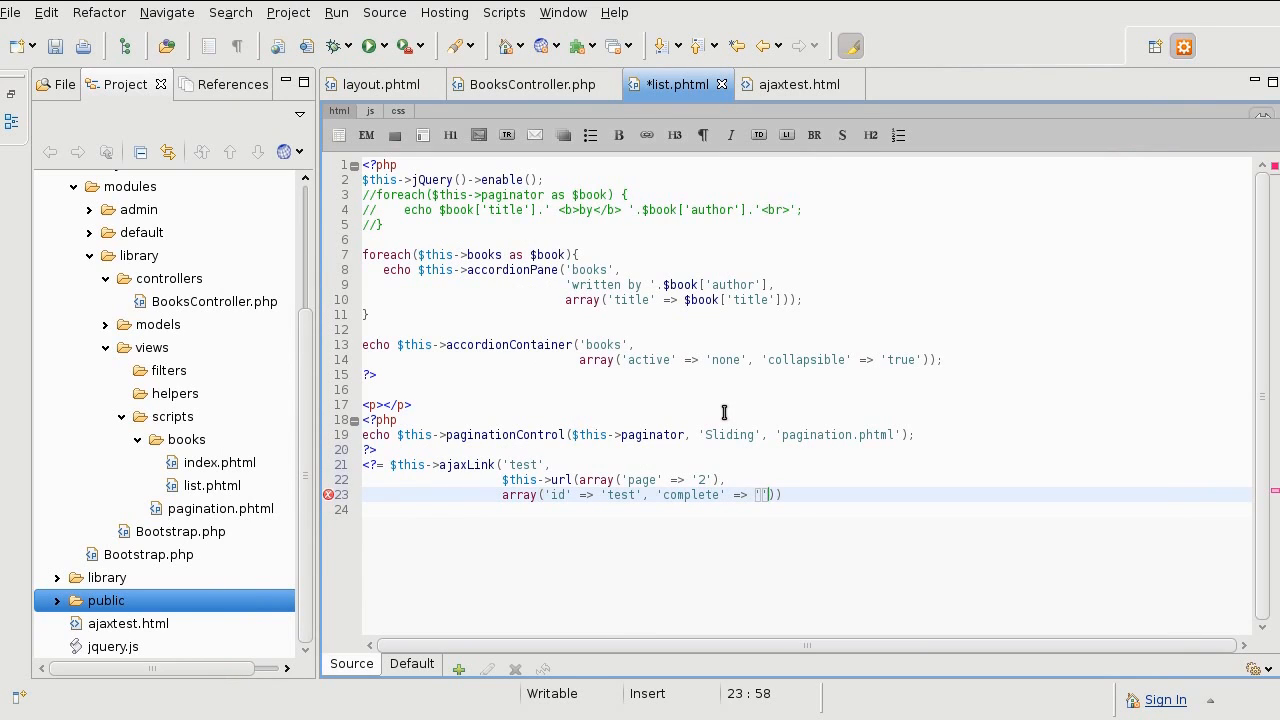
{"action": "type", "text": "displayBooks"}
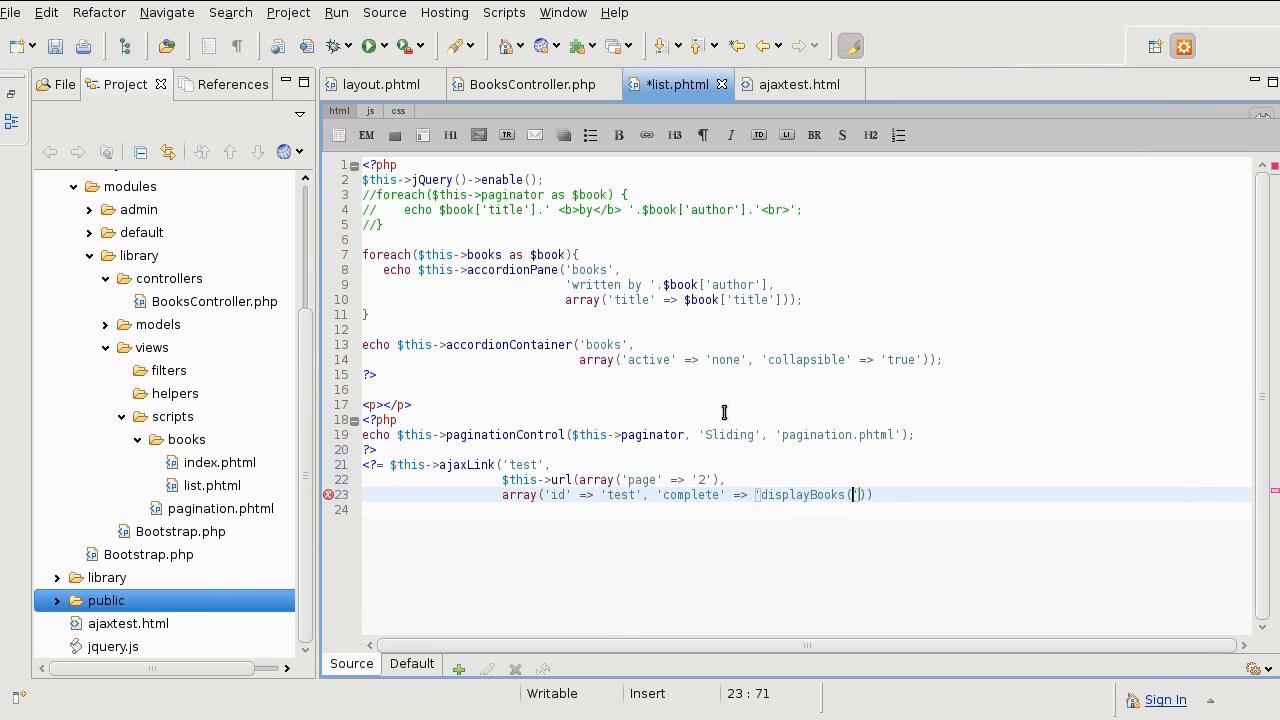
{"action": "type", "text": "()"}
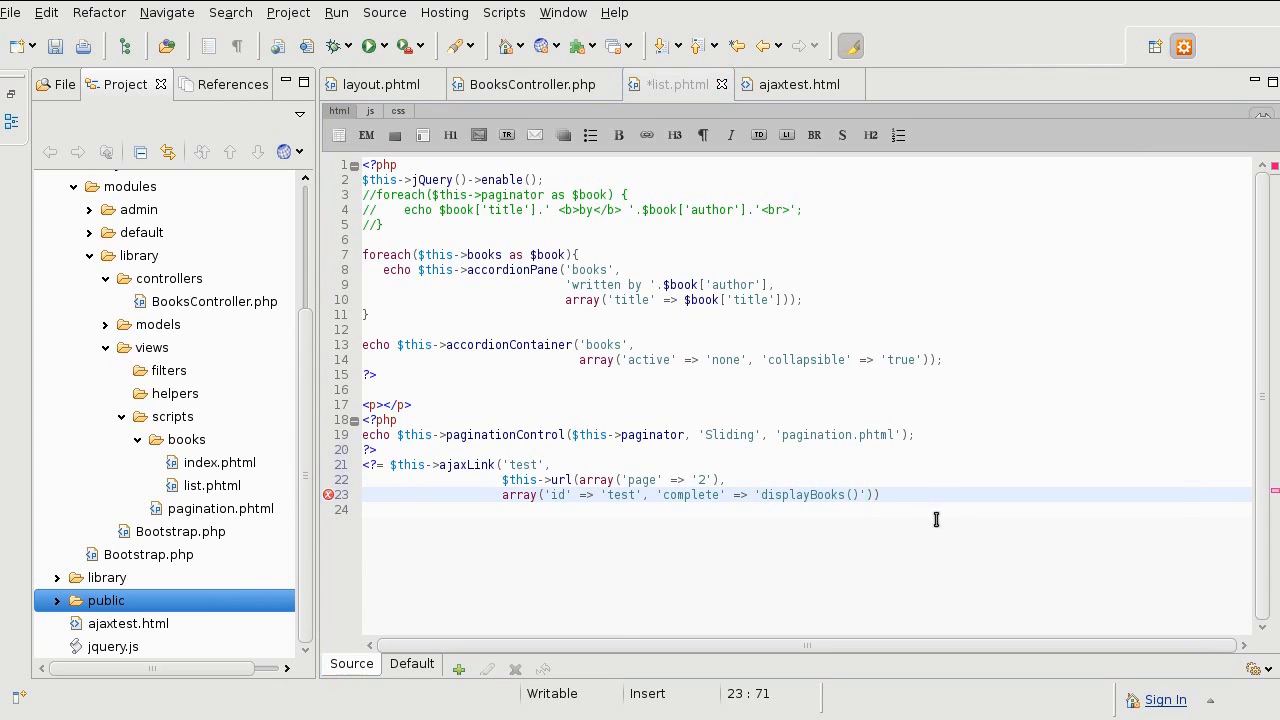
{"action": "type", "text": "data"}
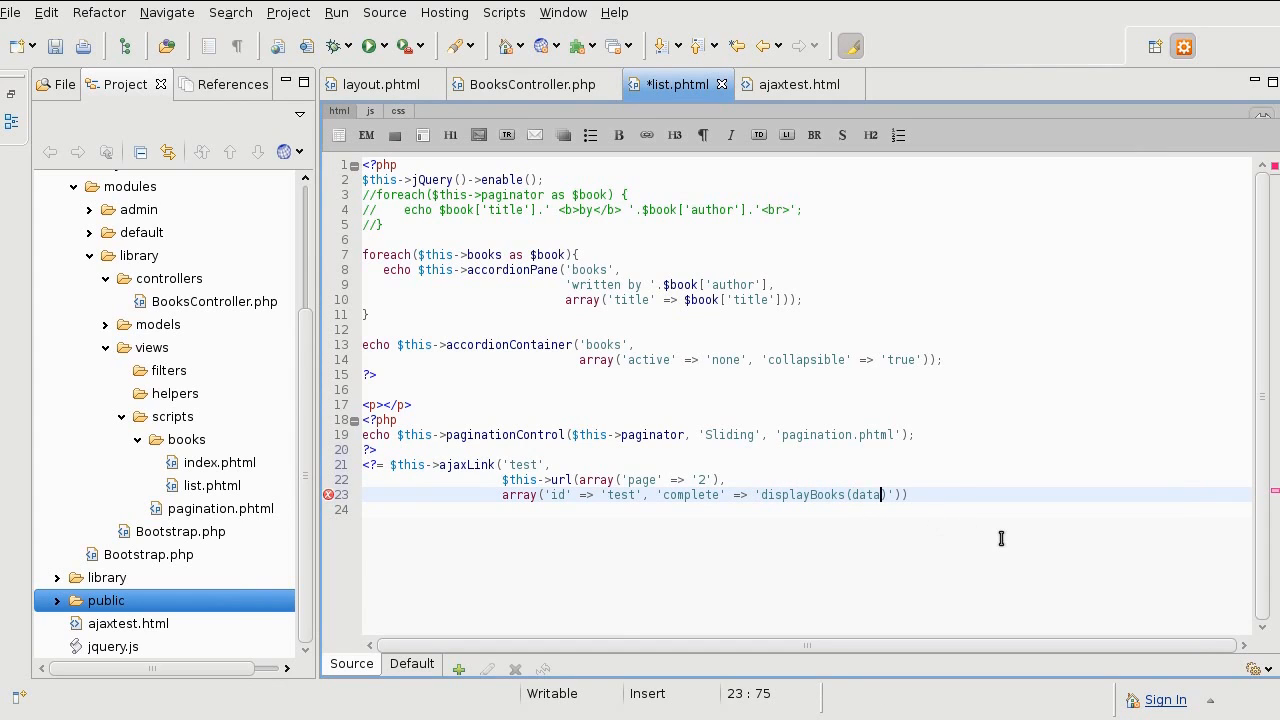